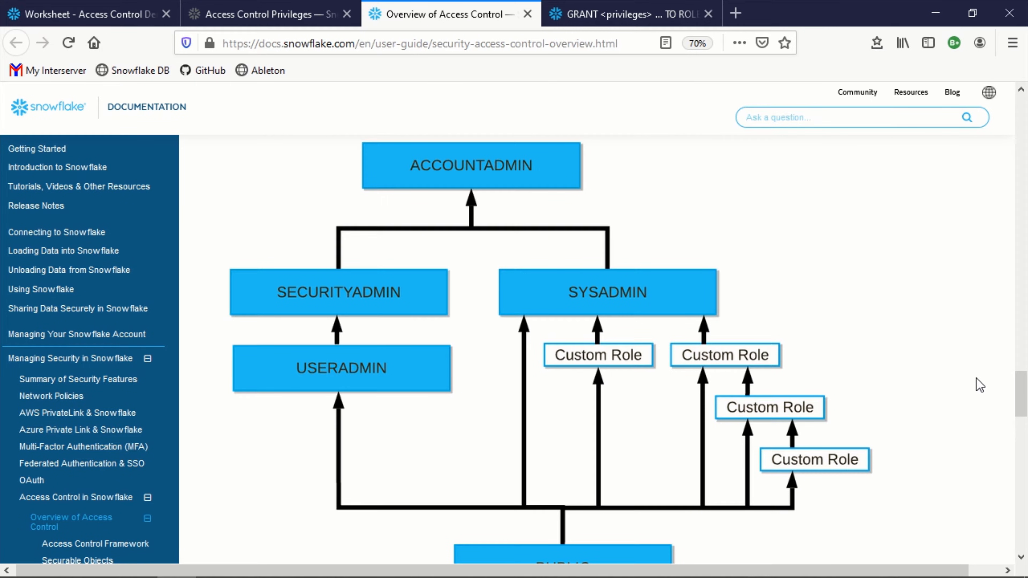
Step: Scroll to the Roles section and highlight key words such as users while reading
{"action": "scroll", "scroll_direction": "down", "scroll_amount": 3}
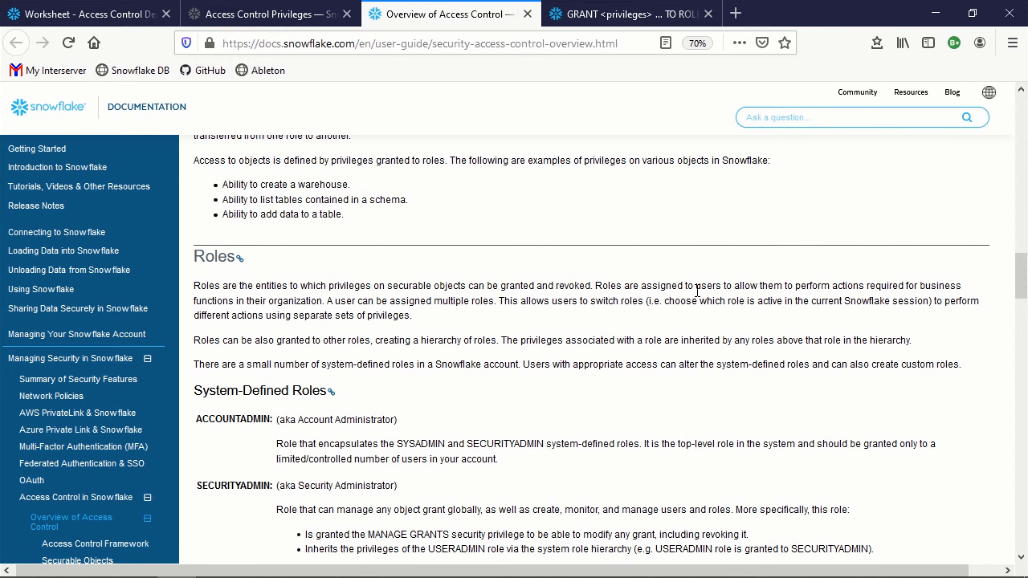
{"action": "double_click", "coordinate": [707, 285]}
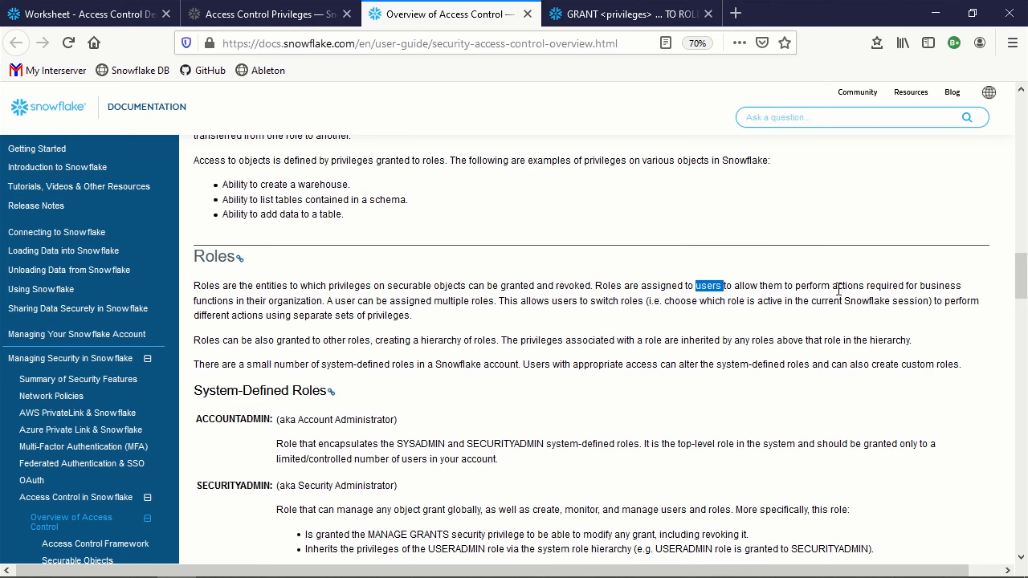
{"action": "double_click", "coordinate": [848, 285]}
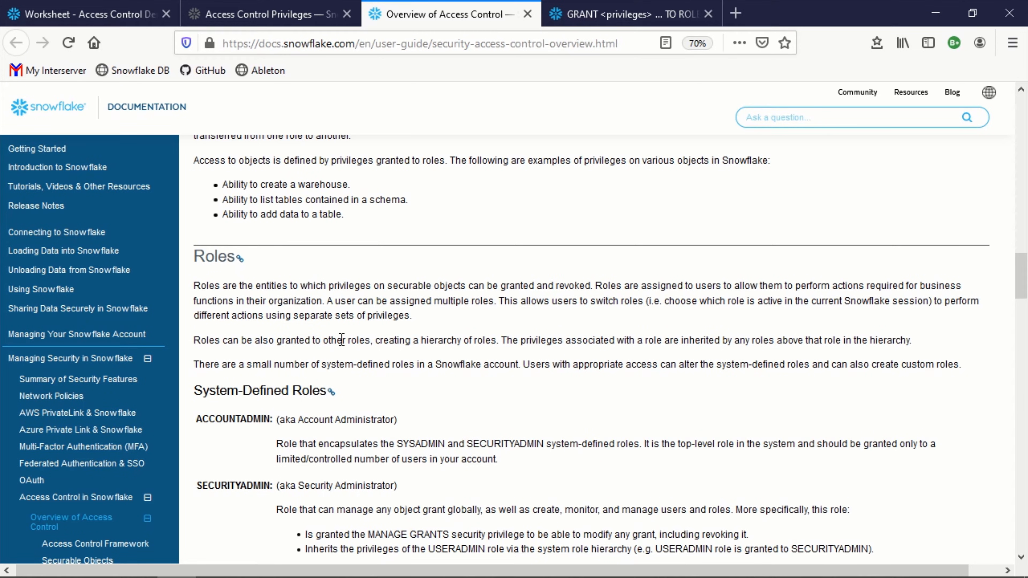
{"action": "left_click_drag", "start_coordinate": [379, 341], "coordinate": [491, 341]}
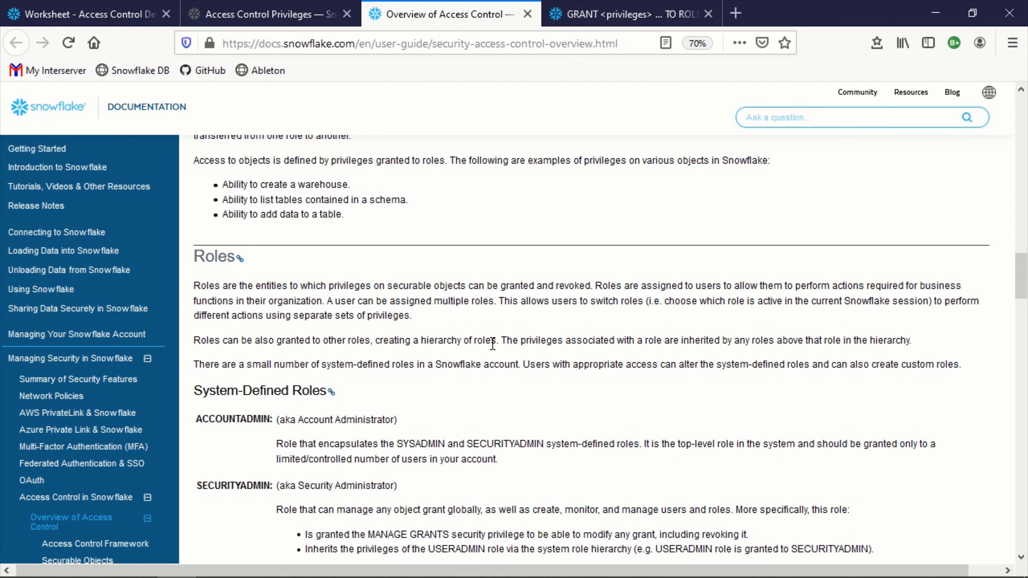
Step: Scroll back to the role hierarchy diagram with ACCOUNTADMIN, SYSADMIN and custom roles
{"action": "scroll", "scroll_direction": "down", "scroll_amount": 3}
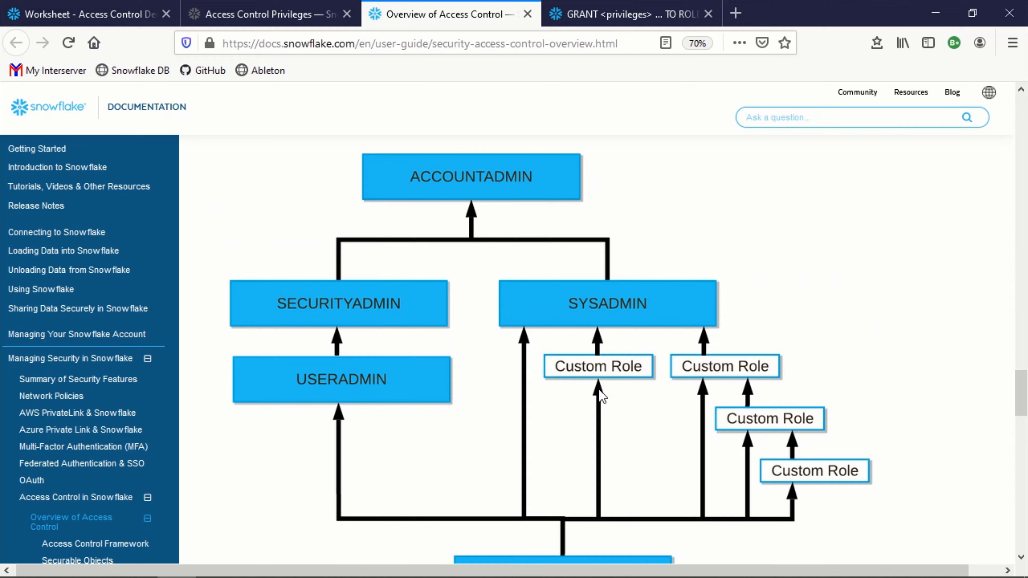
{"action": "mouse_move", "coordinate": [610, 328]}
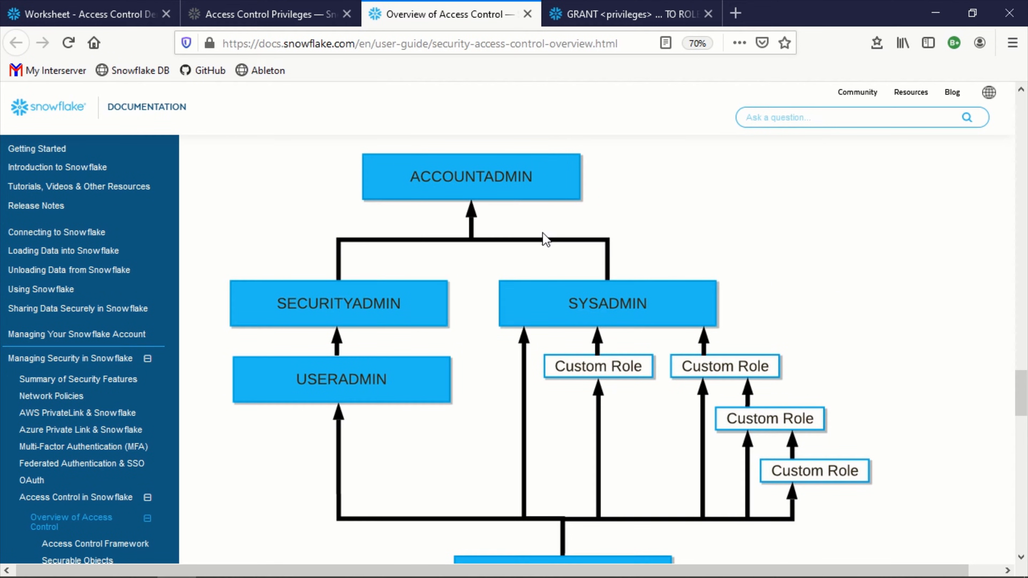
{"action": "mouse_move", "coordinate": [767, 430]}
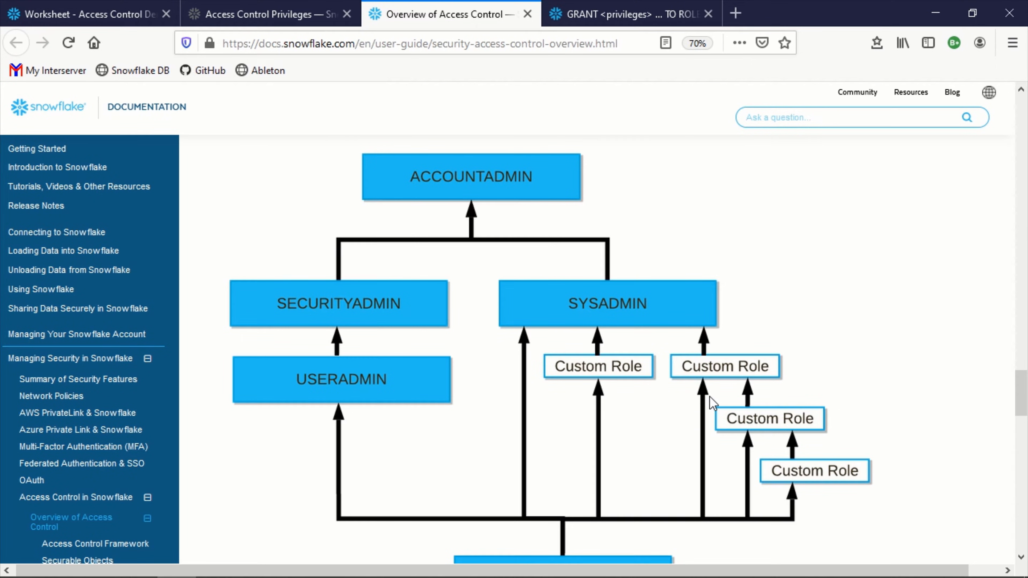
{"action": "mouse_move", "coordinate": [635, 438]}
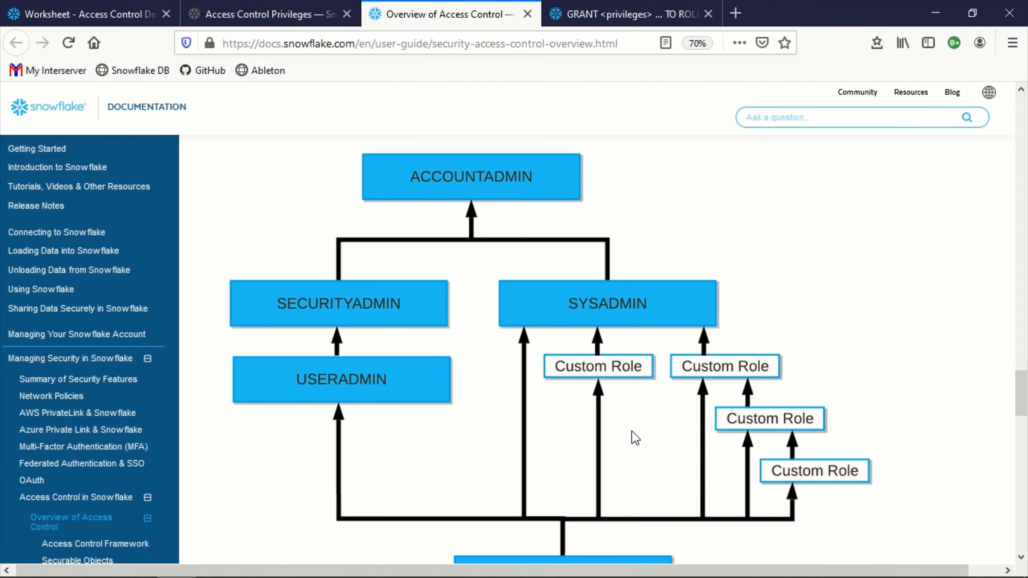
{"action": "mouse_move", "coordinate": [555, 327]}
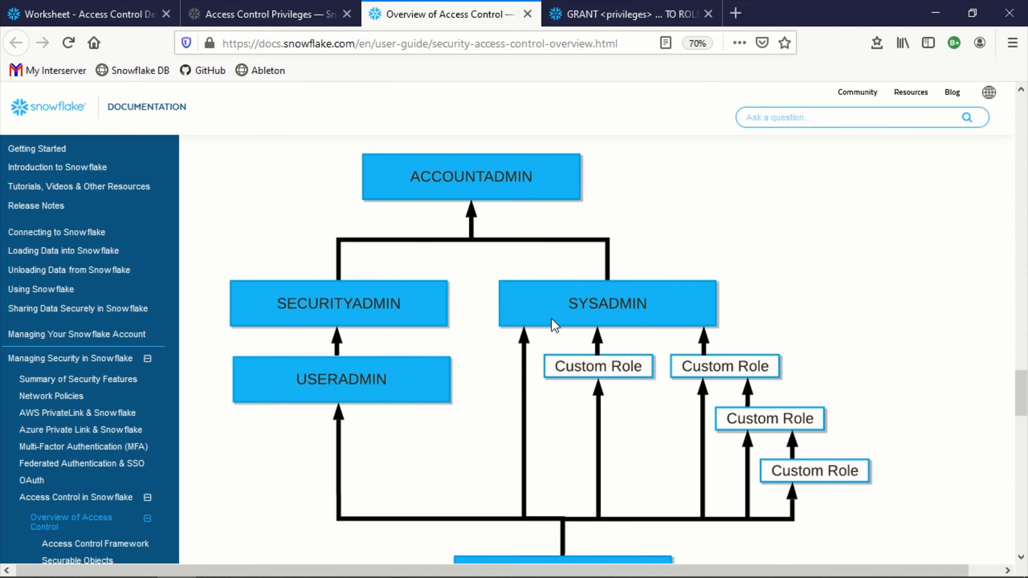
{"action": "mouse_move", "coordinate": [505, 192]}
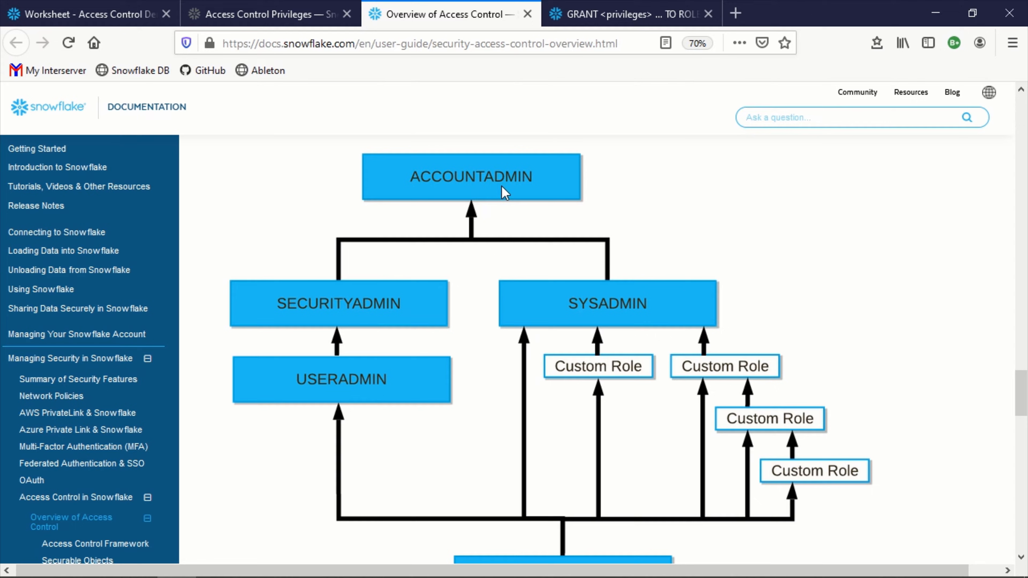
{"action": "mouse_move", "coordinate": [749, 447]}
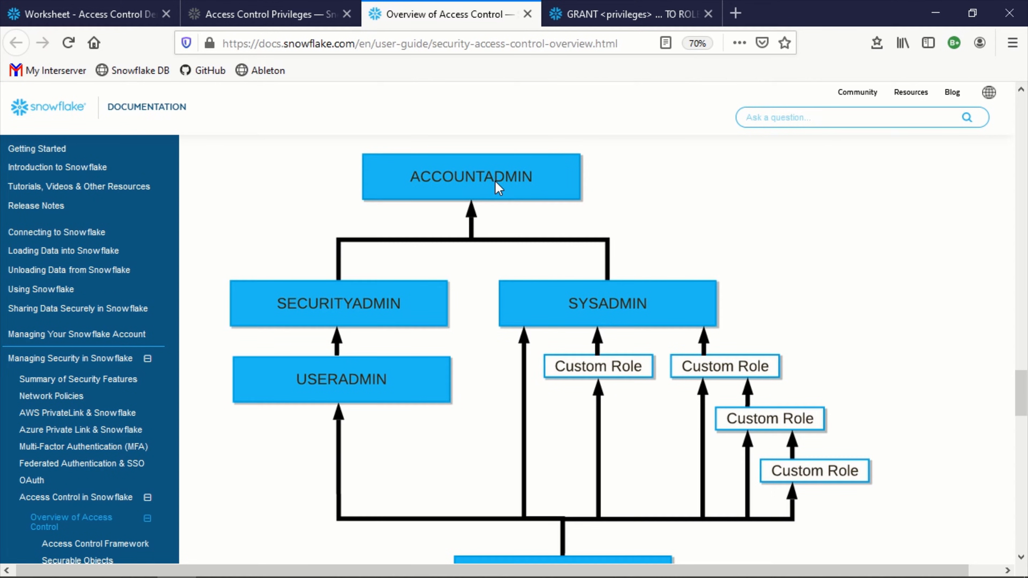
{"action": "mouse_move", "coordinate": [788, 455]}
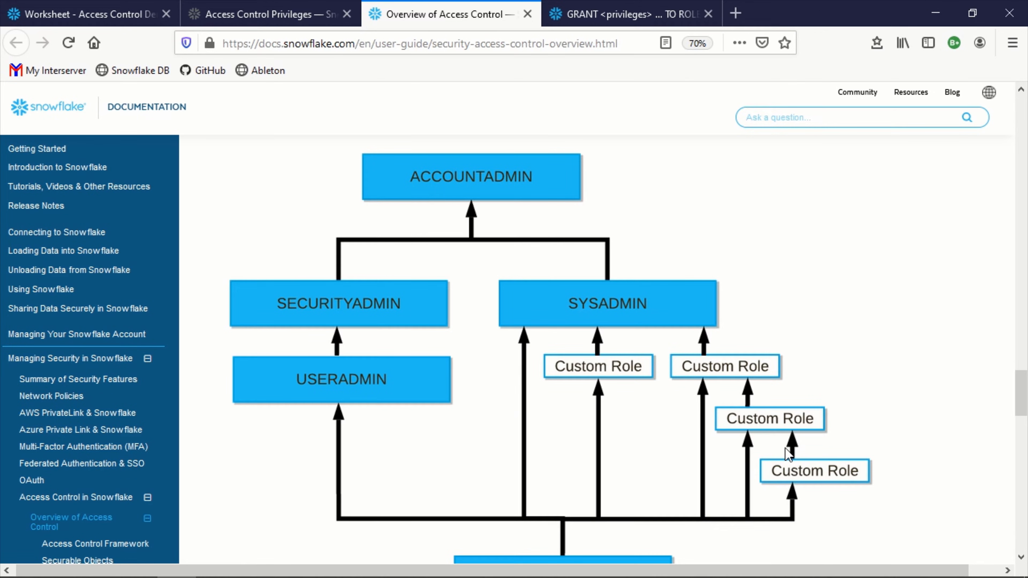
{"action": "mouse_move", "coordinate": [764, 428]}
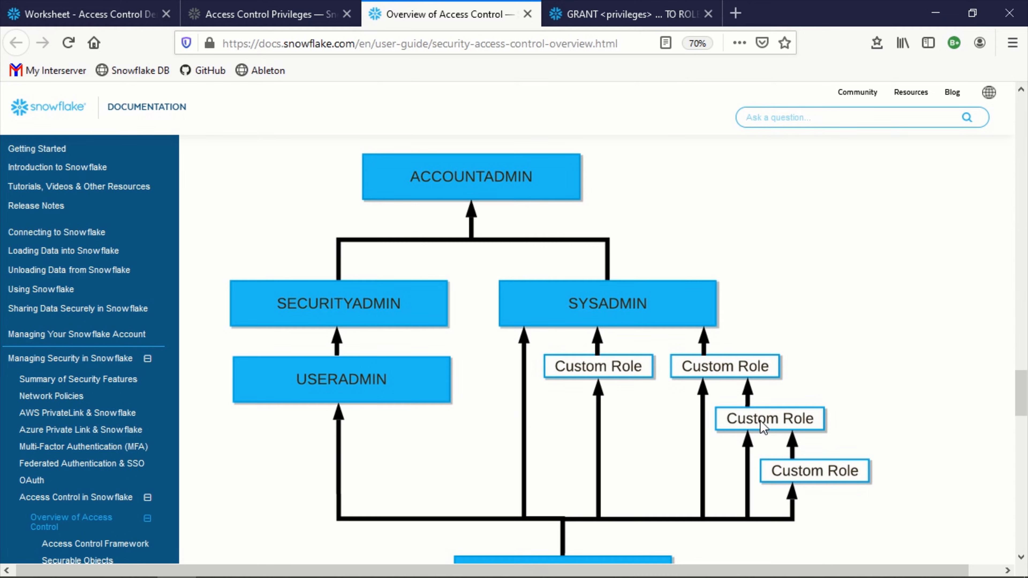
{"action": "mouse_move", "coordinate": [805, 436]}
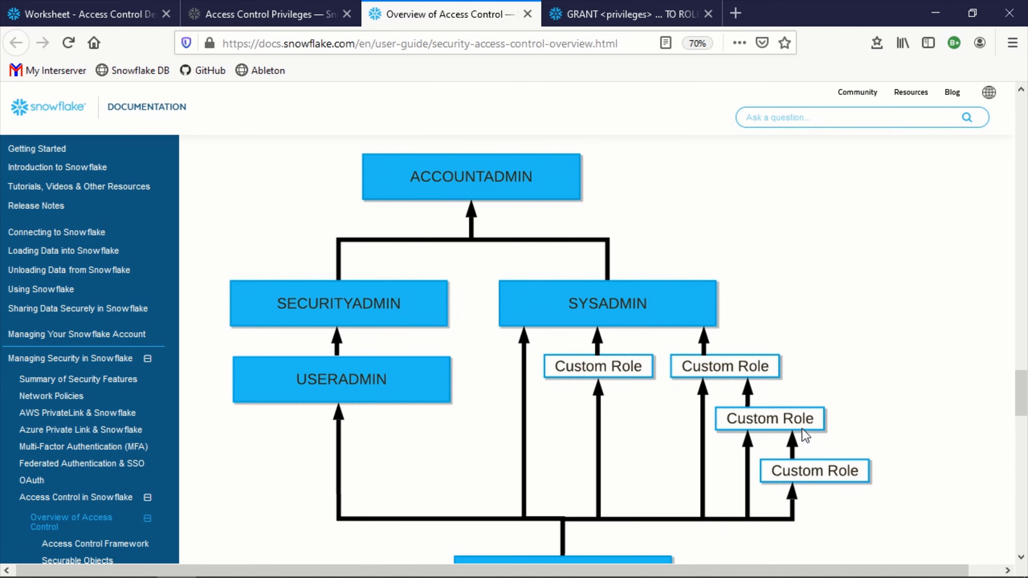
{"action": "mouse_move", "coordinate": [813, 479]}
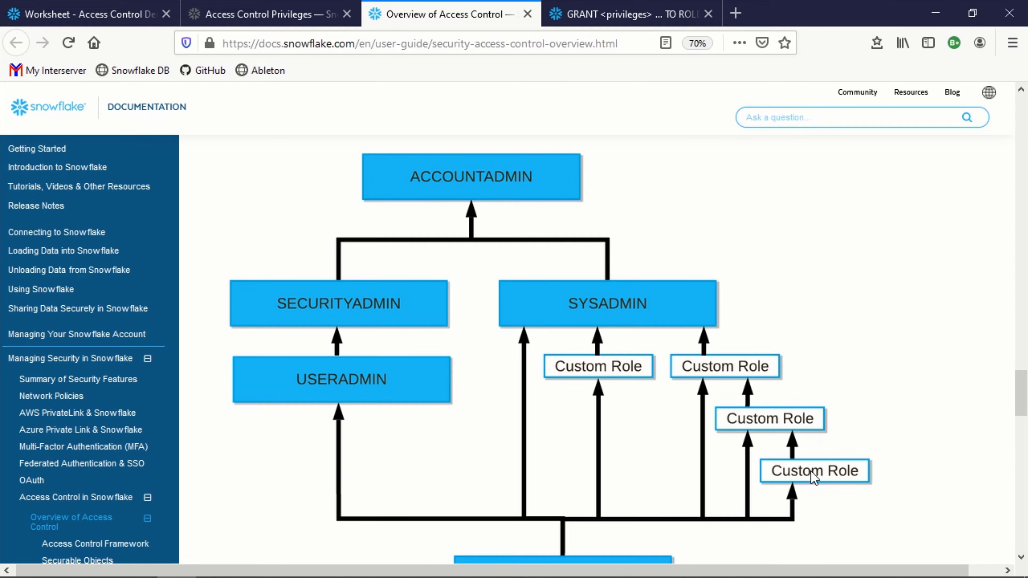
{"action": "mouse_move", "coordinate": [736, 378]}
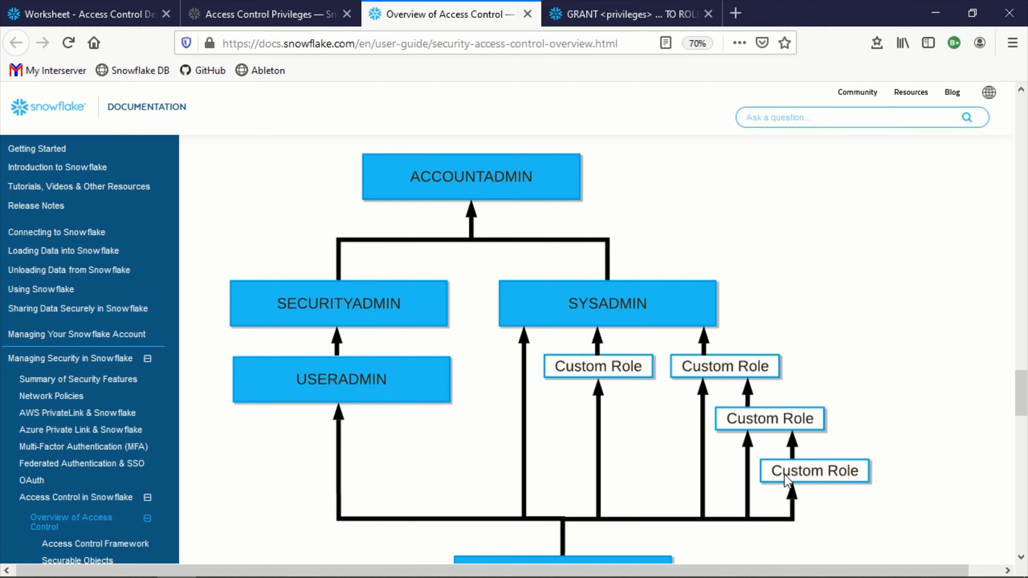
{"action": "mouse_move", "coordinate": [537, 321]}
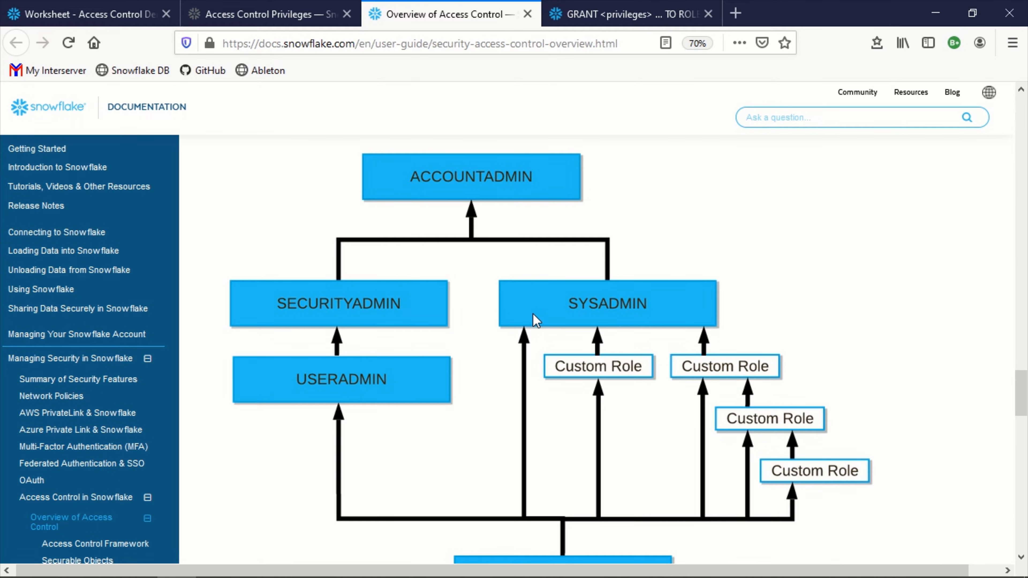
{"action": "mouse_move", "coordinate": [256, 106]}
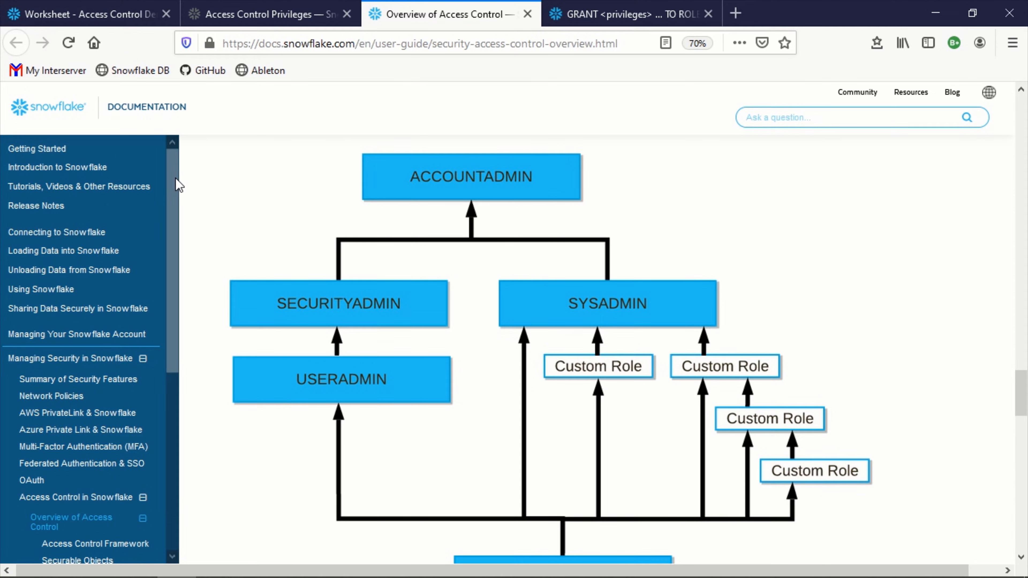
Step: Switch to the Access Control Demo worksheet and highlight words in the ANALYST and DEVELOPER comments
{"action": "left_click", "coordinate": [85, 14]}
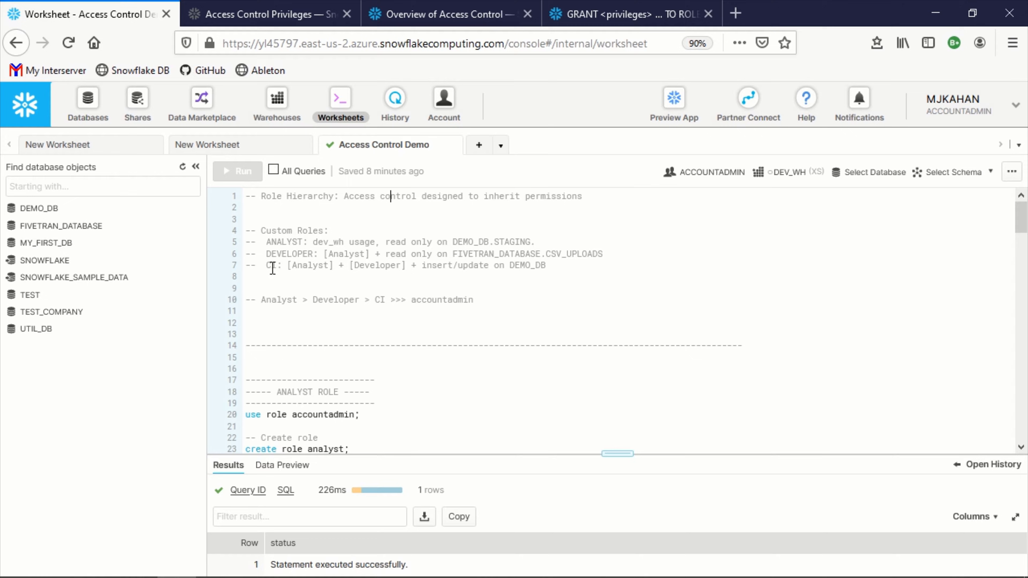
{"action": "double_click", "coordinate": [283, 242]}
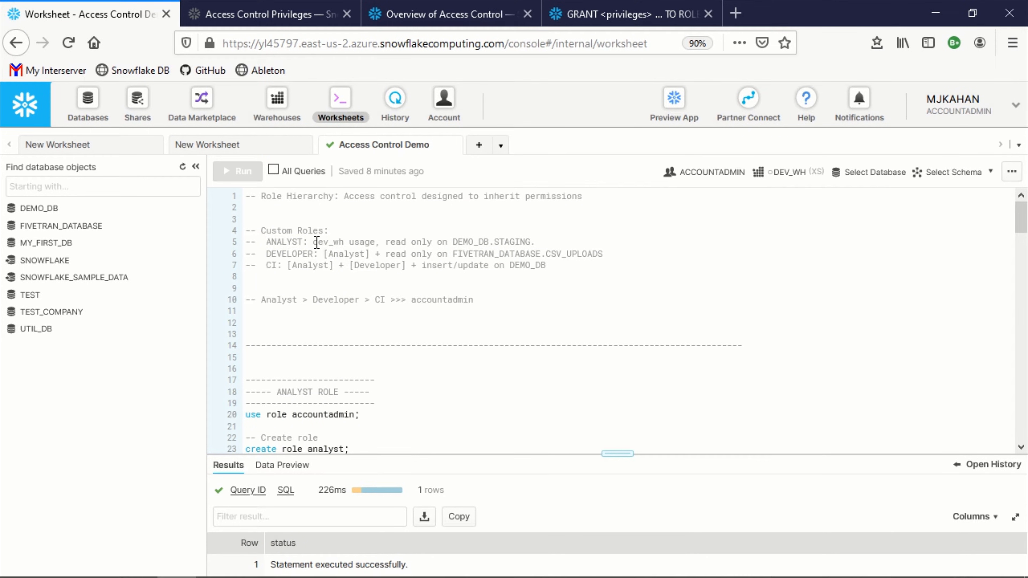
{"action": "double_click", "coordinate": [289, 254]}
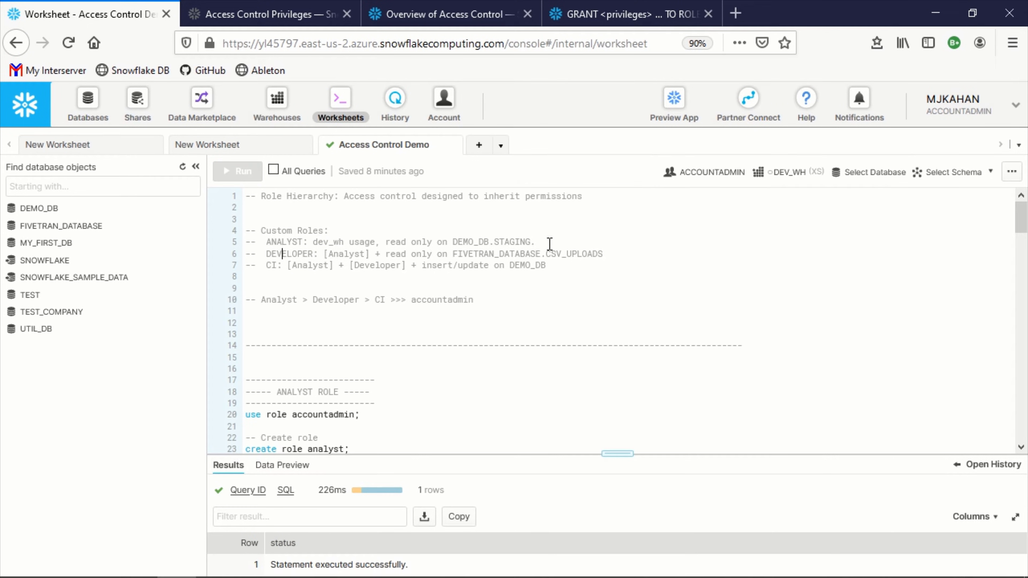
{"action": "mouse_move", "coordinate": [563, 254]}
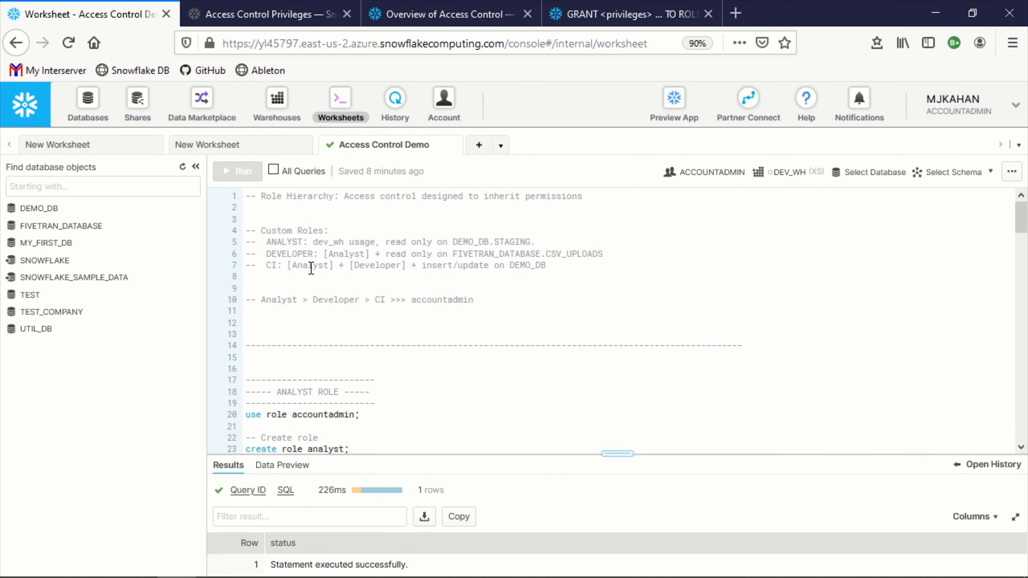
Step: Highlight Developer in the CI role description and accountadmin at the top of the hierarchy line
{"action": "double_click", "coordinate": [377, 266]}
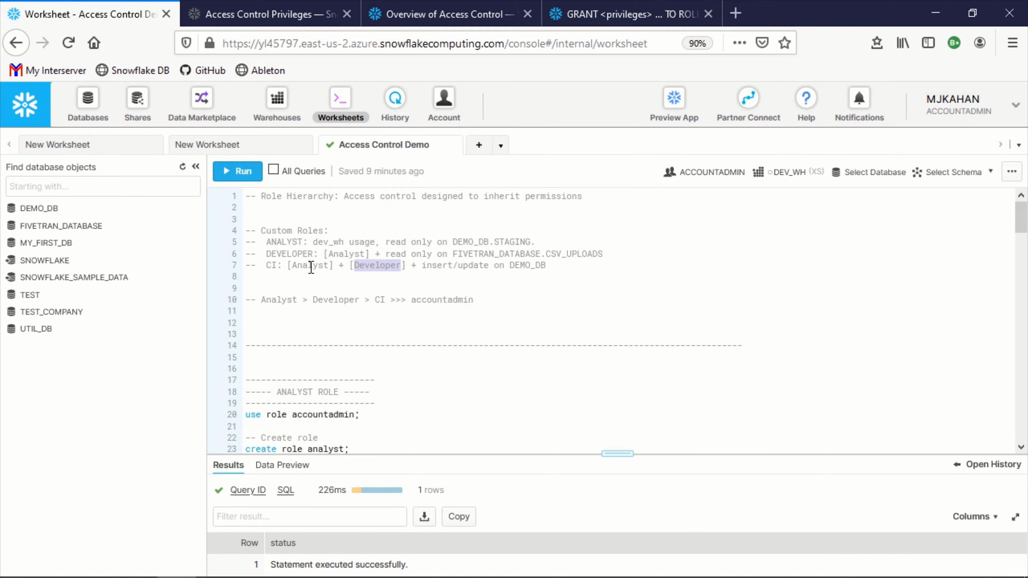
{"action": "double_click", "coordinate": [310, 266]}
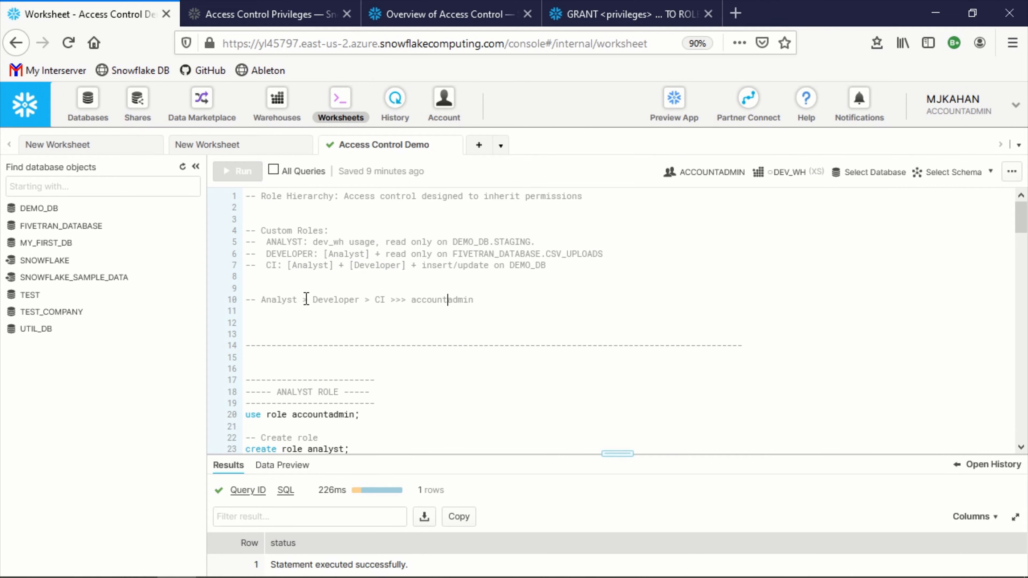
{"action": "double_click", "coordinate": [278, 300]}
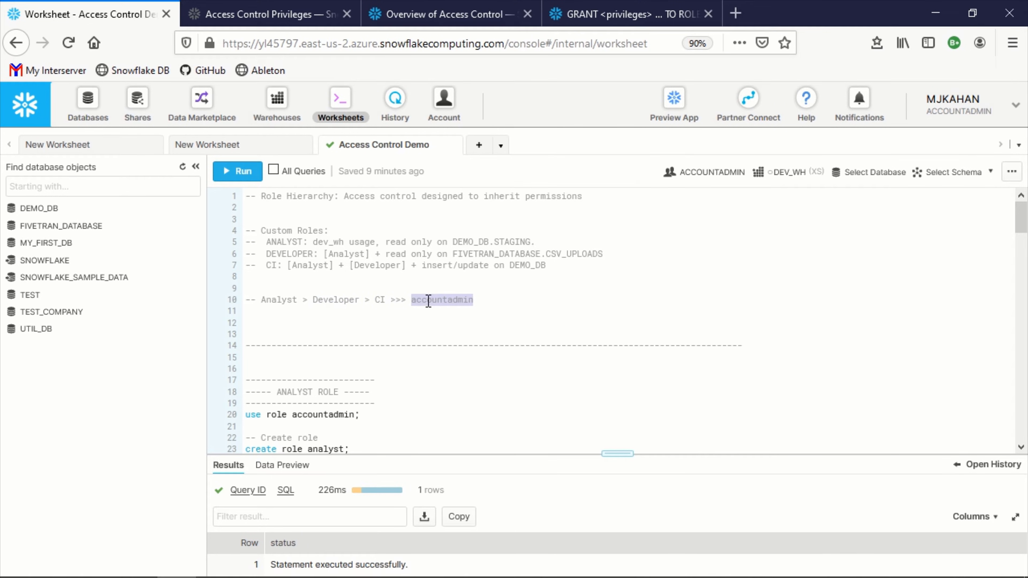
{"action": "left_click", "coordinate": [447, 14]}
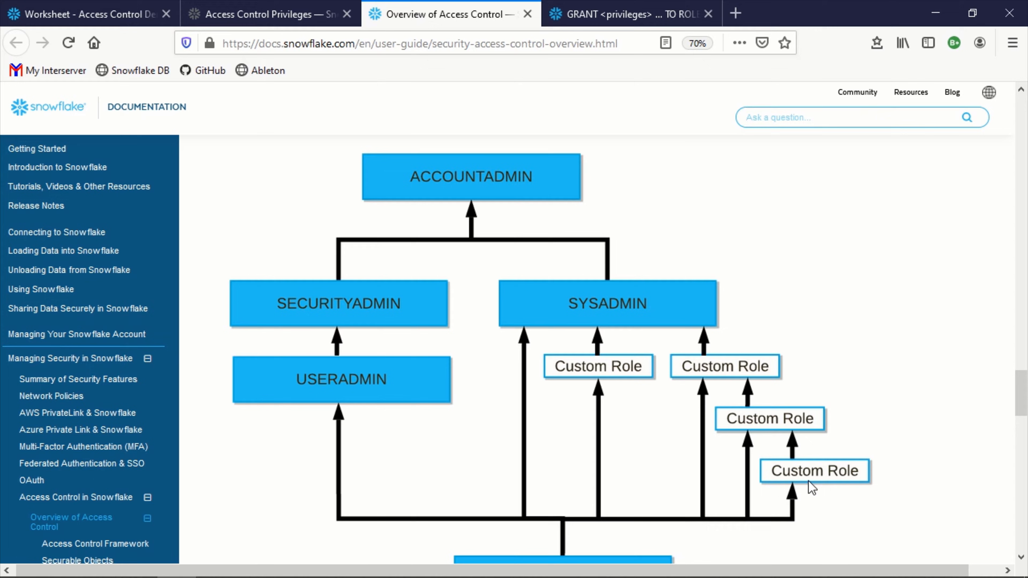
{"action": "mouse_move", "coordinate": [728, 425]}
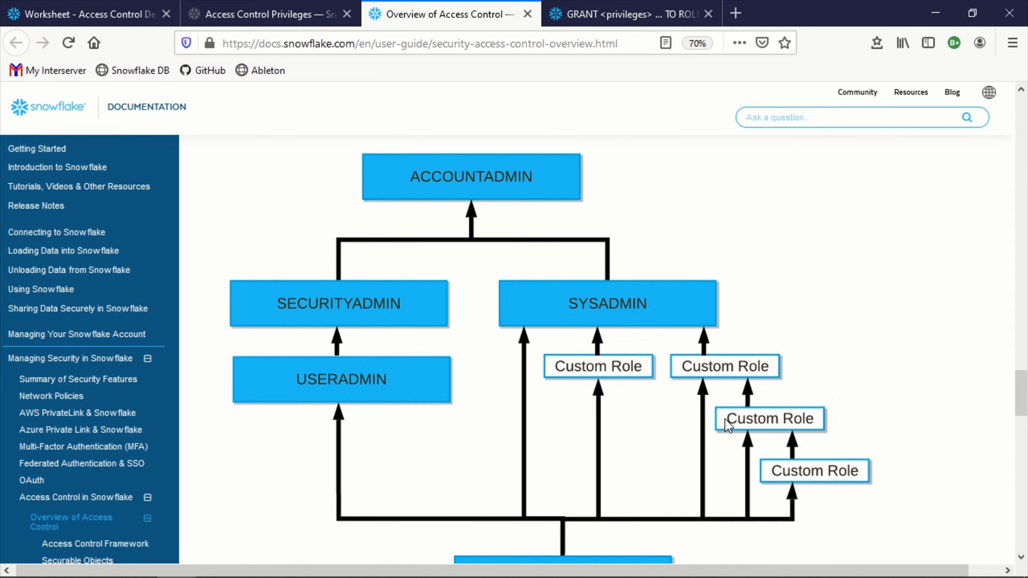
{"action": "left_click", "coordinate": [85, 14]}
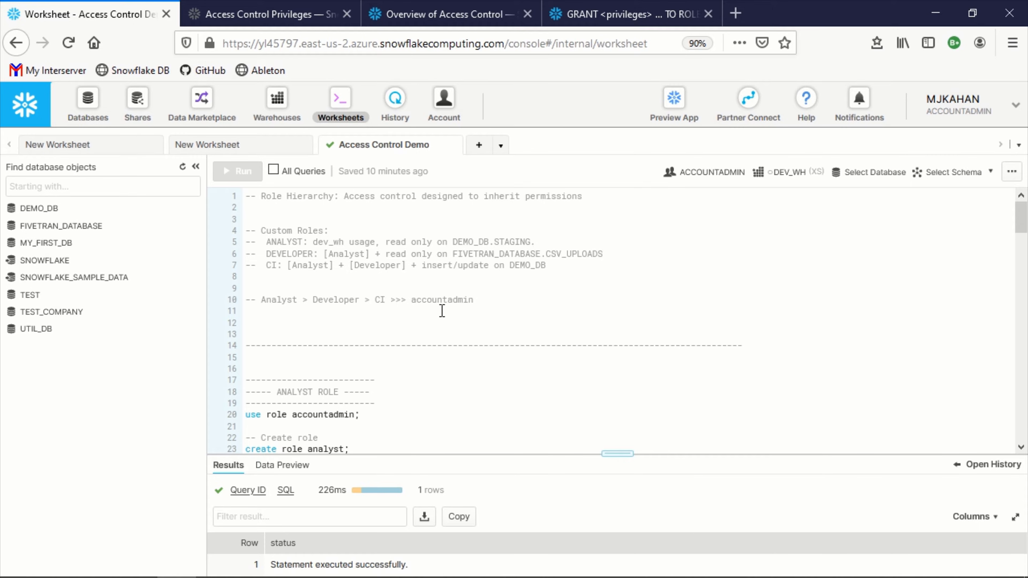
Step: Expand the databases to show their schemas and DEMO_DB.STAGING tables and views
{"action": "left_click", "coordinate": [246, 311]}
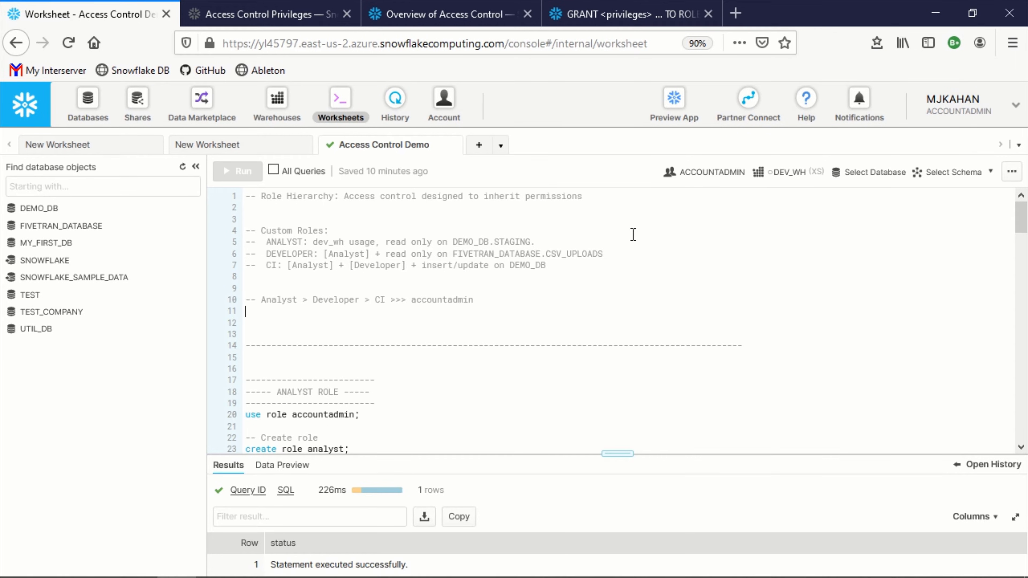
{"action": "mouse_move", "coordinate": [712, 172]}
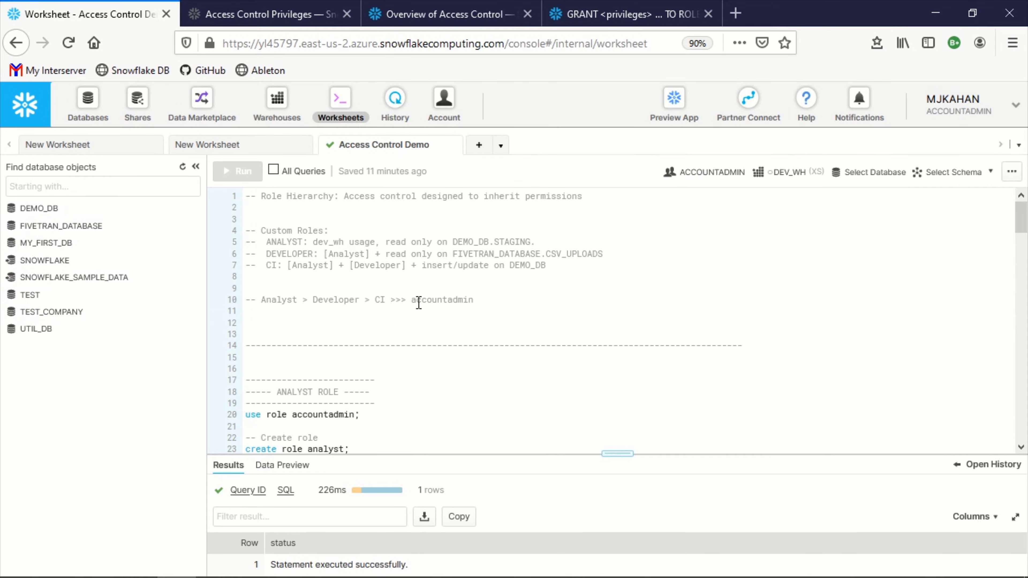
{"action": "mouse_move", "coordinate": [62, 226]}
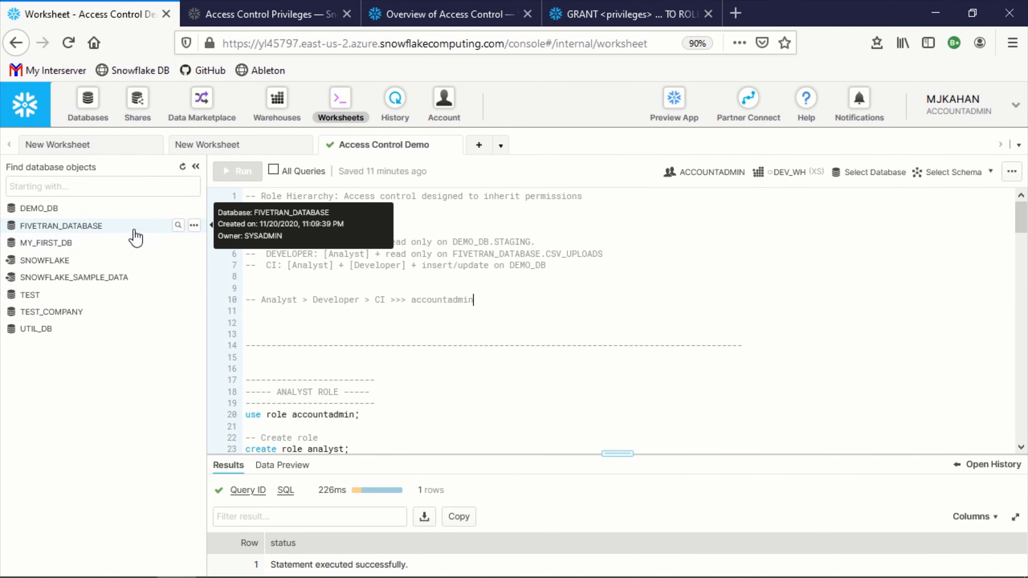
{"action": "mouse_move", "coordinate": [95, 231]}
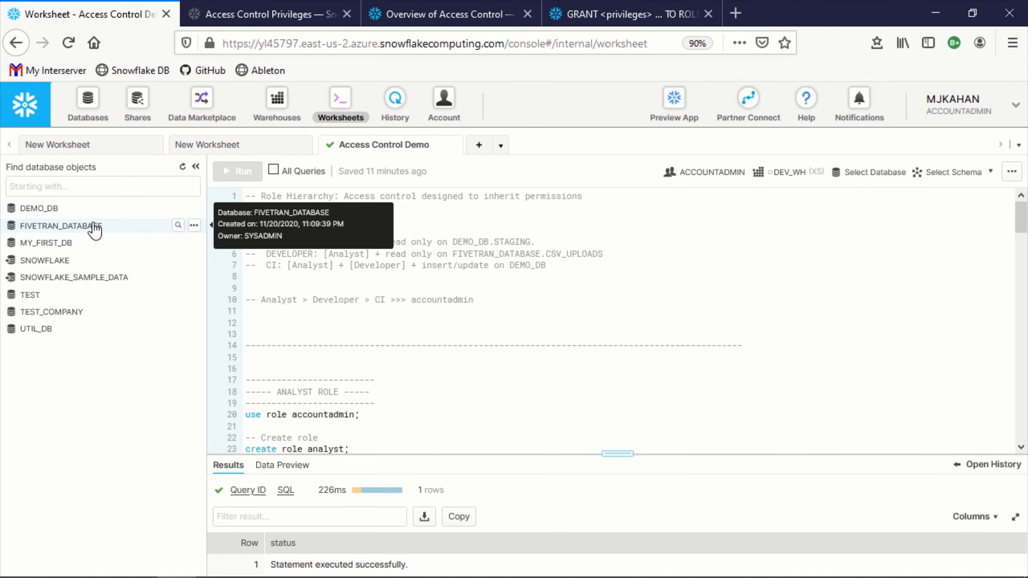
{"action": "left_click", "coordinate": [38, 209]}
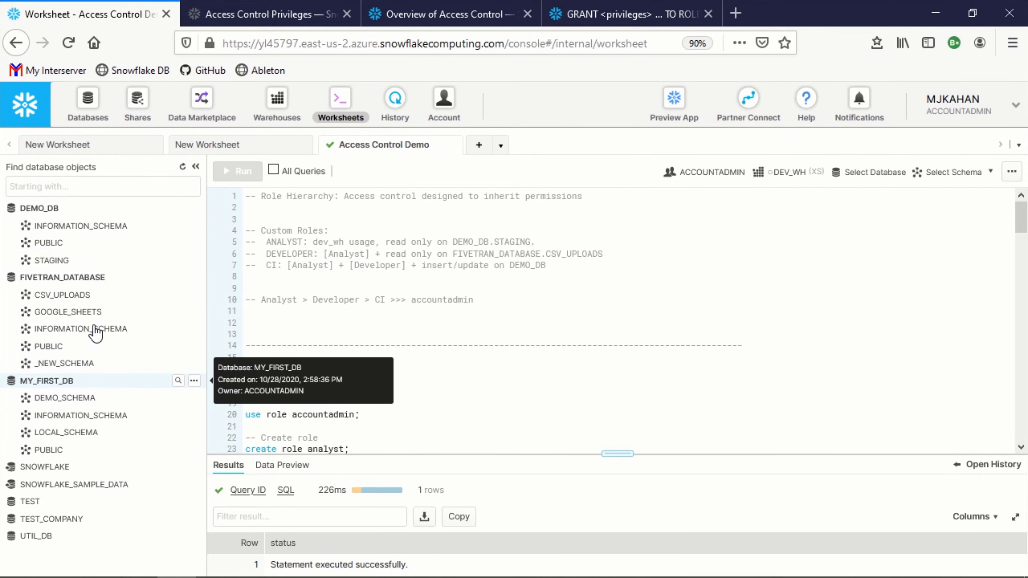
{"action": "left_click", "coordinate": [51, 260]}
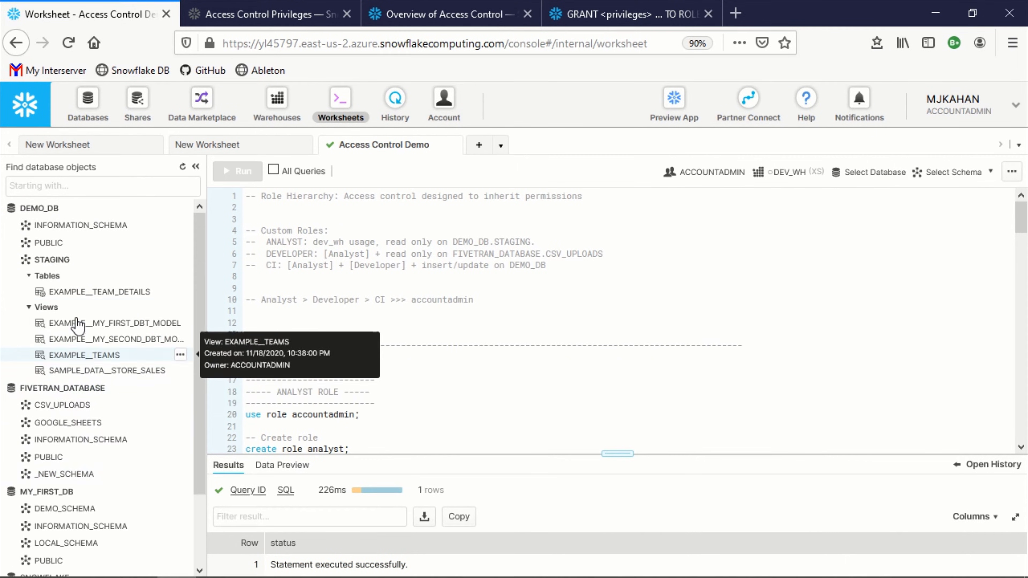
Step: Check the session role settings, then run create role analyst and show its empty grants
{"action": "left_click", "coordinate": [712, 172]}
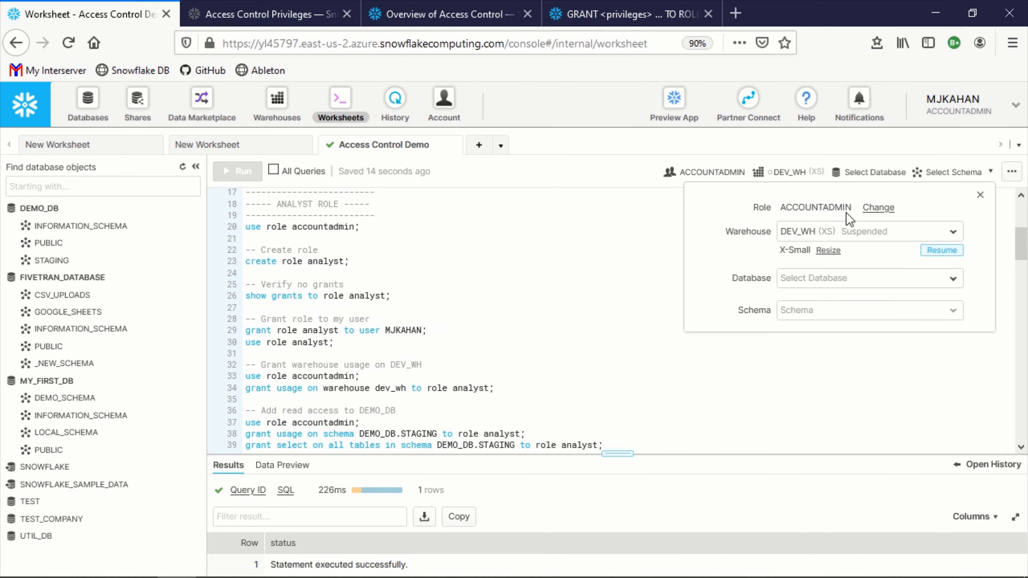
{"action": "left_click", "coordinate": [865, 230]}
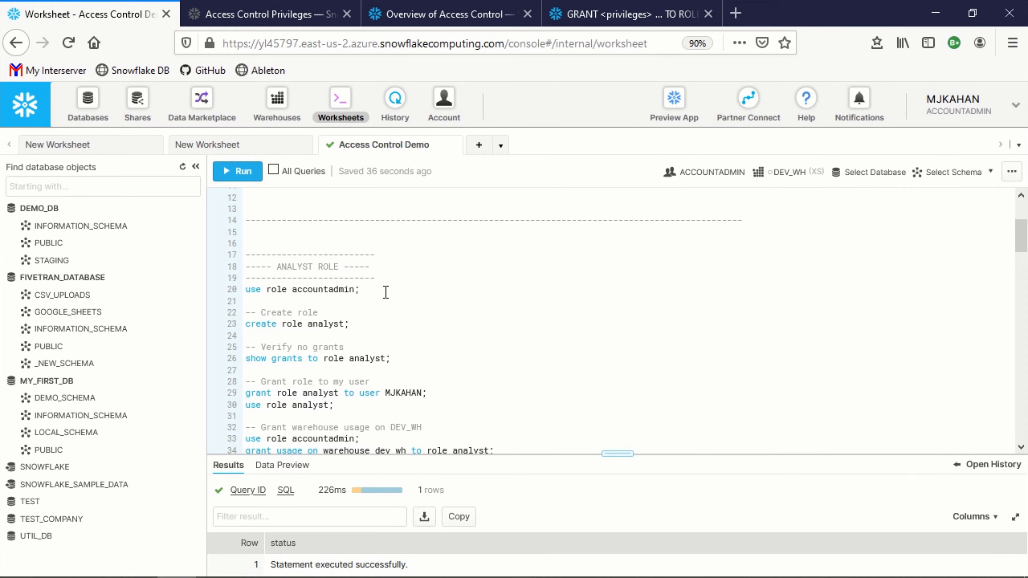
{"action": "mouse_move", "coordinate": [713, 172]}
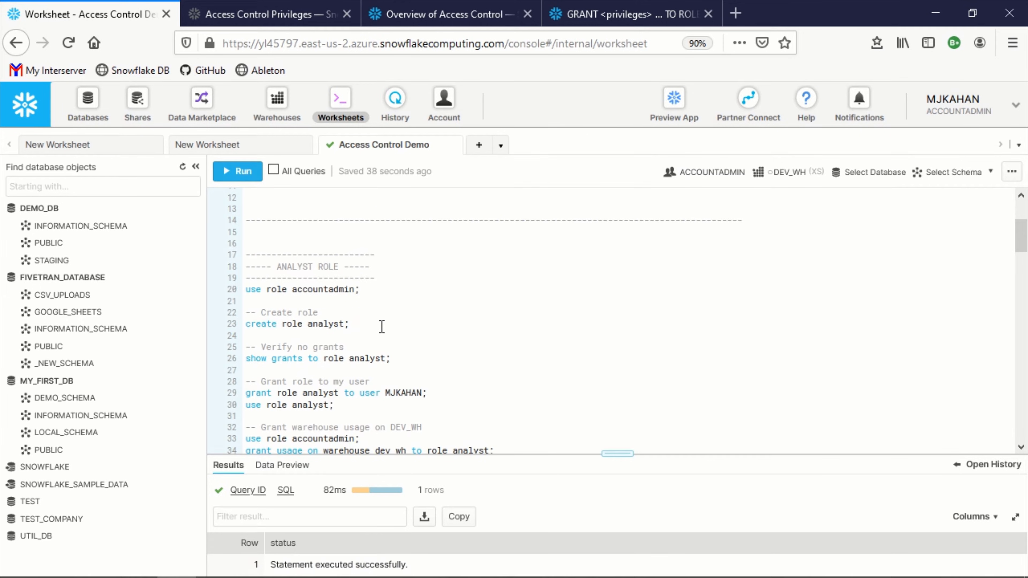
{"action": "left_click", "coordinate": [237, 171]}
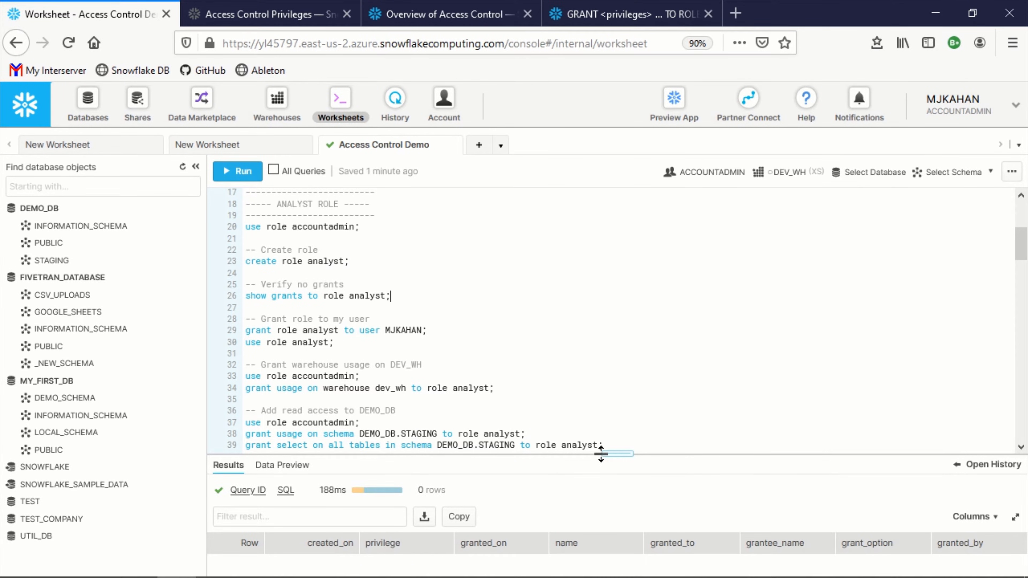
{"action": "left_click_drag", "start_coordinate": [602, 454], "coordinate": [617, 406]}
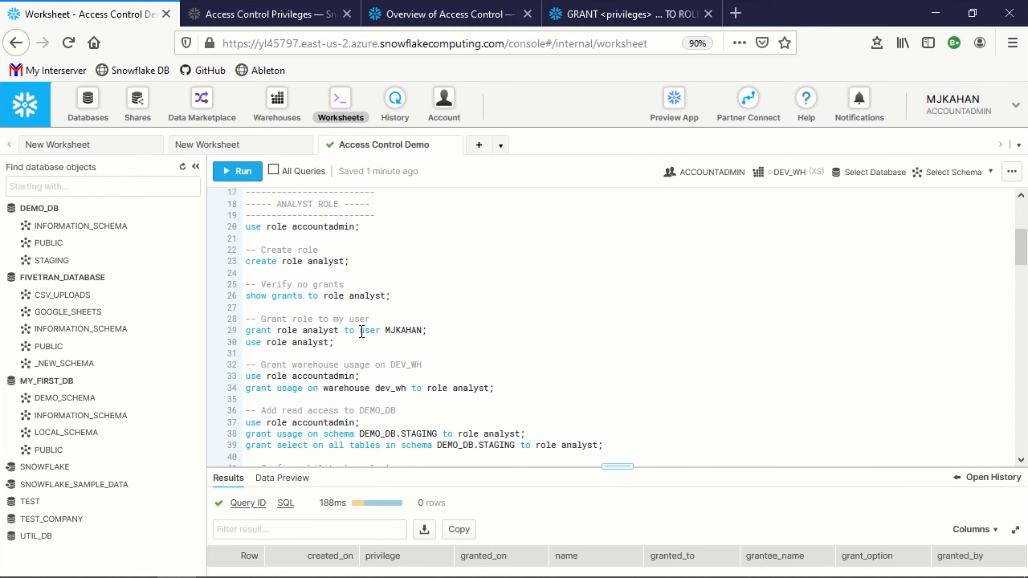
{"action": "mouse_move", "coordinate": [307, 434]}
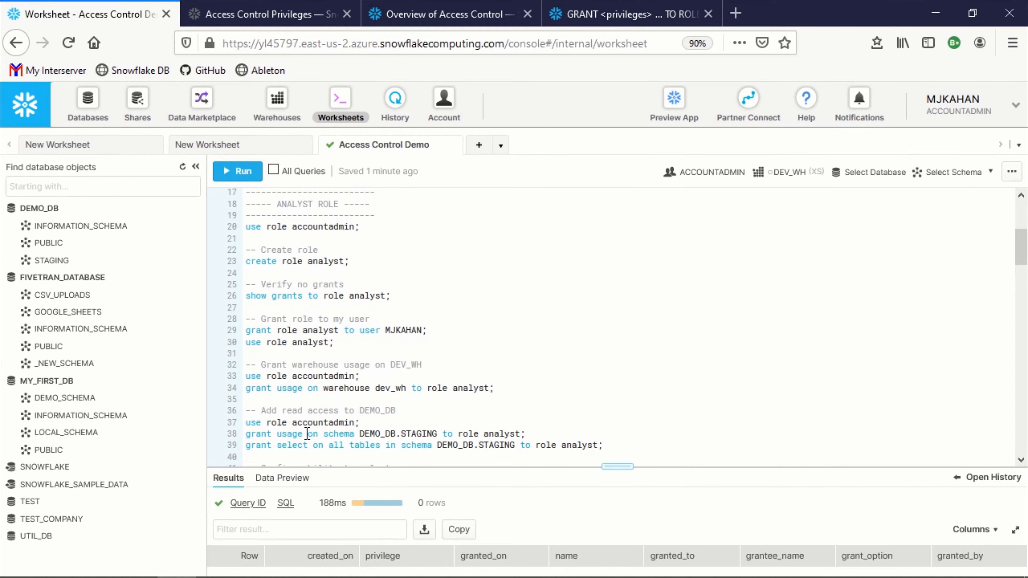
{"action": "mouse_move", "coordinate": [299, 318]}
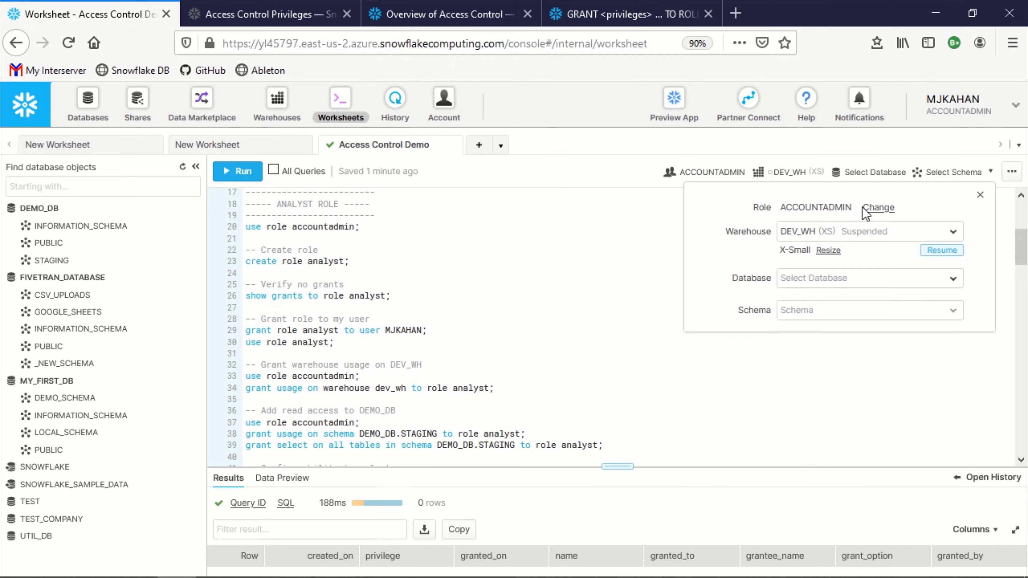
Step: Grant analyst to the user, switch to the analyst role and expand DEMO_DB to see its access
{"action": "left_click", "coordinate": [877, 207]}
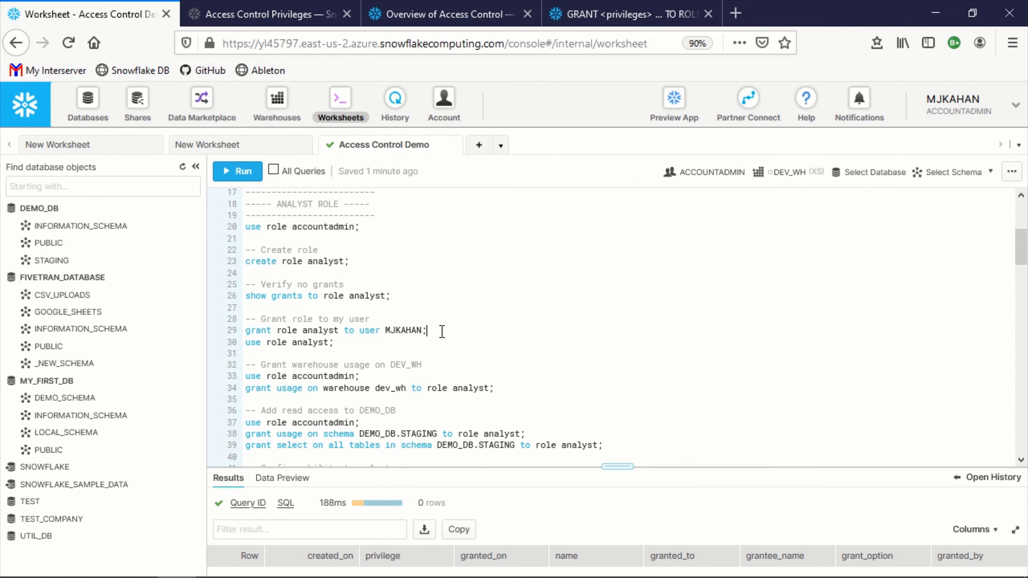
{"action": "left_click", "coordinate": [237, 171]}
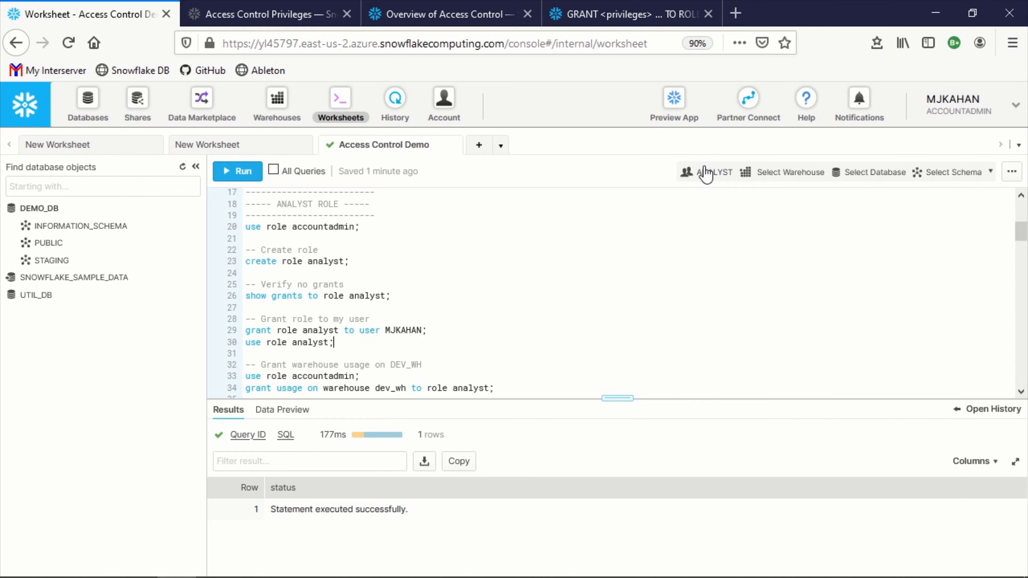
{"action": "mouse_move", "coordinate": [706, 172]}
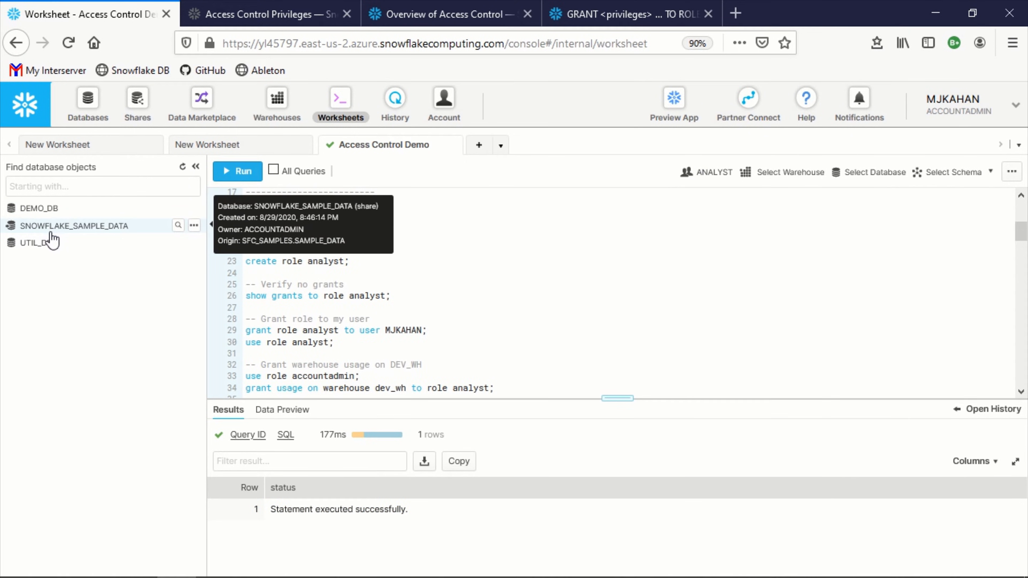
{"action": "left_click", "coordinate": [42, 208]}
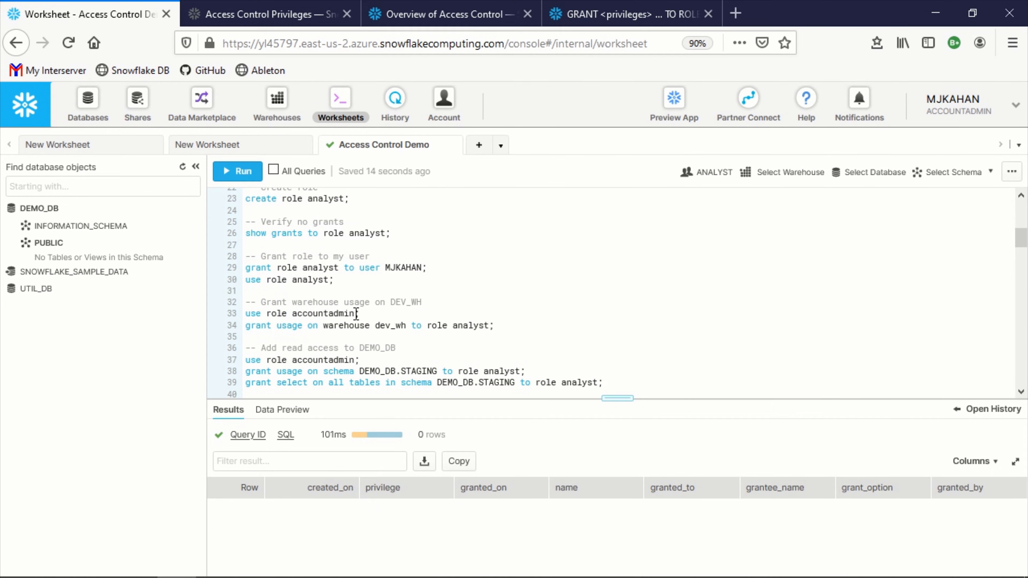
Step: As accountadmin, grant the analyst role usage on warehouse DEV_WH before the schema grants
{"action": "double_click", "coordinate": [405, 302]}
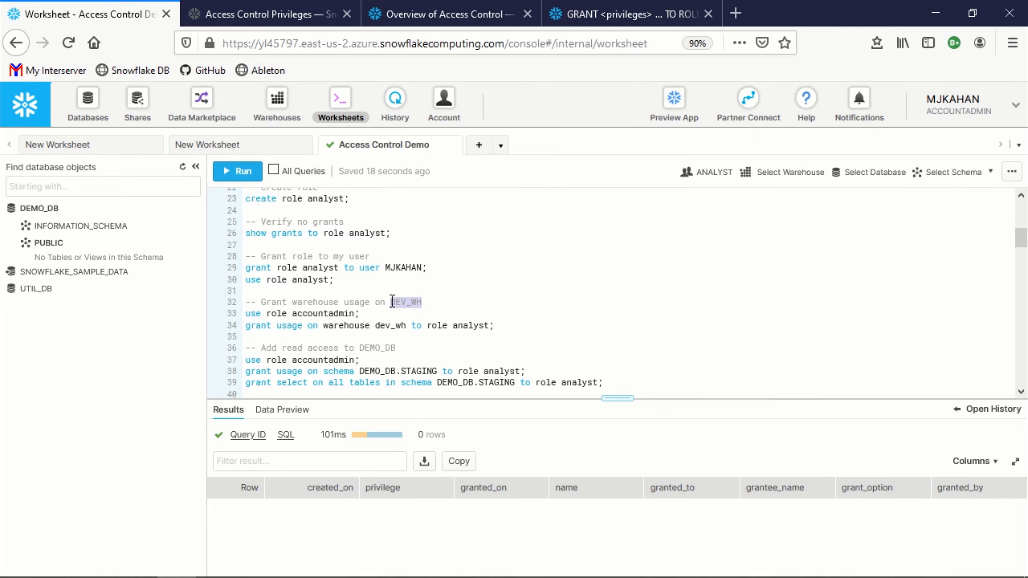
{"action": "left_click", "coordinate": [237, 172]}
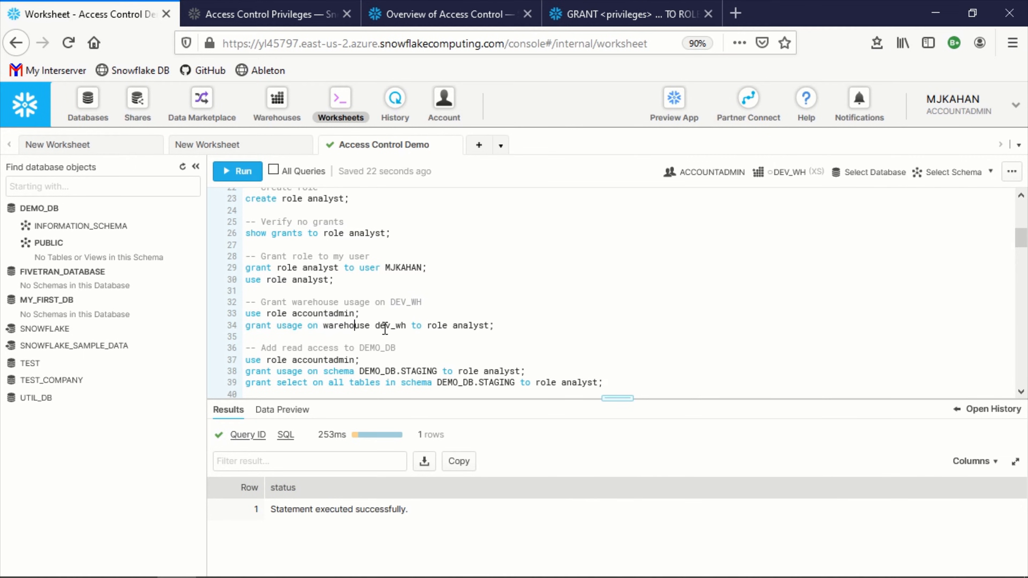
{"action": "double_click", "coordinate": [388, 326]}
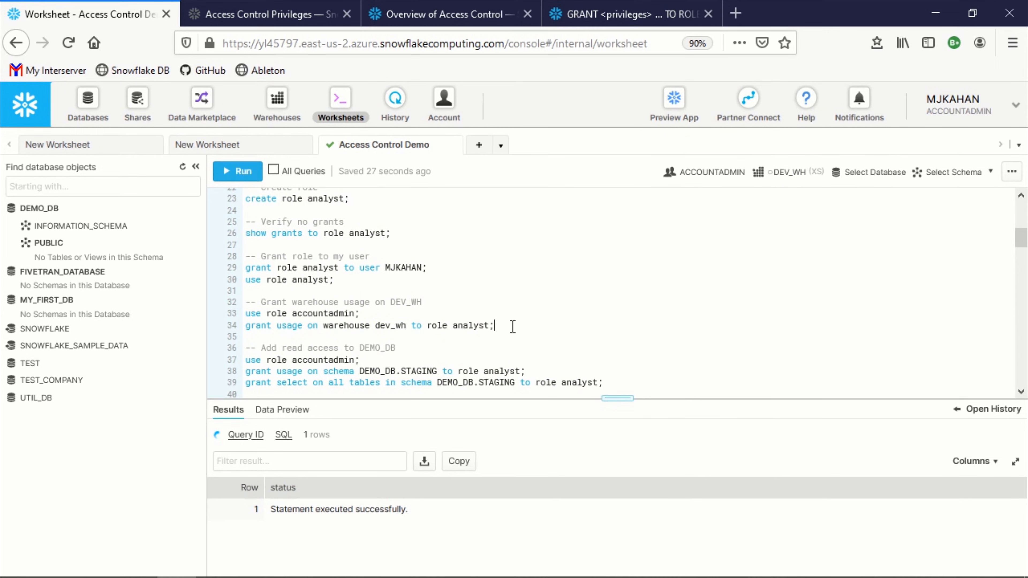
{"action": "left_click", "coordinate": [237, 171]}
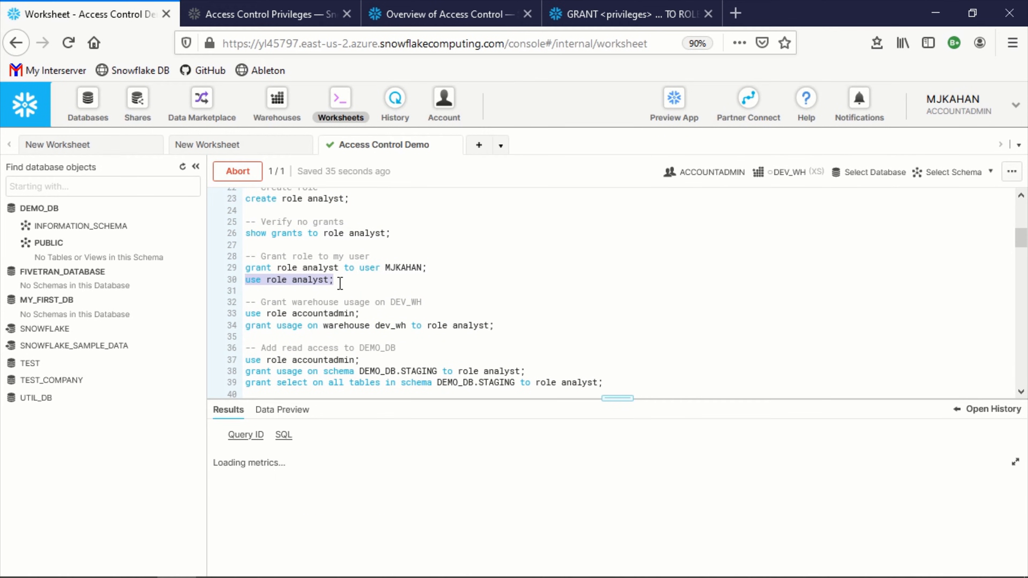
{"action": "left_click", "coordinate": [710, 172]}
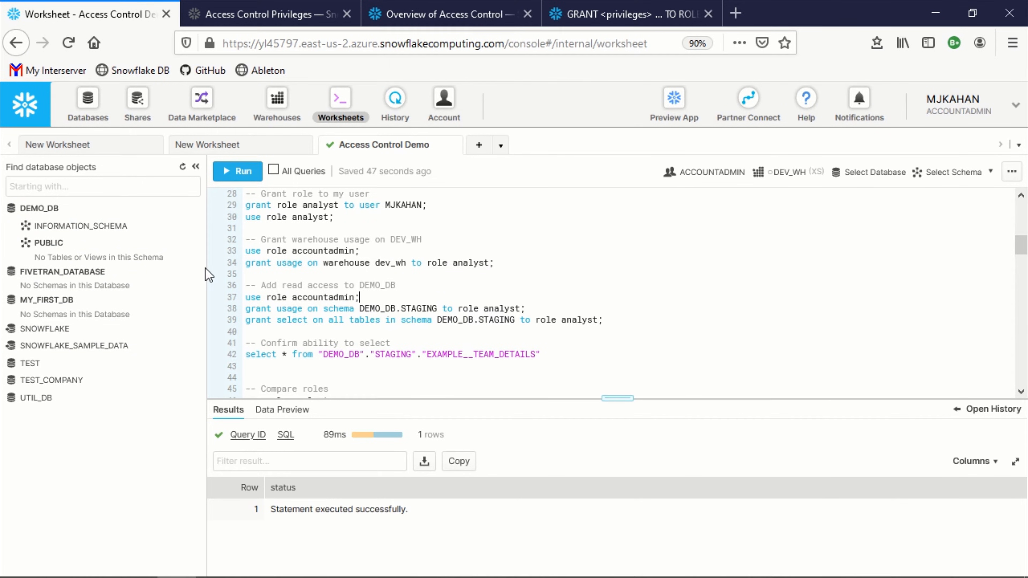
{"action": "mouse_move", "coordinate": [129, 268]}
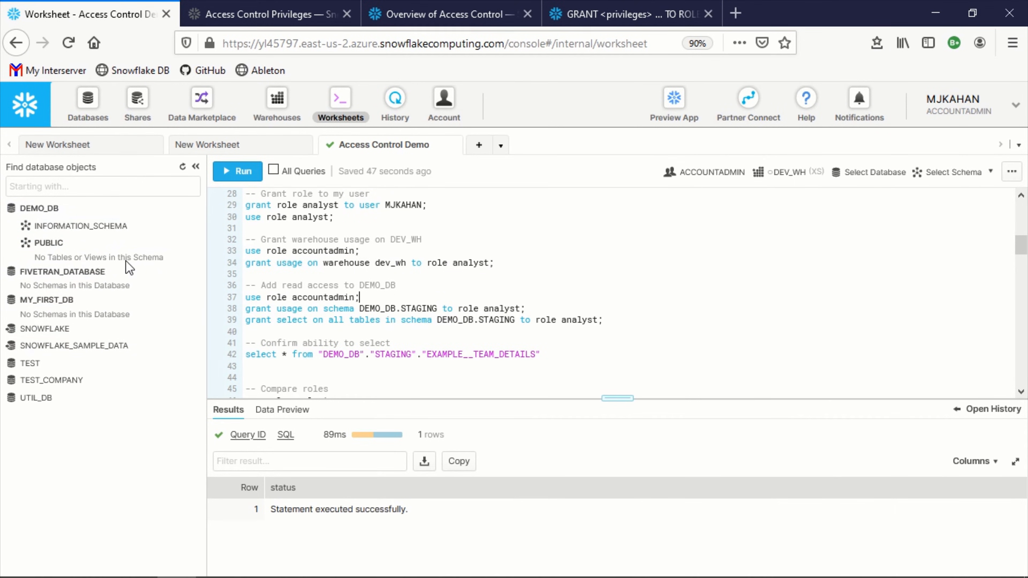
{"action": "mouse_move", "coordinate": [64, 272]}
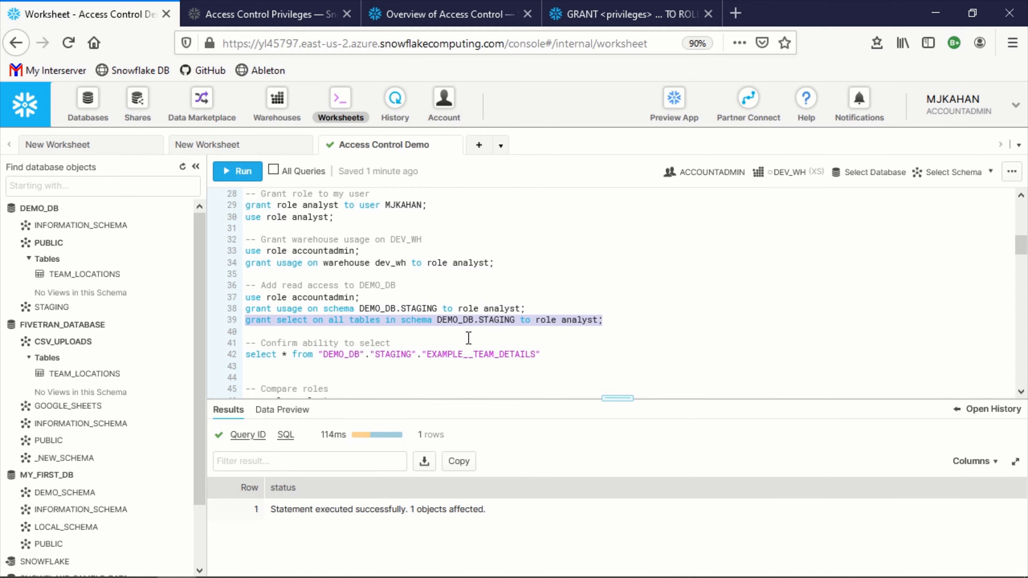
{"action": "mouse_move", "coordinate": [348, 256]}
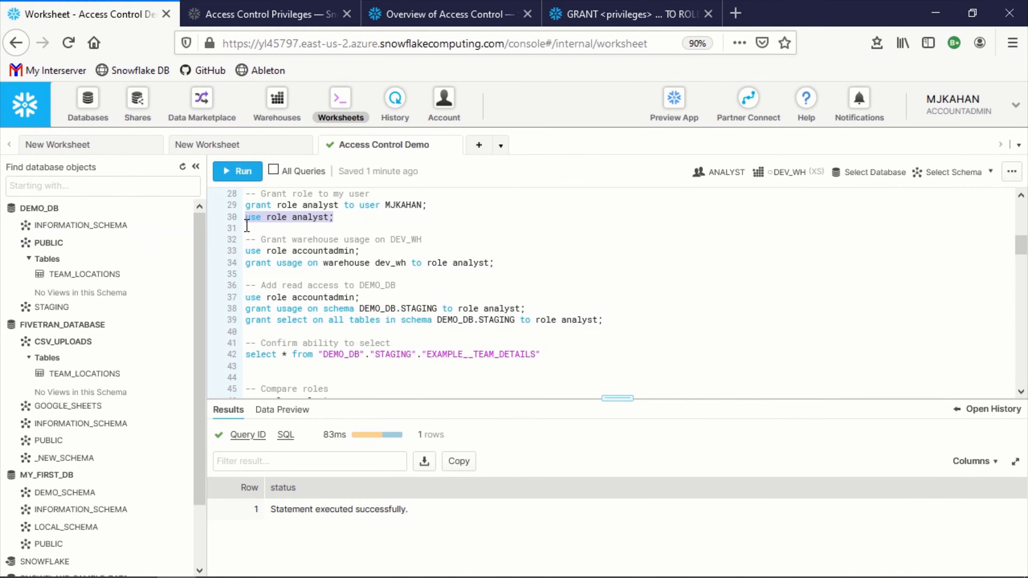
Step: Refresh the object browser as analyst and query the only visible STAGING table, EXAMPLE__TEAM_DETAILS
{"action": "left_click", "coordinate": [727, 172]}
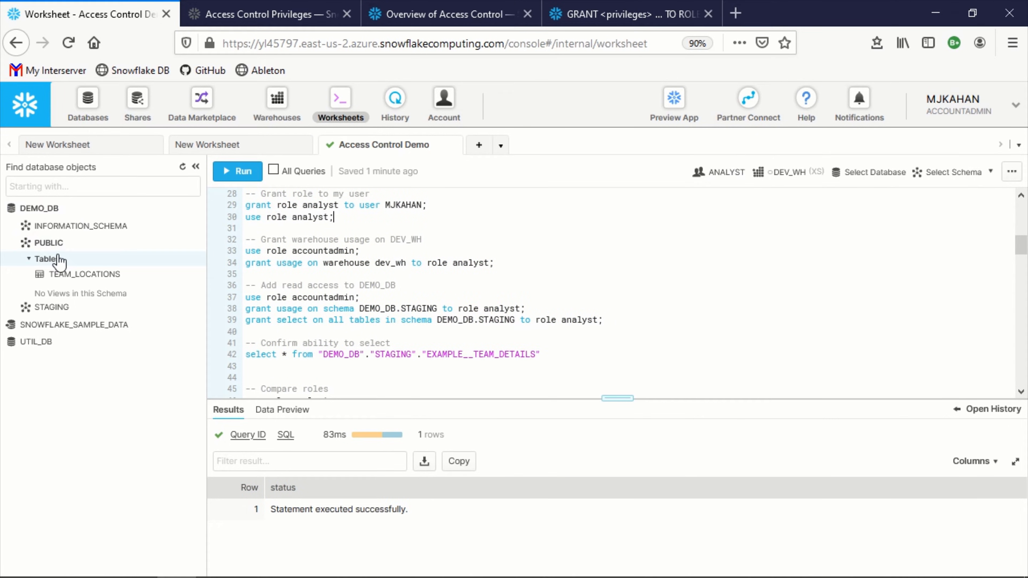
{"action": "left_click", "coordinate": [47, 259]}
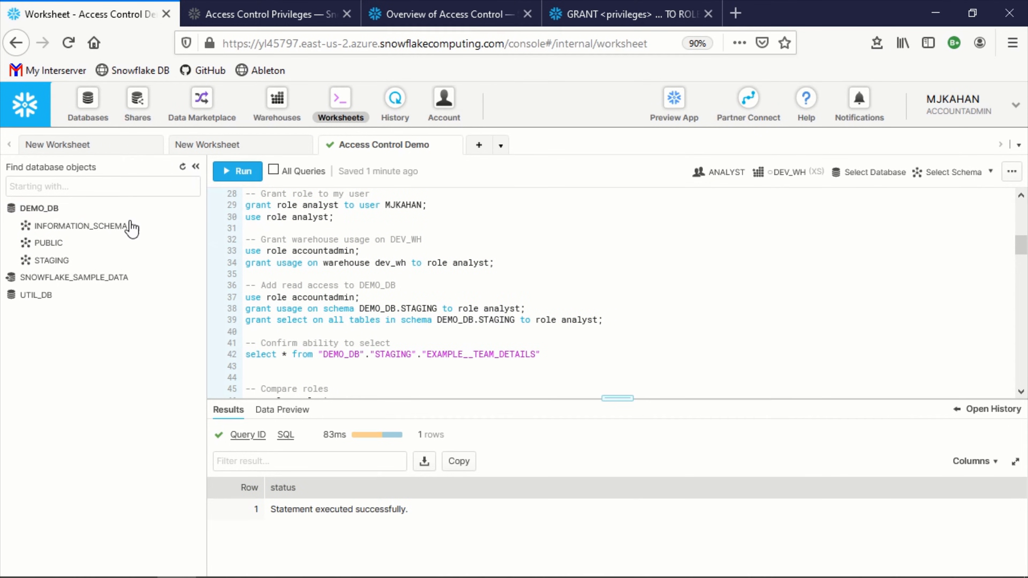
{"action": "mouse_move", "coordinate": [52, 260]}
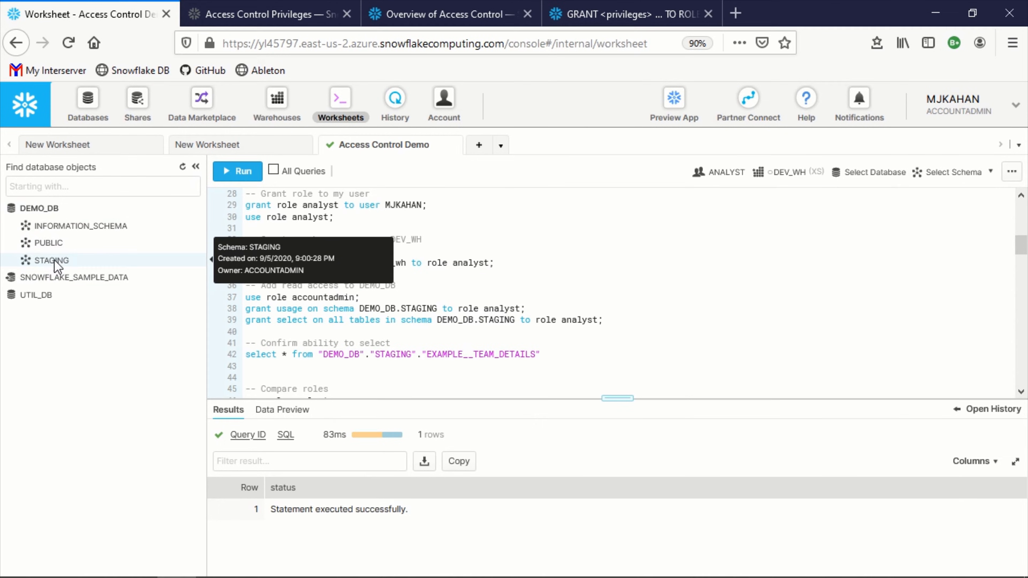
{"action": "left_click", "coordinate": [51, 260]}
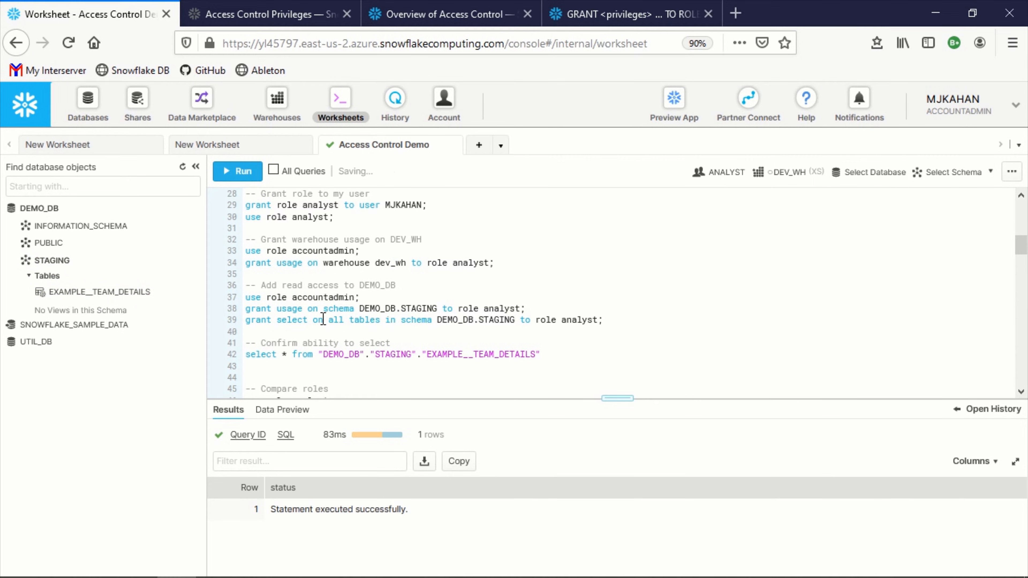
{"action": "triple_click", "coordinate": [392, 354]}
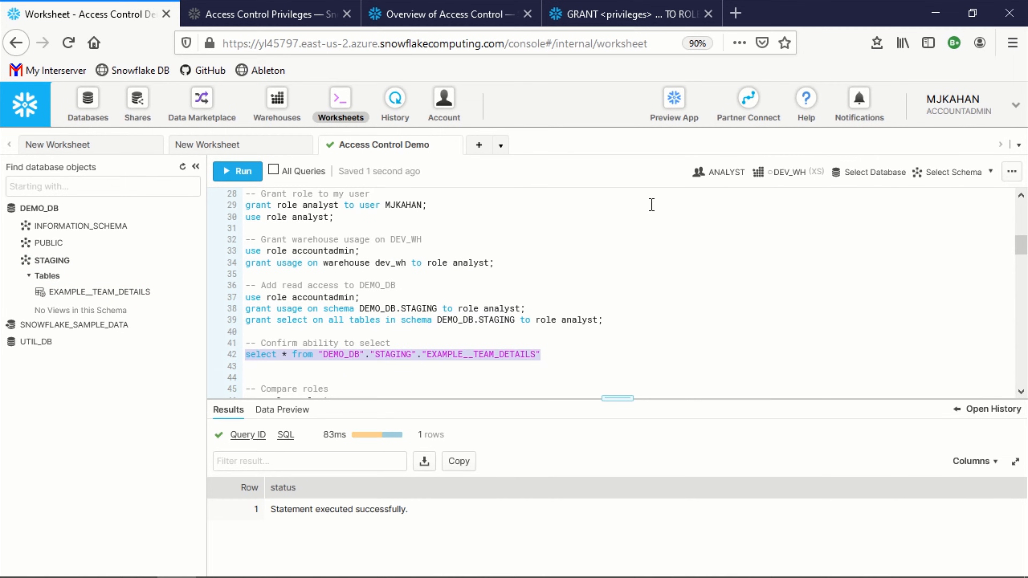
{"action": "left_click", "coordinate": [237, 171]}
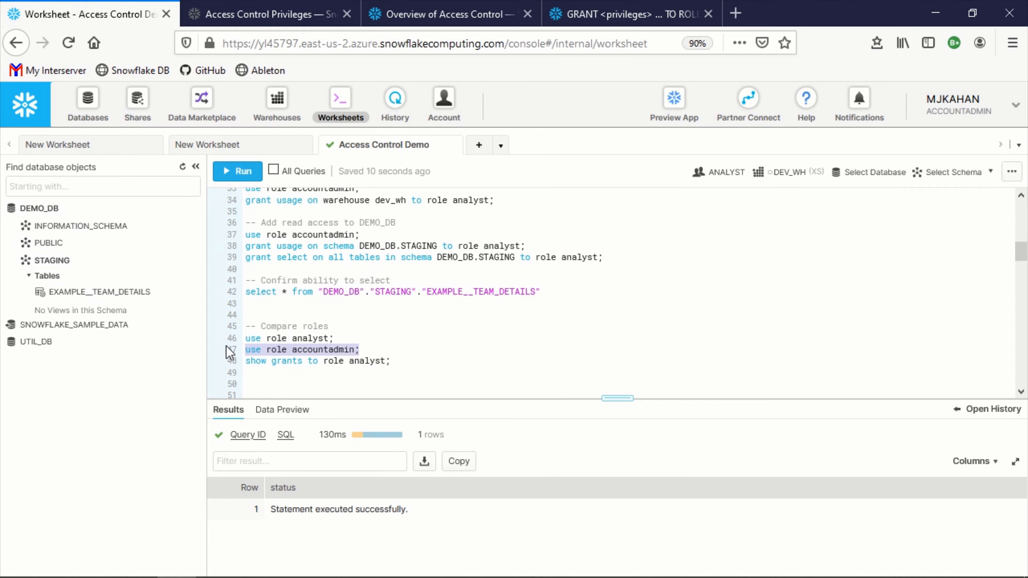
Step: Switch between accountadmin and analyst to compare the STAGING tables and views each sees
{"action": "left_click", "coordinate": [183, 167]}
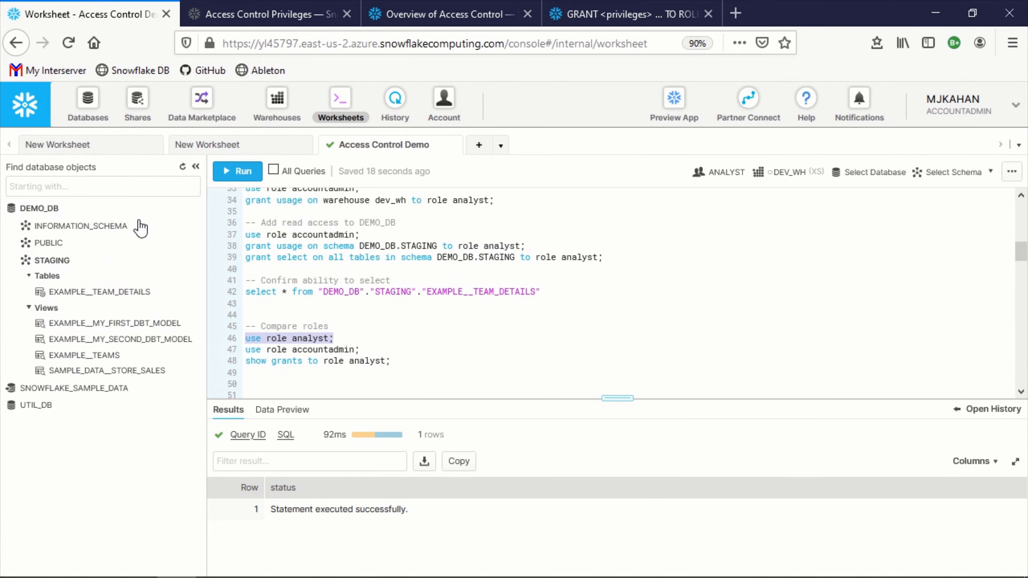
{"action": "left_click", "coordinate": [46, 307]}
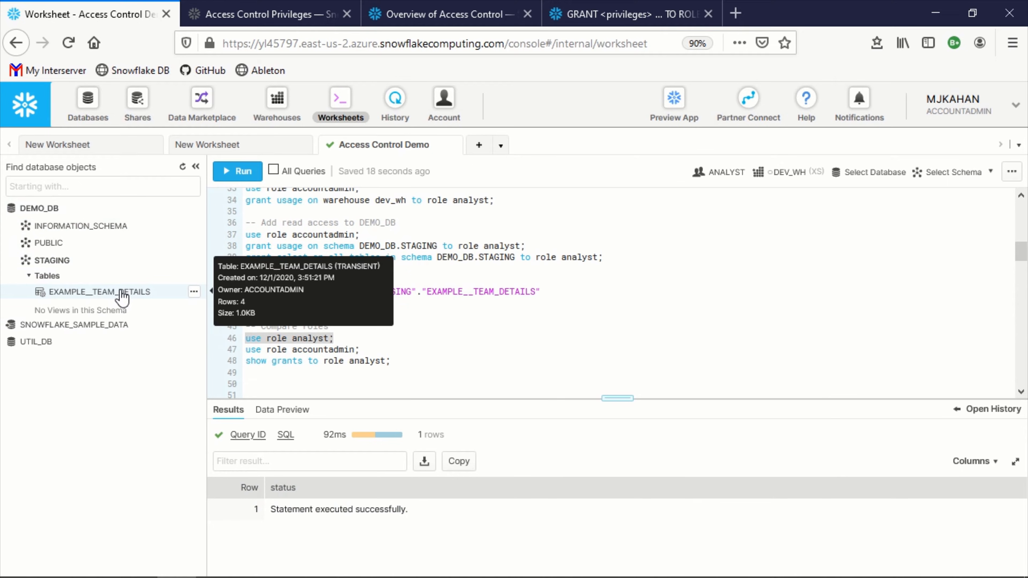
{"action": "left_click", "coordinate": [237, 171]}
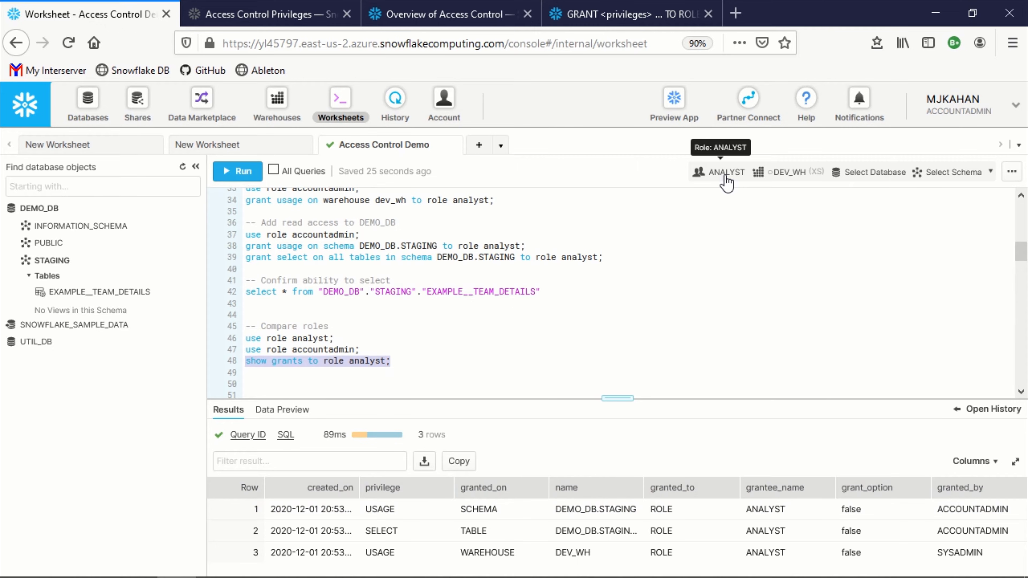
{"action": "mouse_move", "coordinate": [720, 193]}
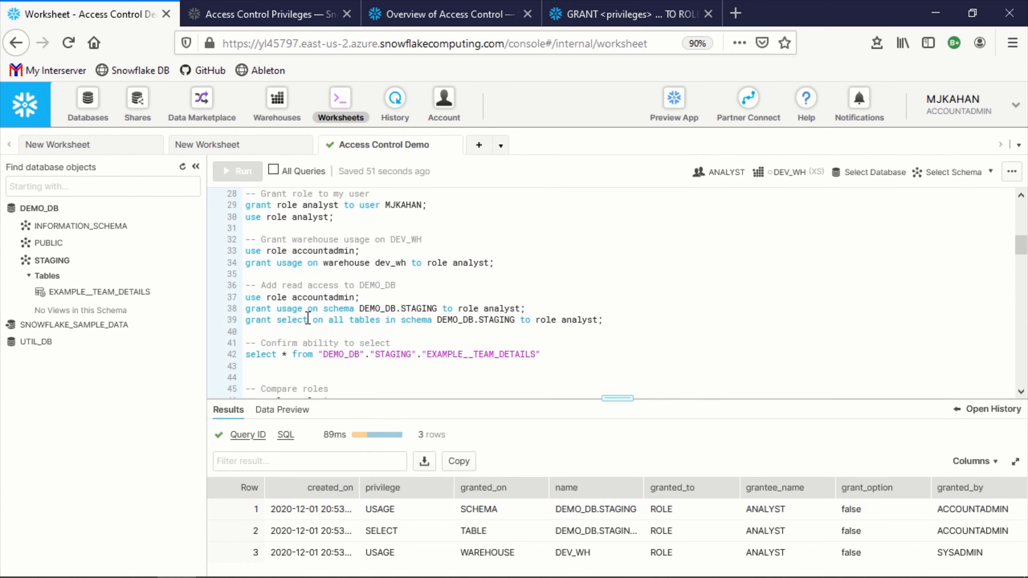
Step: Highlight the select privilege in analyst's grants and go to the Access Control Privileges page
{"action": "double_click", "coordinate": [291, 321]}
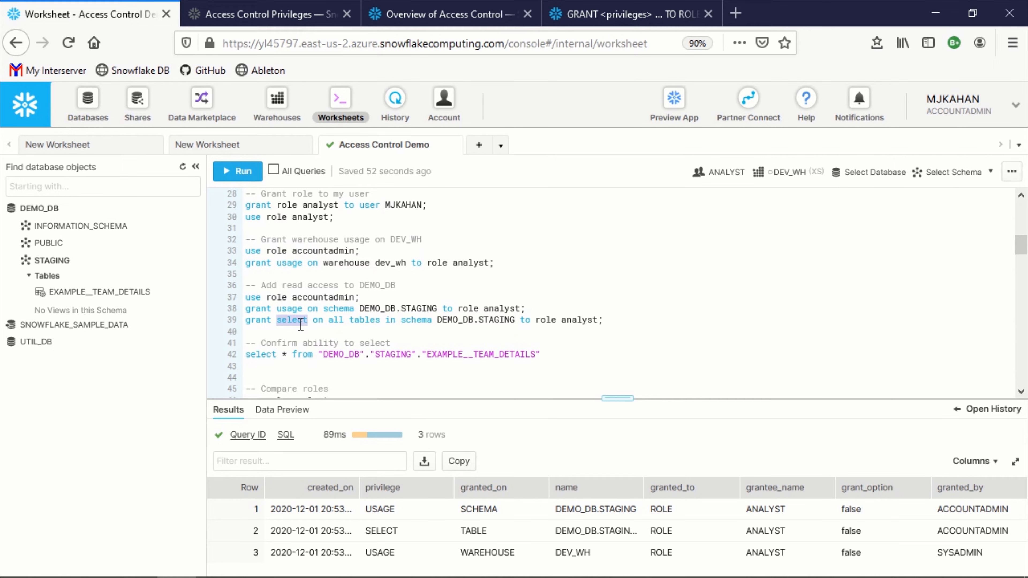
{"action": "left_click", "coordinate": [262, 14]}
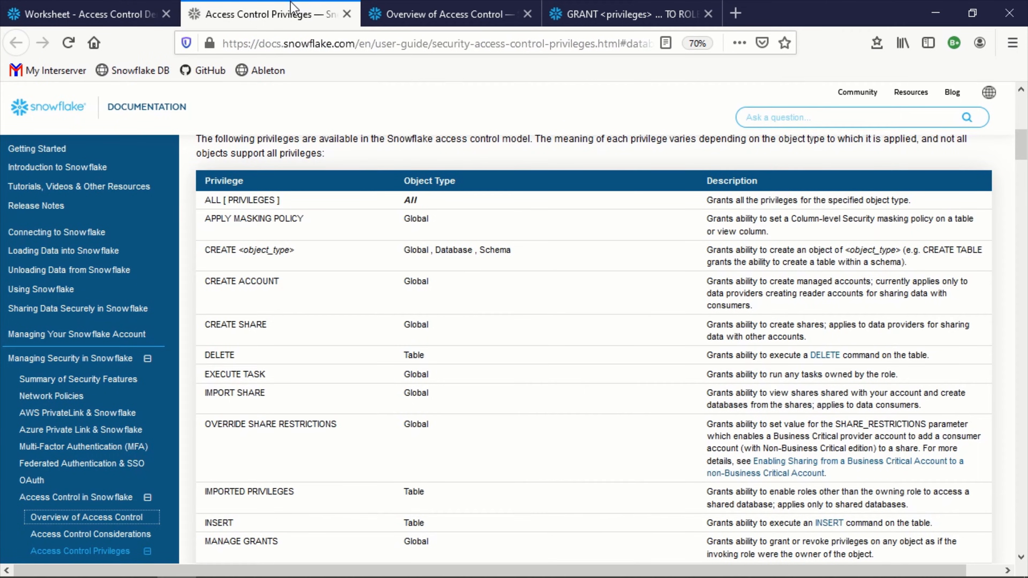
Step: Read through the All Privileges table down to USAGE, then return to the worksheet
{"action": "scroll", "scroll_direction": "down", "scroll_amount": 3}
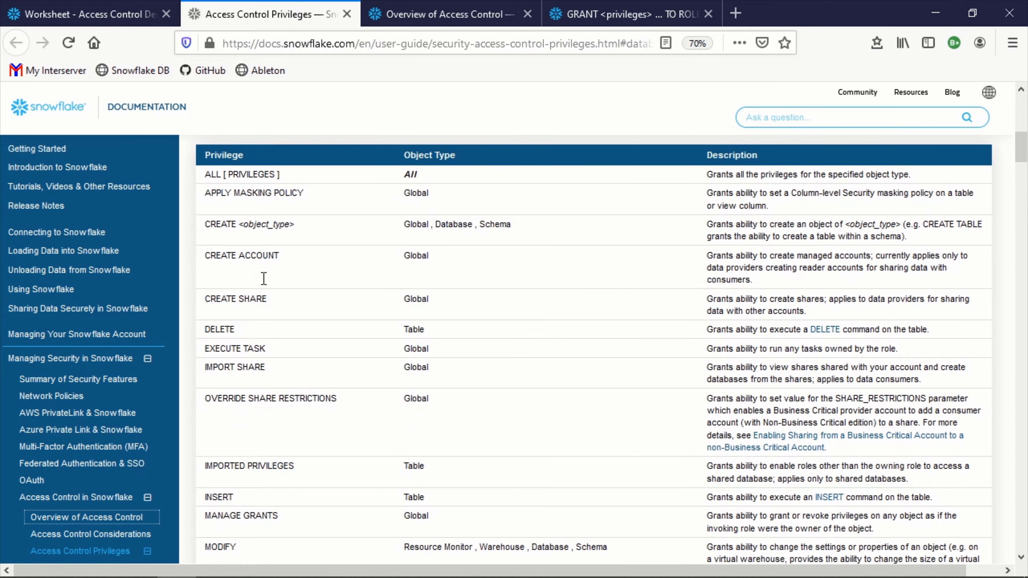
{"action": "scroll", "scroll_direction": "down", "scroll_amount": 3}
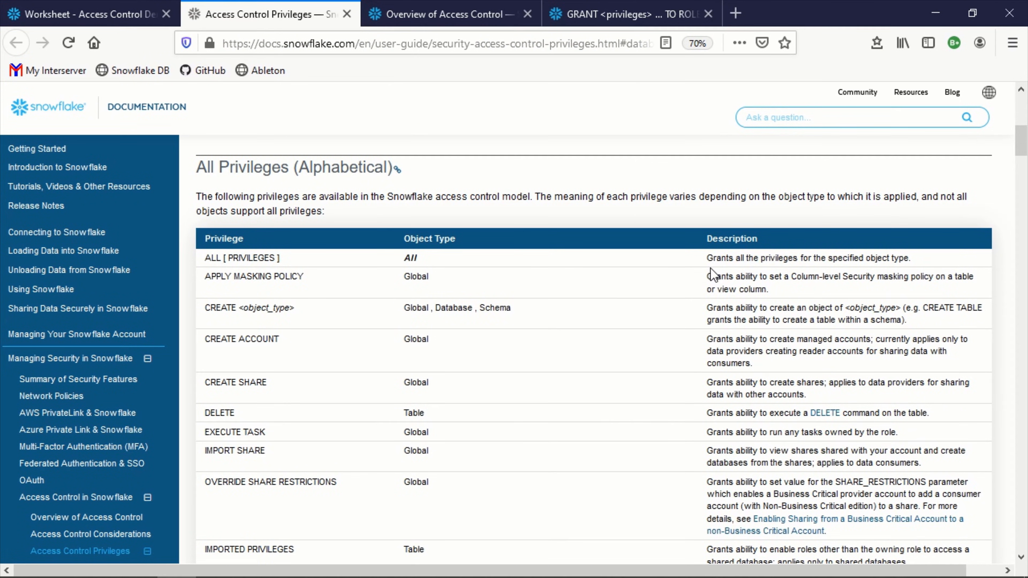
{"action": "scroll", "scroll_direction": "down", "scroll_amount": 3}
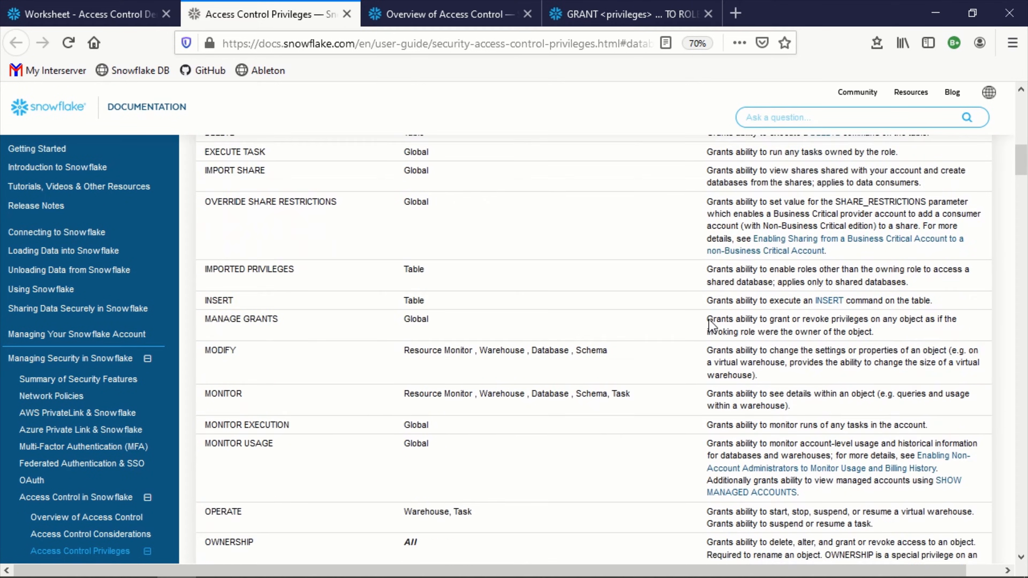
{"action": "scroll", "scroll_direction": "down", "scroll_amount": 3}
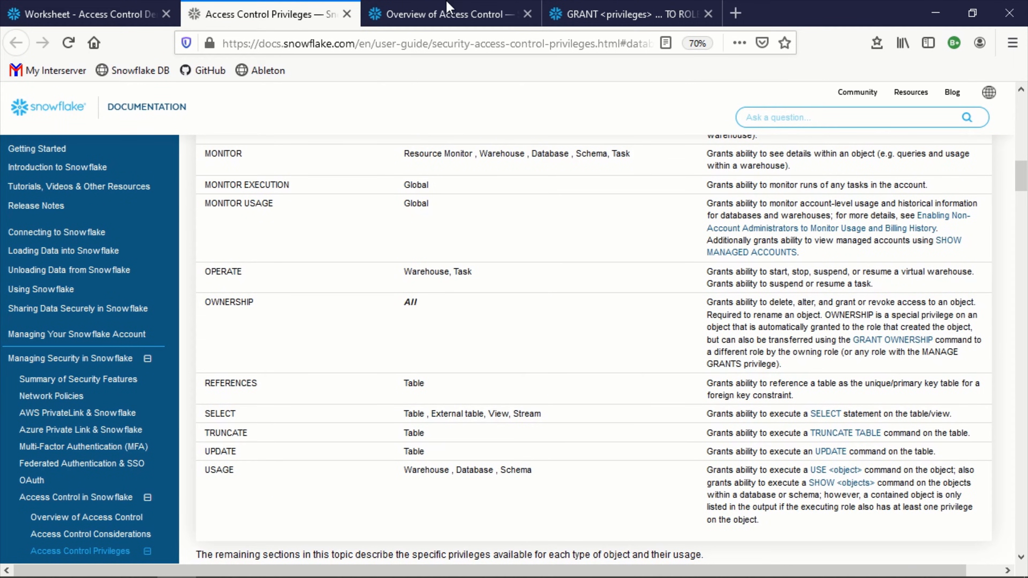
{"action": "mouse_move", "coordinate": [91, 13]}
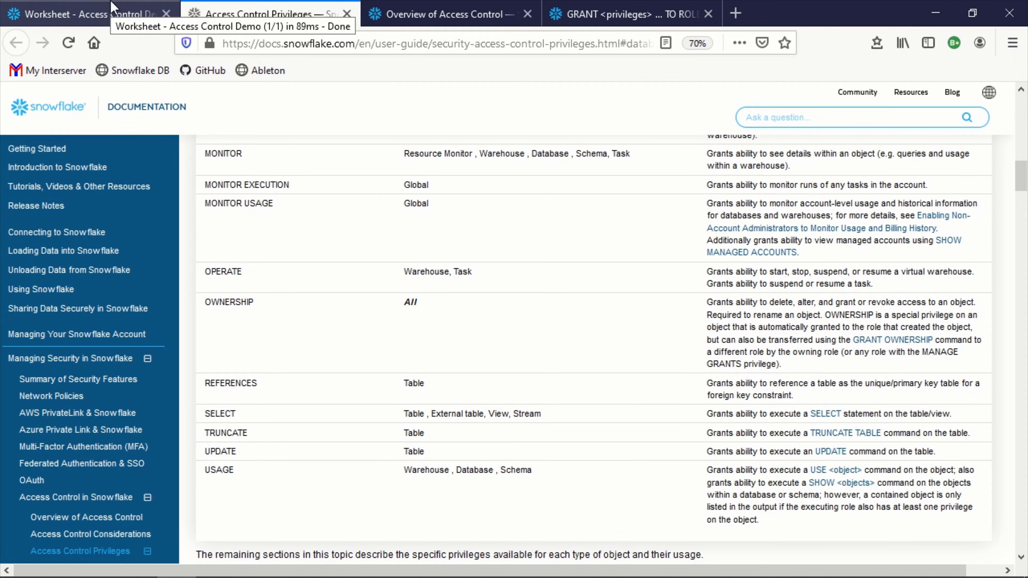
{"action": "left_click", "coordinate": [85, 14]}
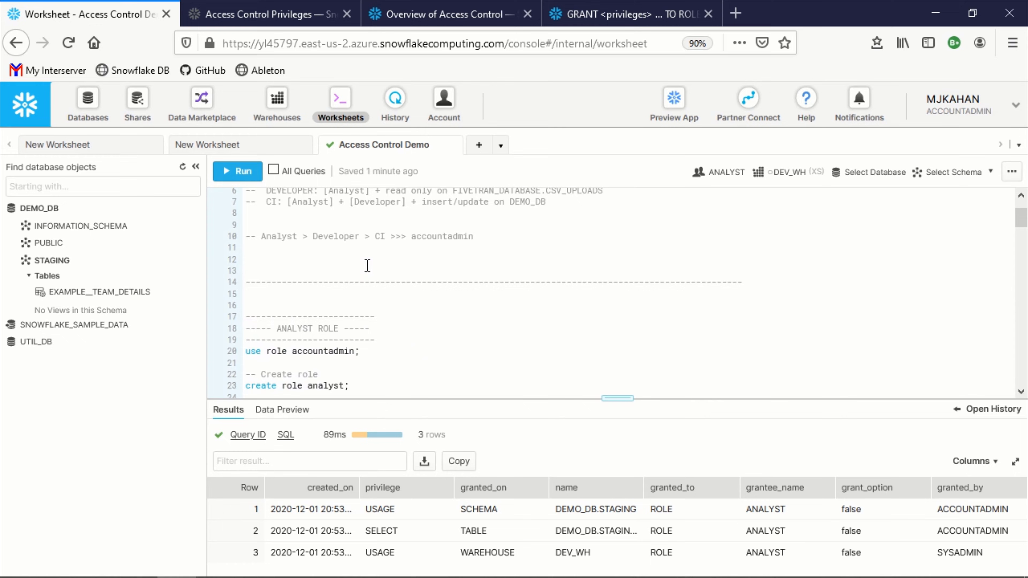
Step: In the DEVELOPER ROLE section, as accountadmin create role developer and confirm it has zero grants
{"action": "scroll", "scroll_direction": "down", "scroll_amount": 3}
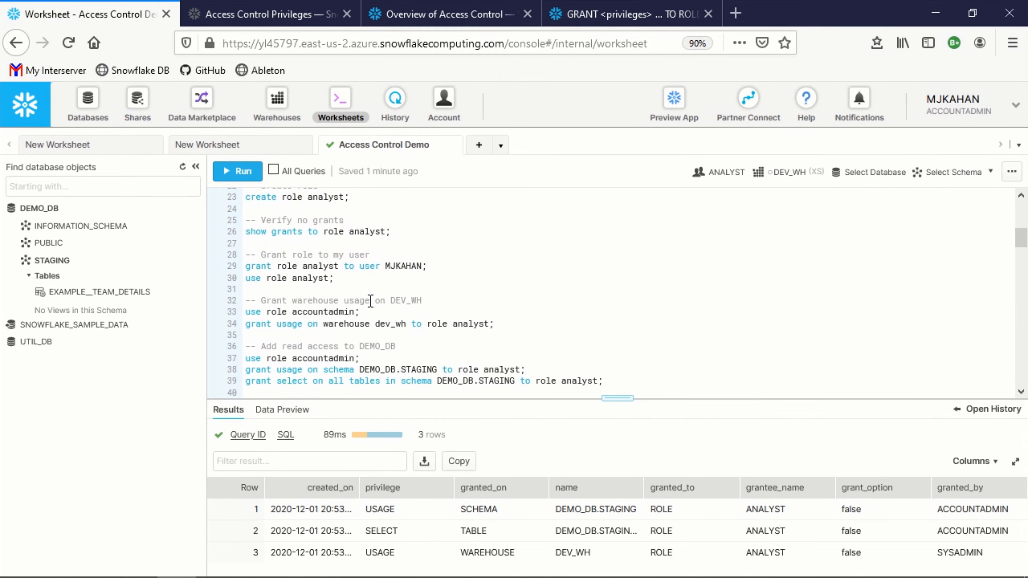
{"action": "scroll", "scroll_direction": "down", "scroll_amount": 3}
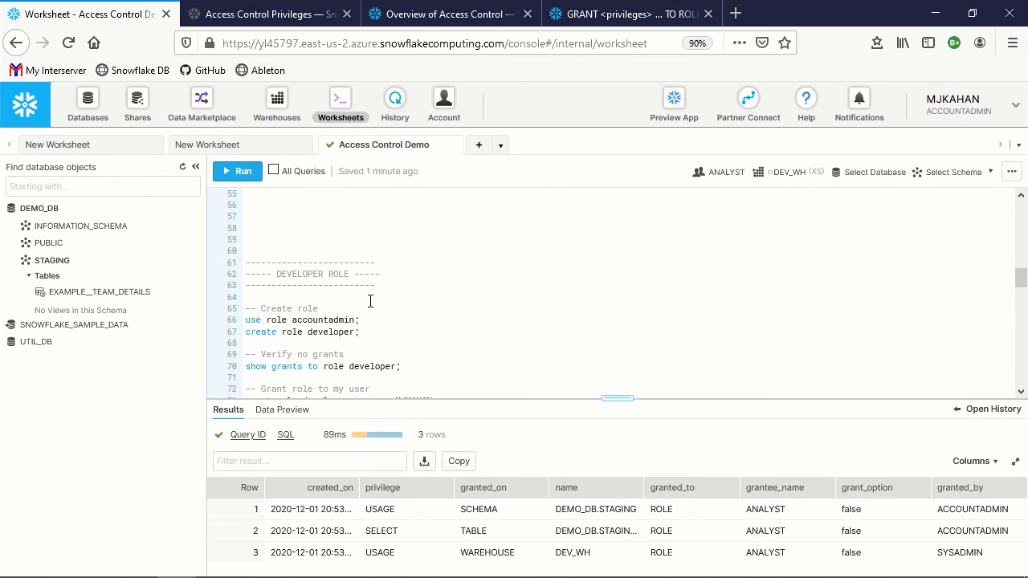
{"action": "scroll", "scroll_direction": "down", "scroll_amount": 3}
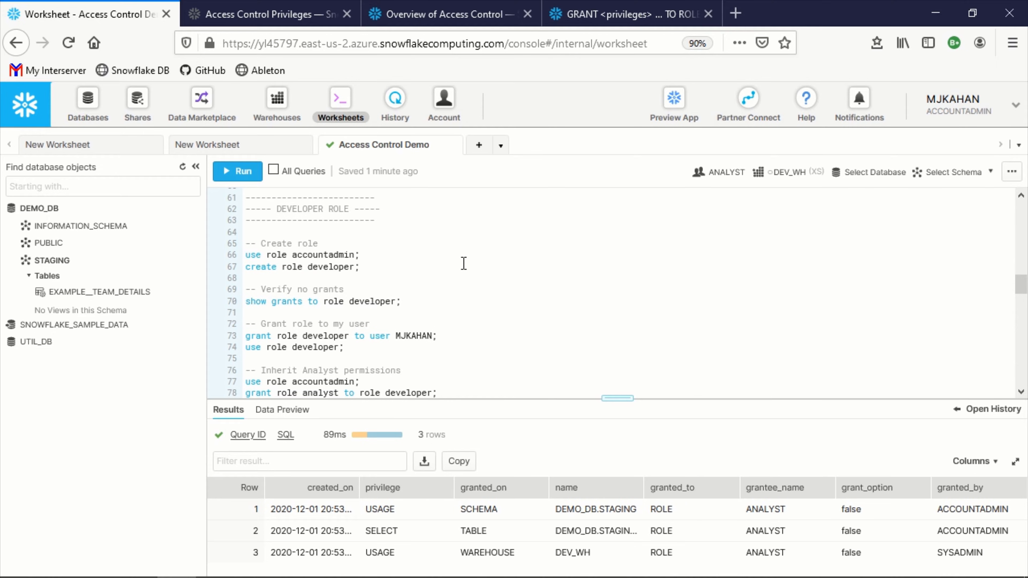
{"action": "left_click", "coordinate": [237, 171]}
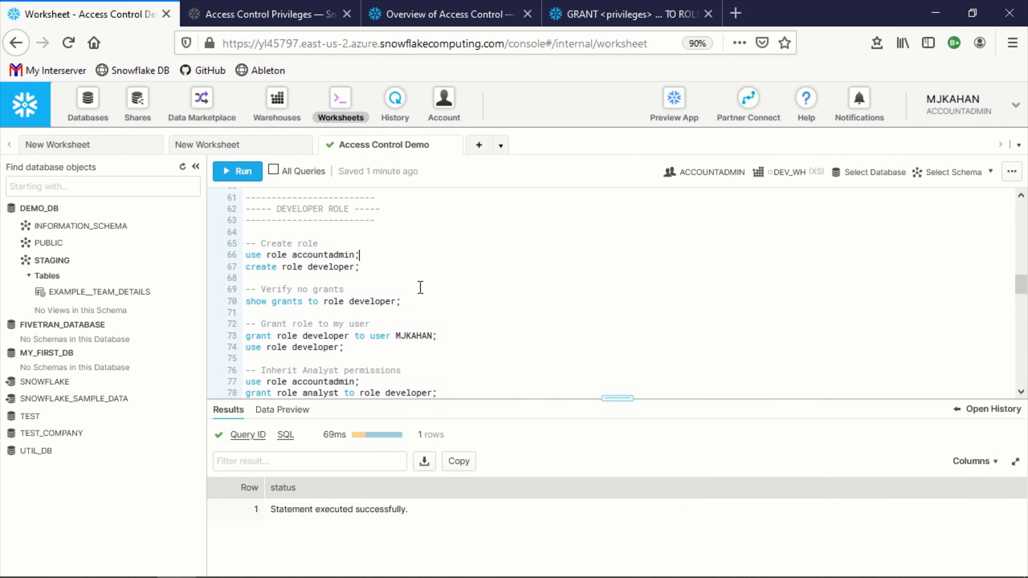
{"action": "left_click", "coordinate": [237, 171]}
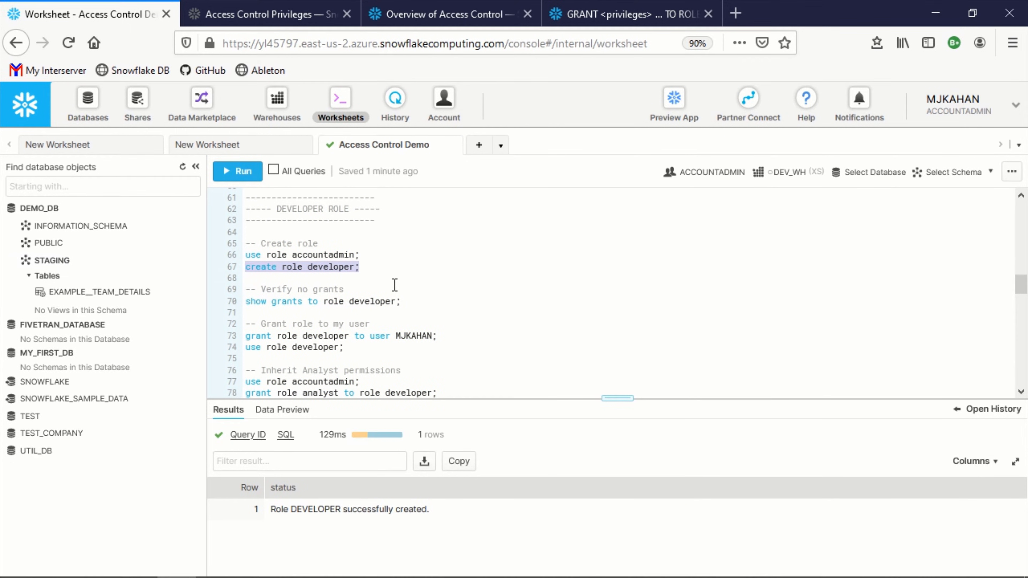
{"action": "left_click", "coordinate": [236, 172]}
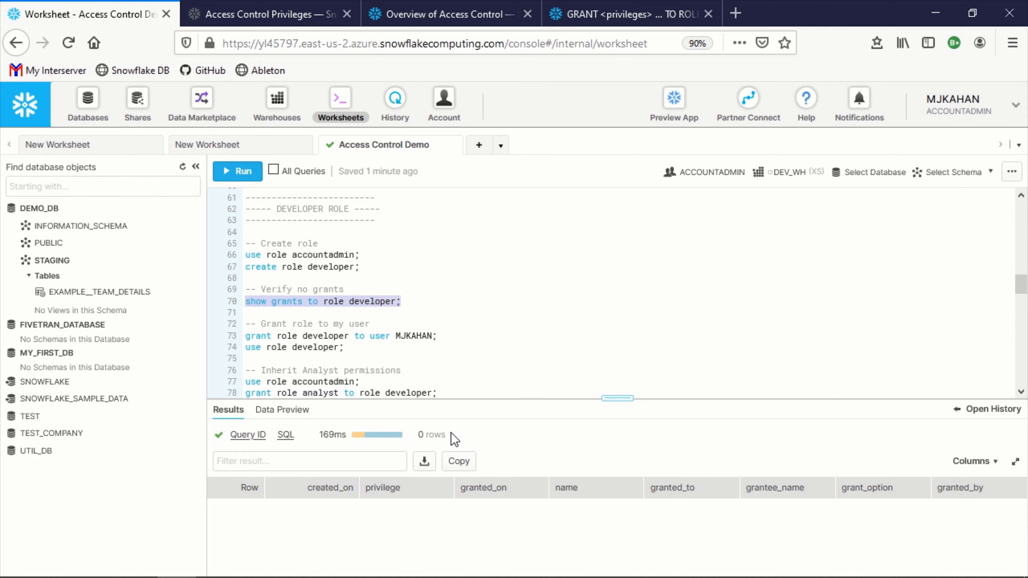
{"action": "mouse_move", "coordinate": [434, 326]}
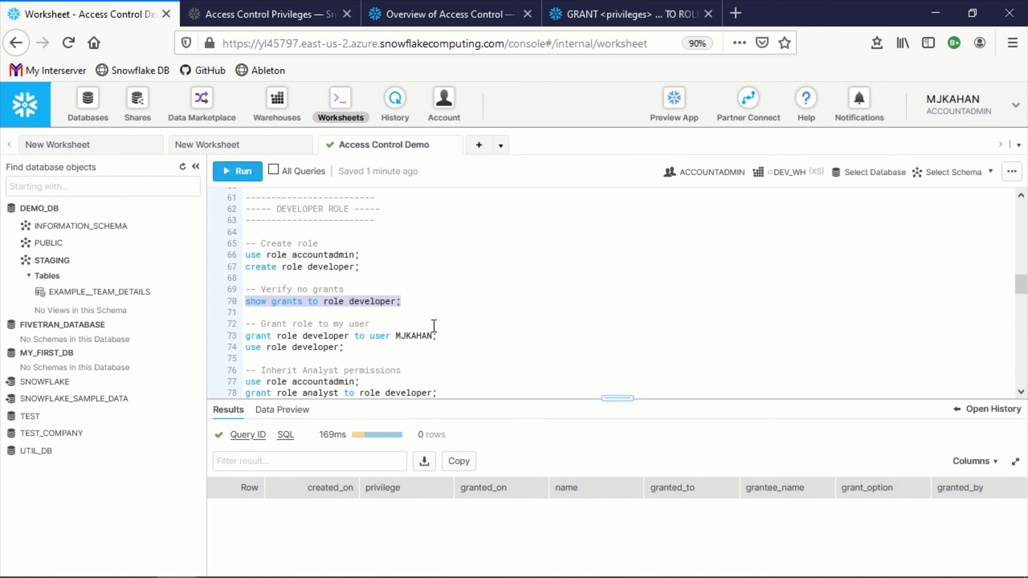
{"action": "scroll", "scroll_direction": "down", "scroll_amount": 3}
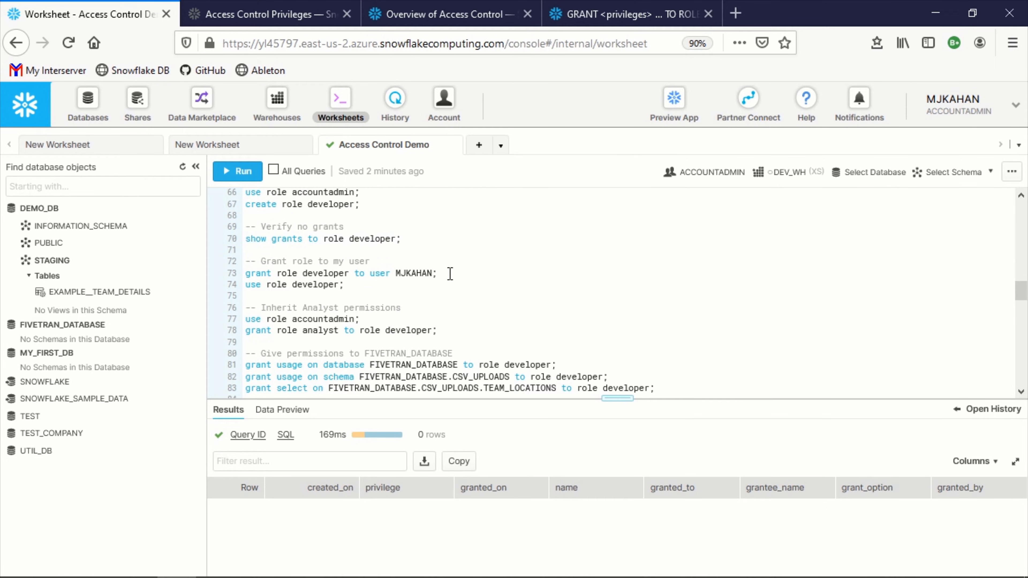
Step: Grant developer to the user, switch to it, and make it inherit the analyst role
{"action": "left_click", "coordinate": [237, 172]}
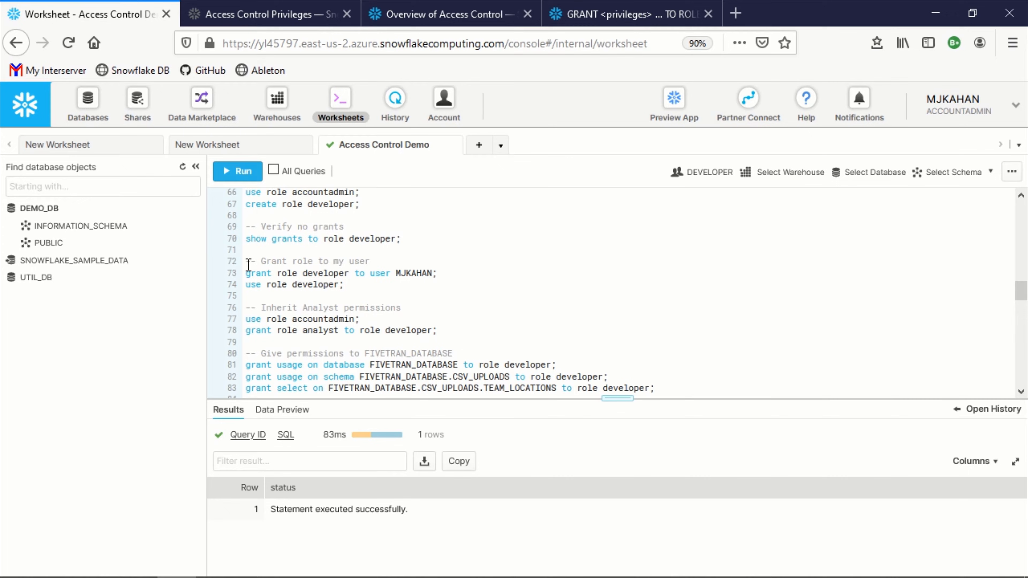
{"action": "mouse_move", "coordinate": [81, 226]}
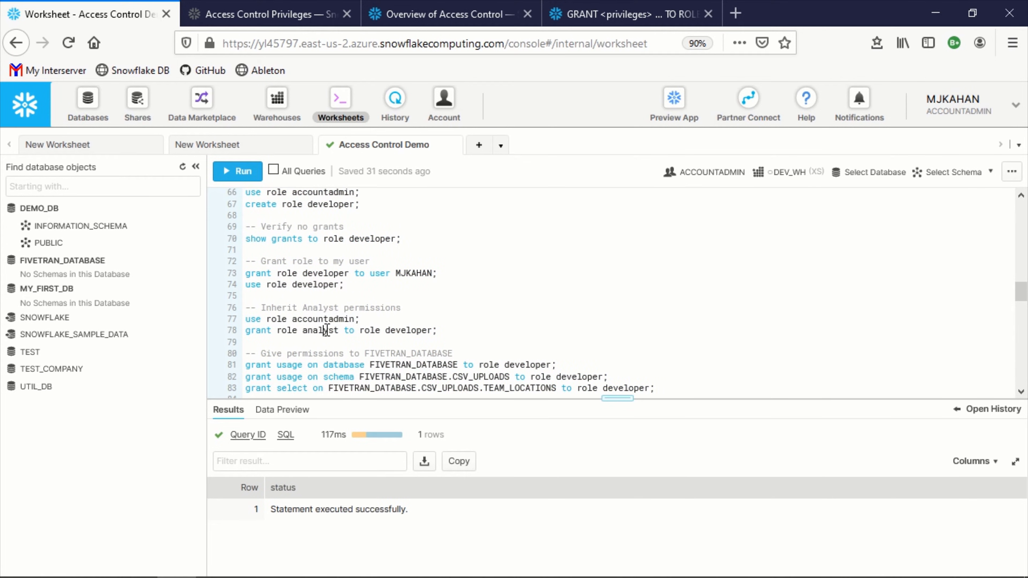
{"action": "double_click", "coordinate": [408, 330]}
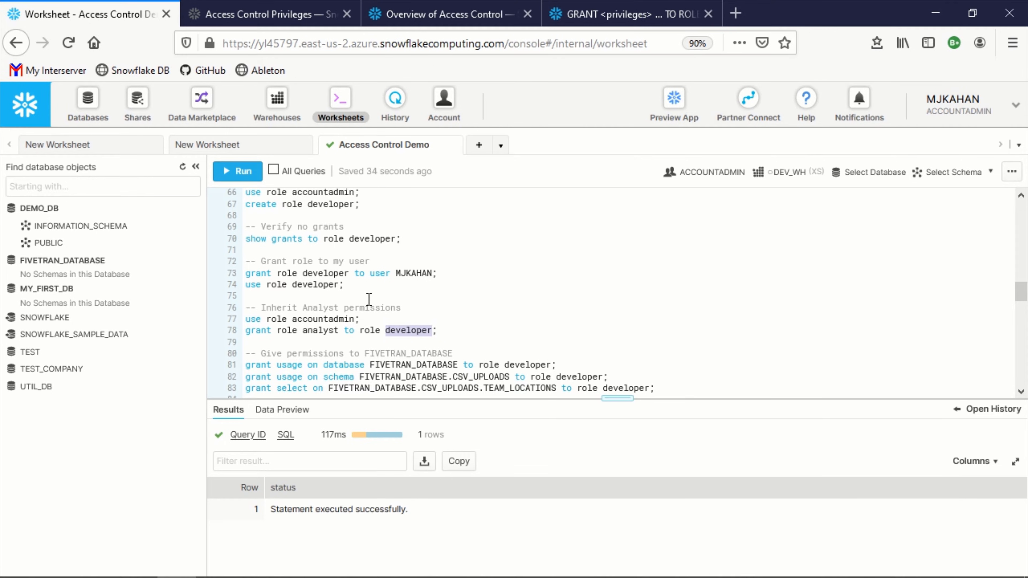
{"action": "triple_click", "coordinate": [294, 284]}
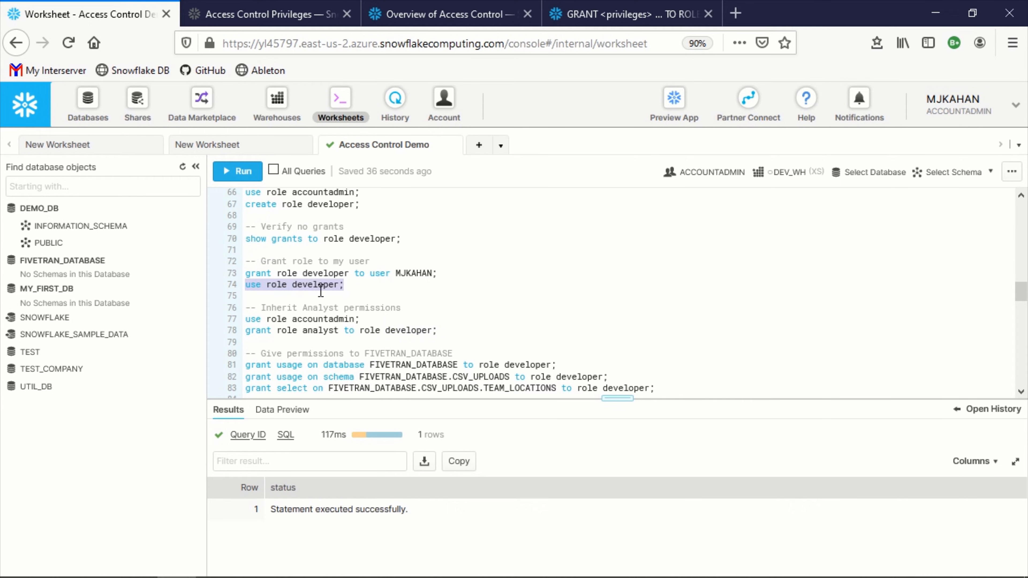
{"action": "left_click", "coordinate": [339, 330]}
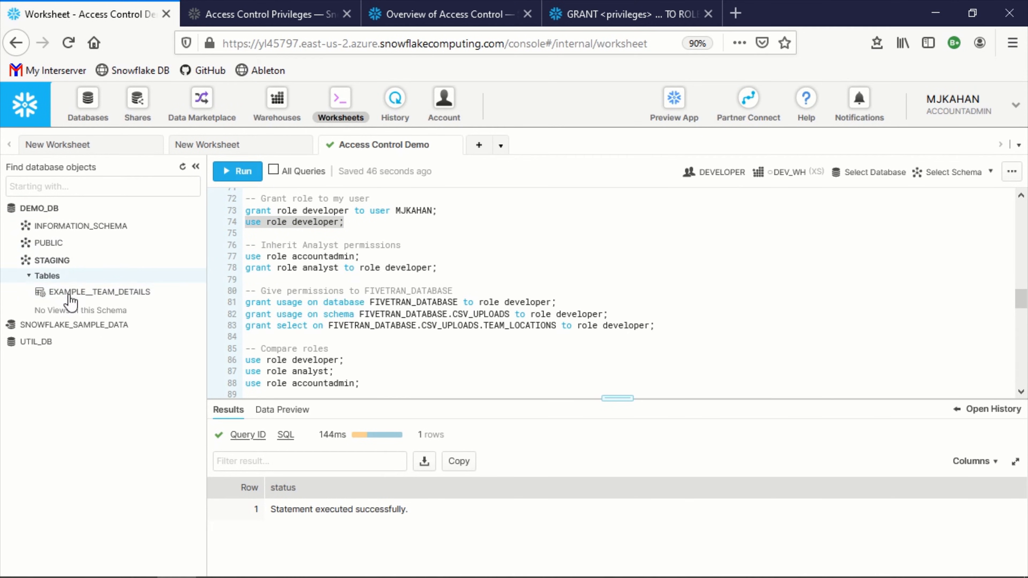
{"action": "mouse_move", "coordinate": [118, 292]}
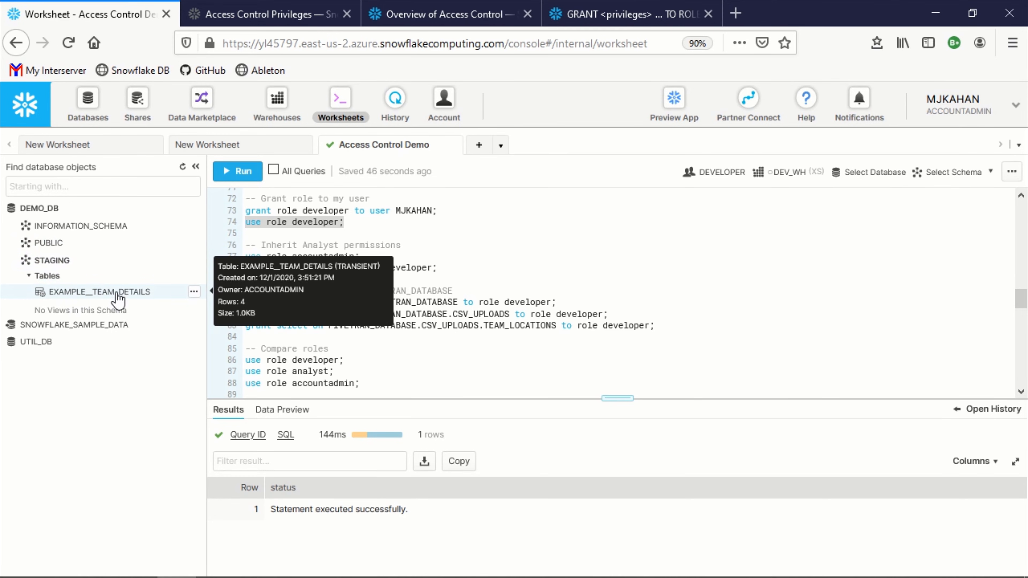
{"action": "mouse_move", "coordinate": [424, 258]}
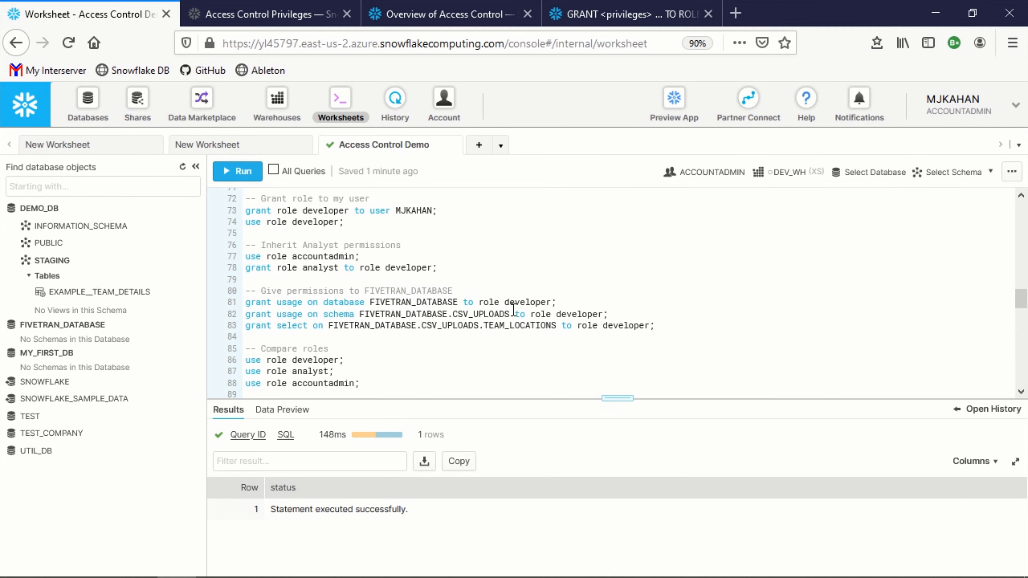
{"action": "double_click", "coordinate": [527, 303]}
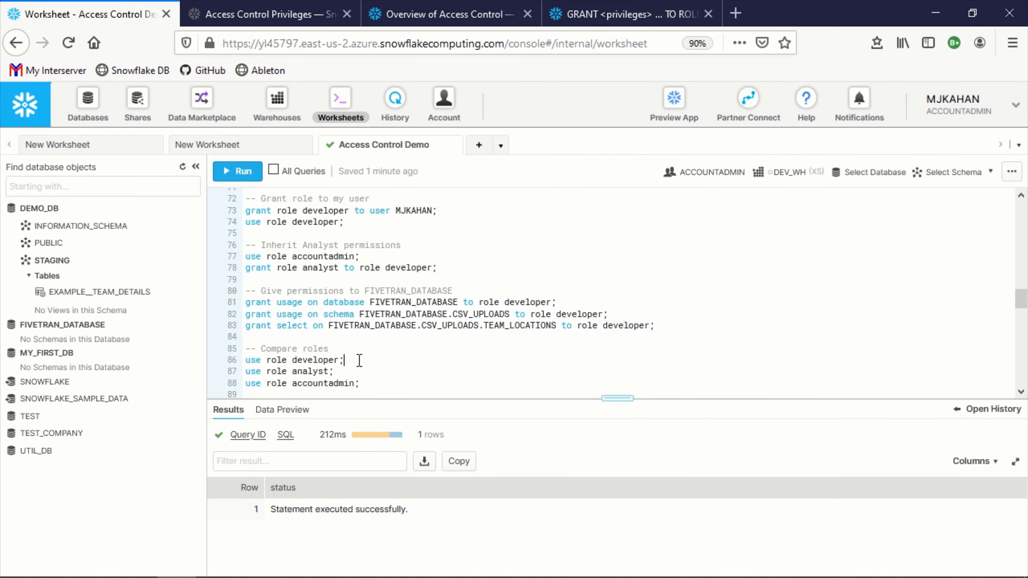
Step: Run 'use role developer;' from the Compare roles section after returning to accountadmin
{"action": "left_click", "coordinate": [183, 167]}
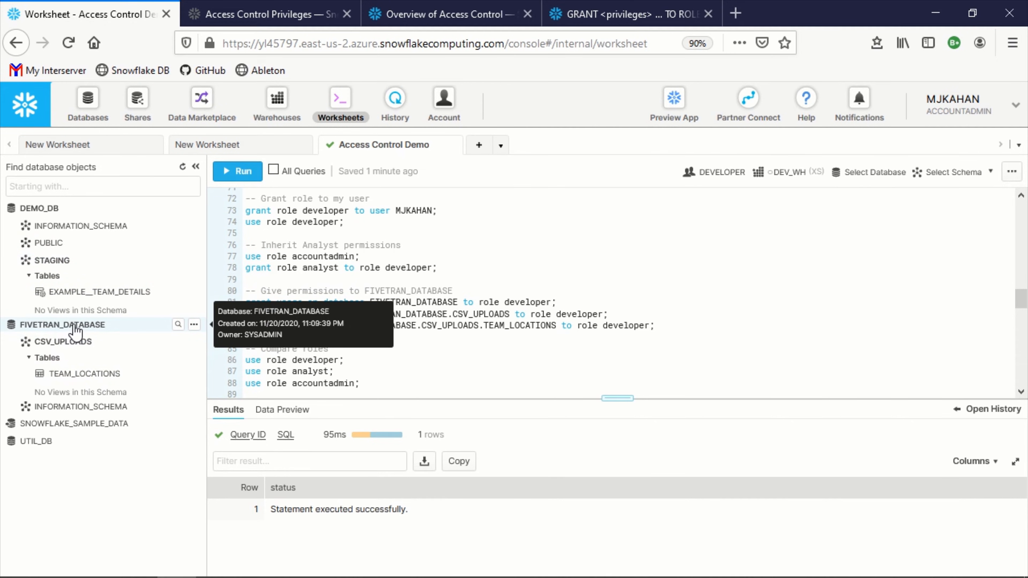
{"action": "mouse_move", "coordinate": [85, 374]}
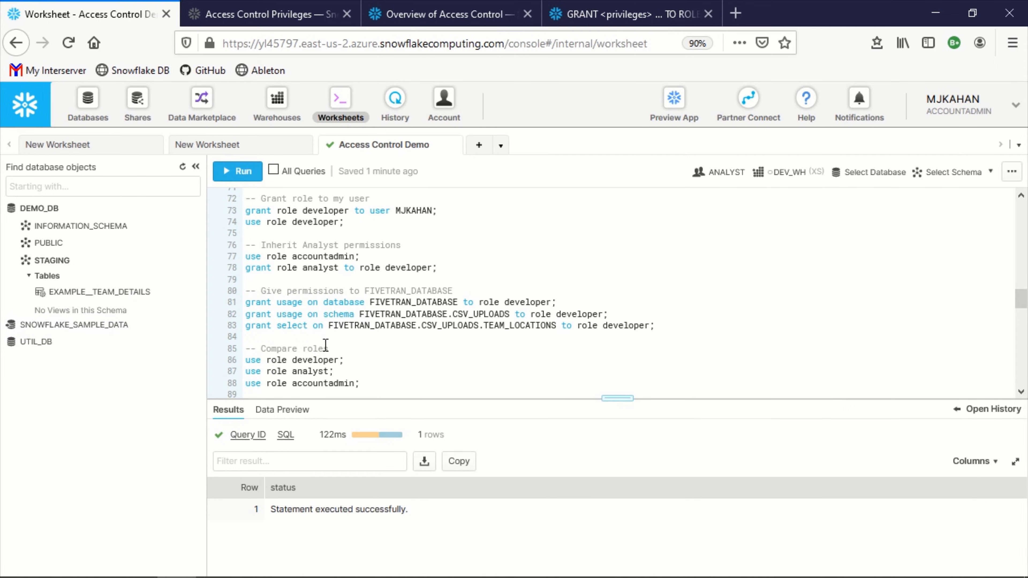
{"action": "left_click", "coordinate": [237, 171]}
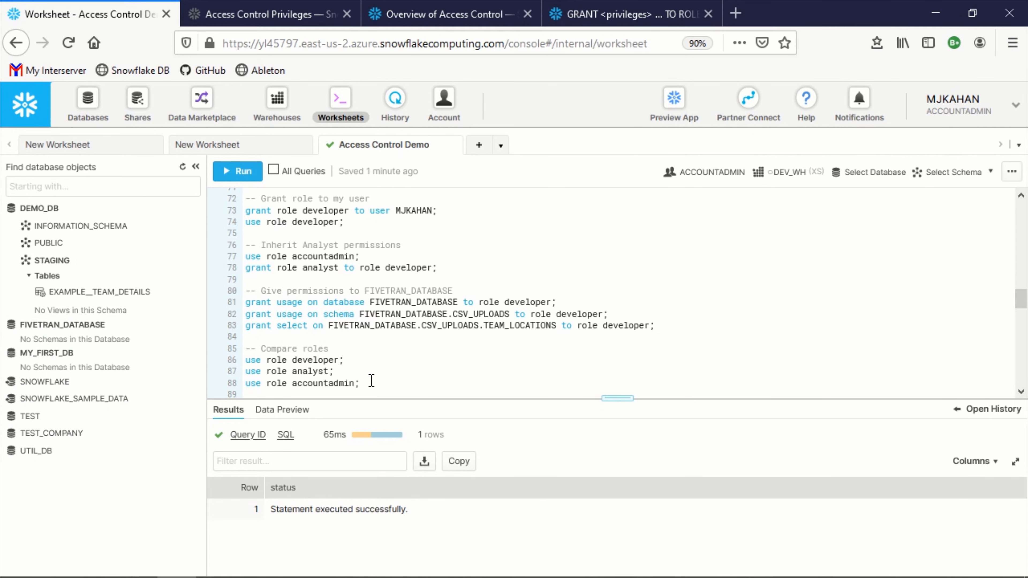
{"action": "left_click", "coordinate": [184, 169]}
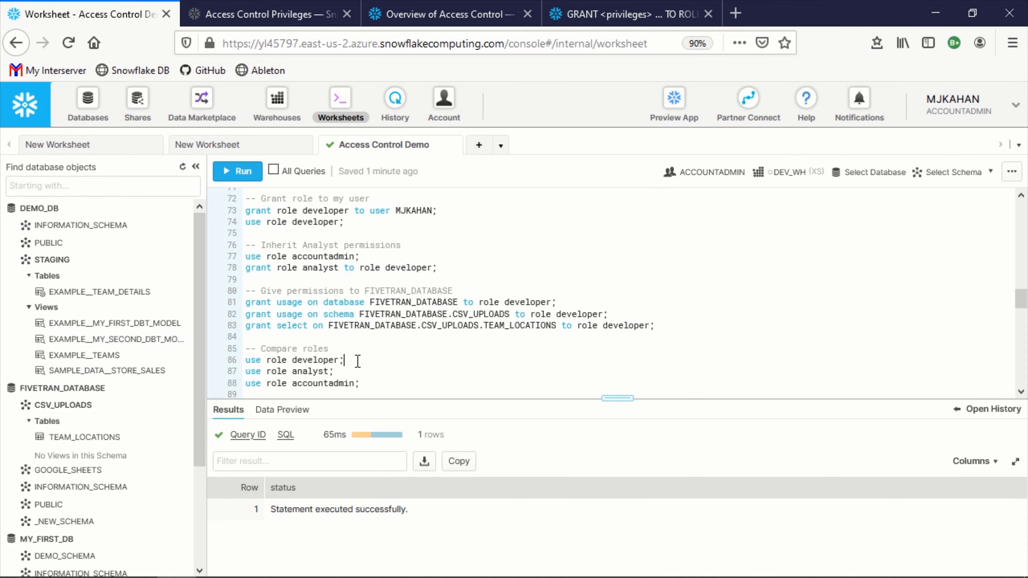
Step: Reload the developer's visible database objects and rerun the role switch
{"action": "left_click", "coordinate": [183, 166]}
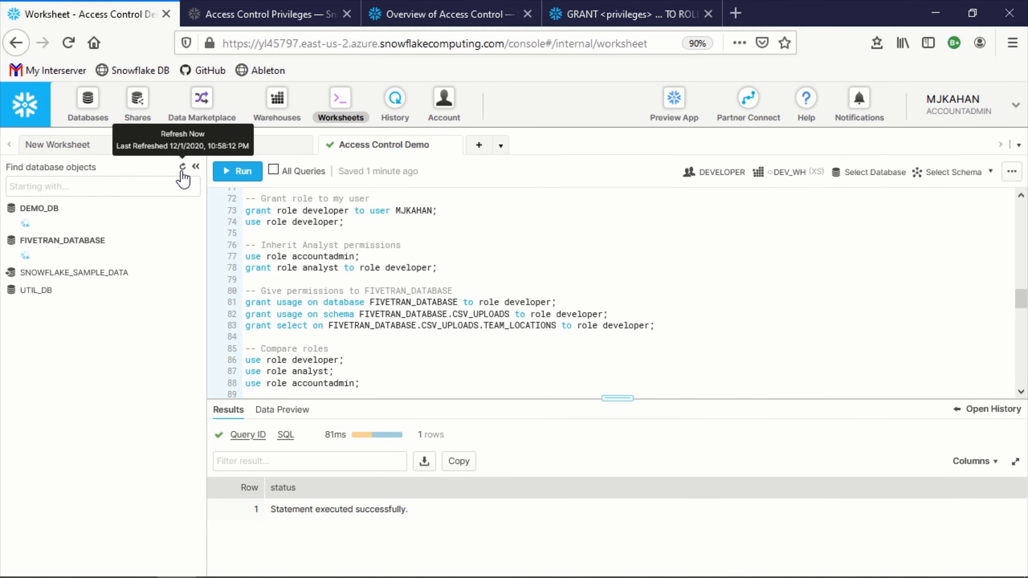
{"action": "left_click", "coordinate": [183, 166]}
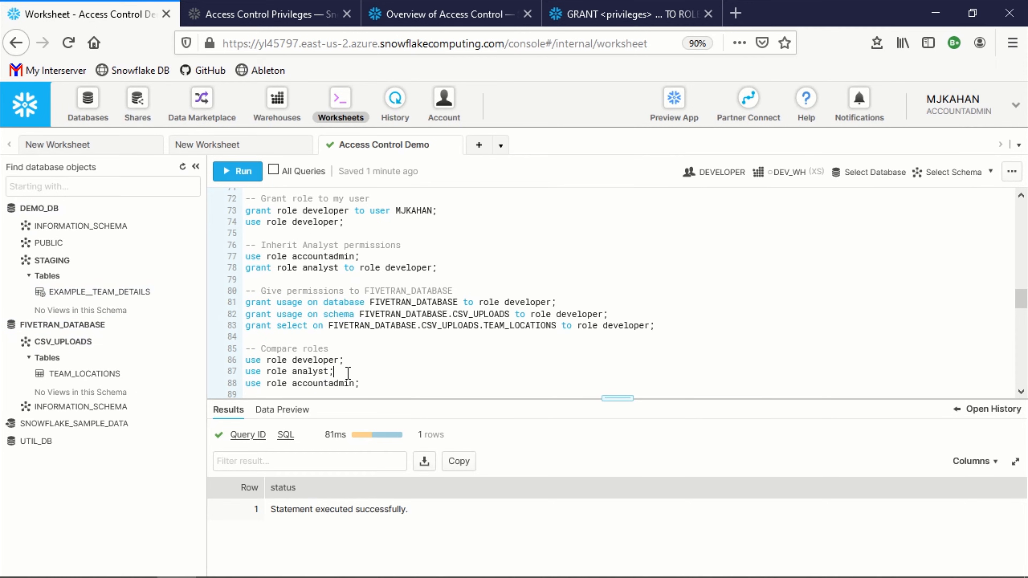
{"action": "left_click", "coordinate": [184, 167]}
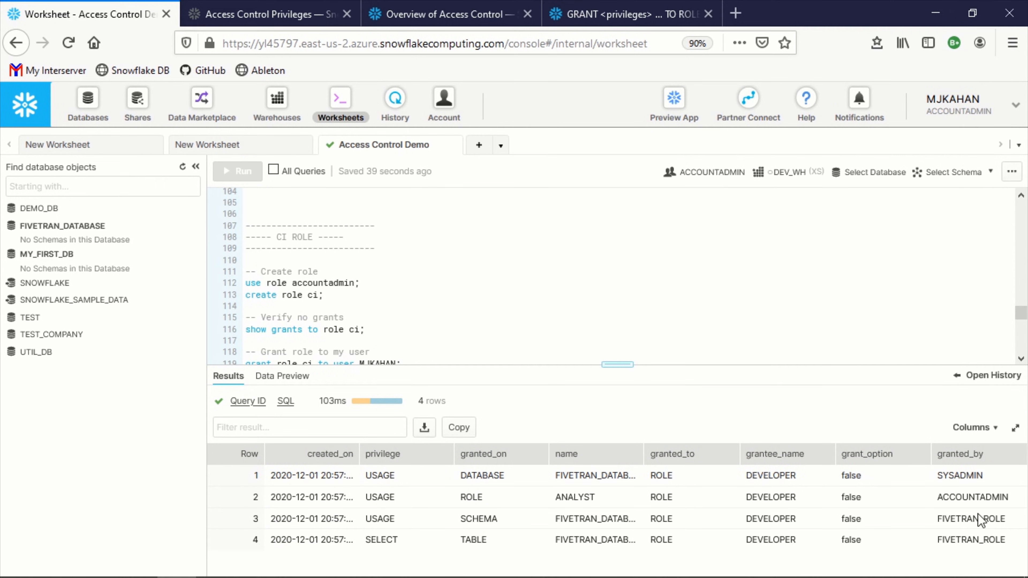
{"action": "mouse_move", "coordinate": [947, 520]}
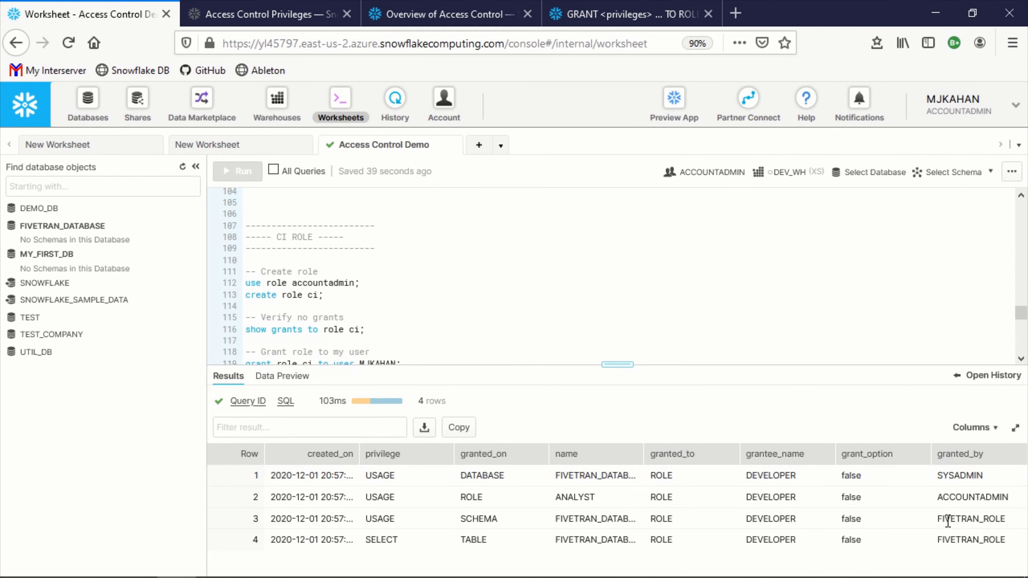
Step: Widen the Results name column and inspect the CSV_UPLOADS.TEAM_LOCATIONS table details
{"action": "left_click_drag", "start_coordinate": [276, 475], "coordinate": [997, 519]}
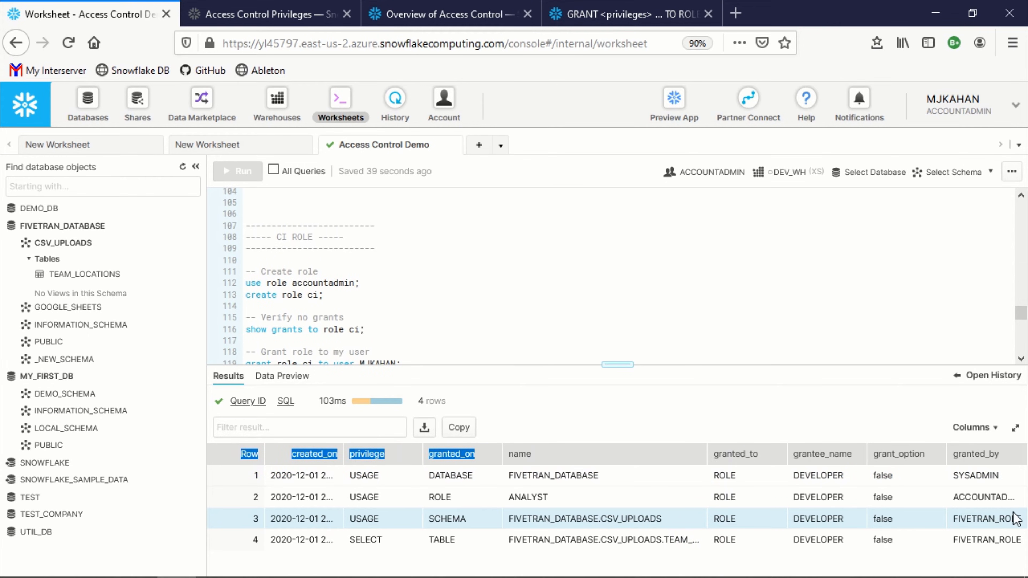
{"action": "mouse_move", "coordinate": [64, 359]}
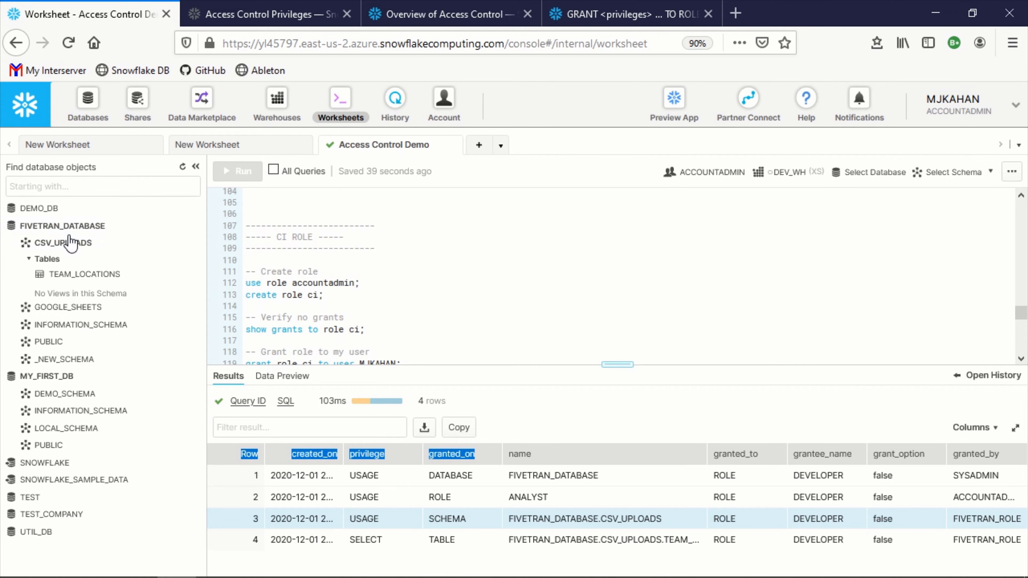
{"action": "mouse_move", "coordinate": [83, 274]}
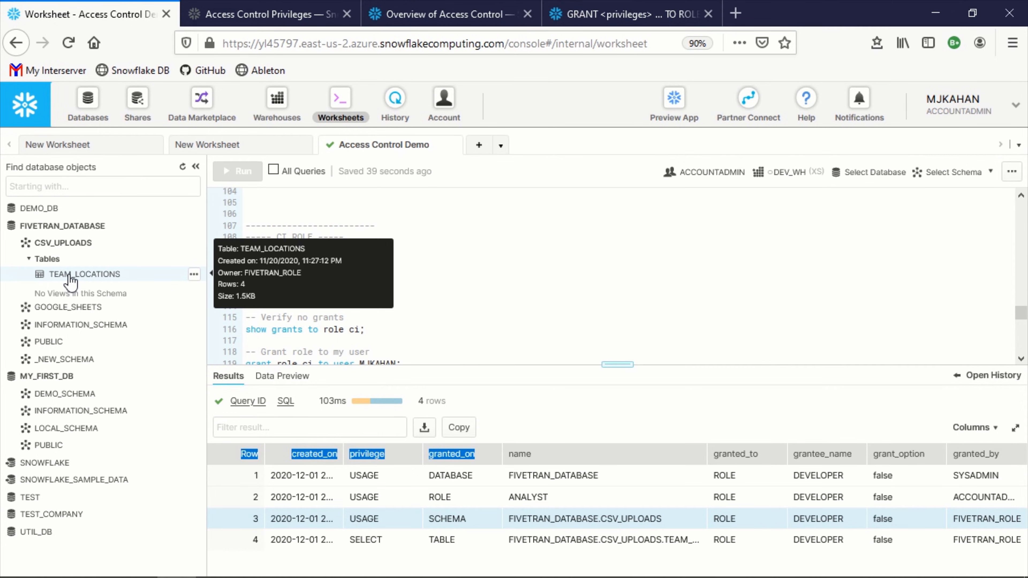
{"action": "double_click", "coordinate": [982, 497]}
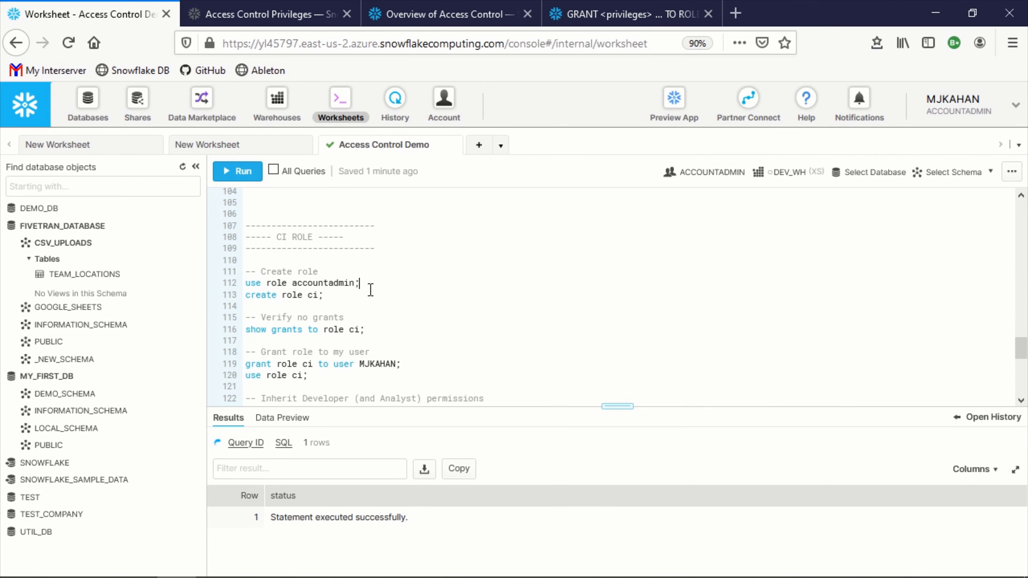
Step: Create role ci, confirm it has no grants, and grant ci to the user
{"action": "left_click", "coordinate": [238, 172]}
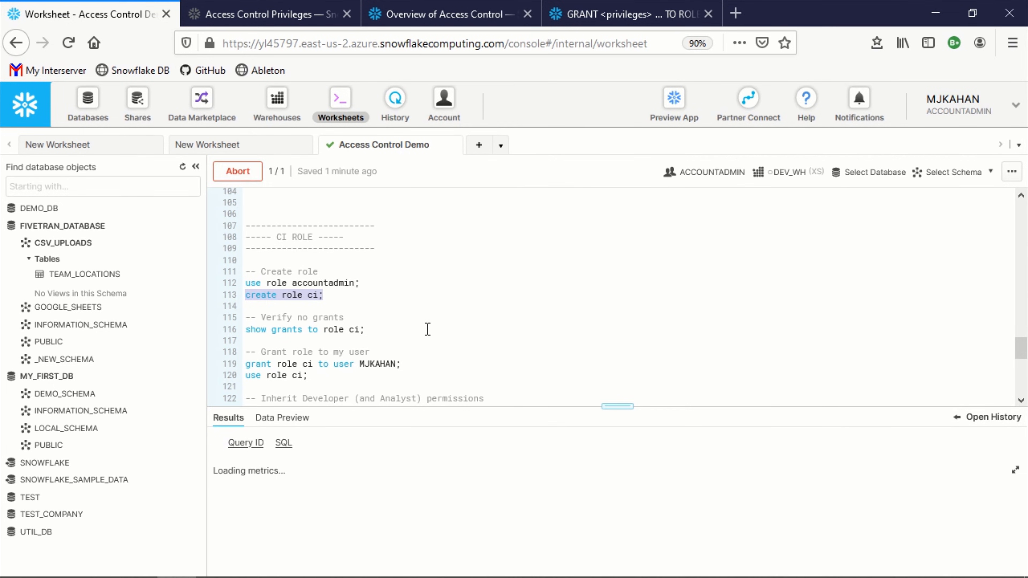
{"action": "left_click", "coordinate": [305, 329]}
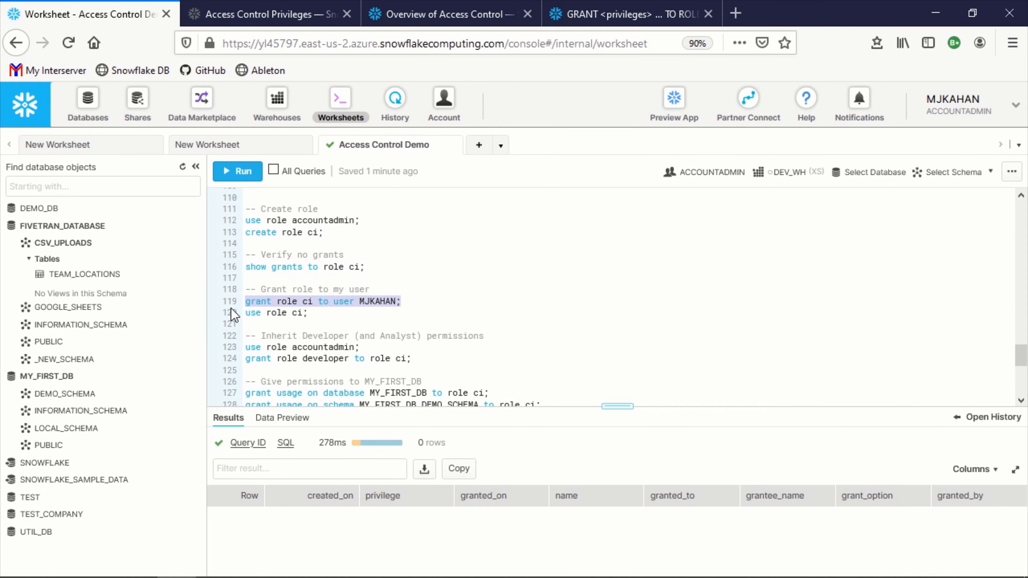
{"action": "left_click", "coordinate": [238, 172]}
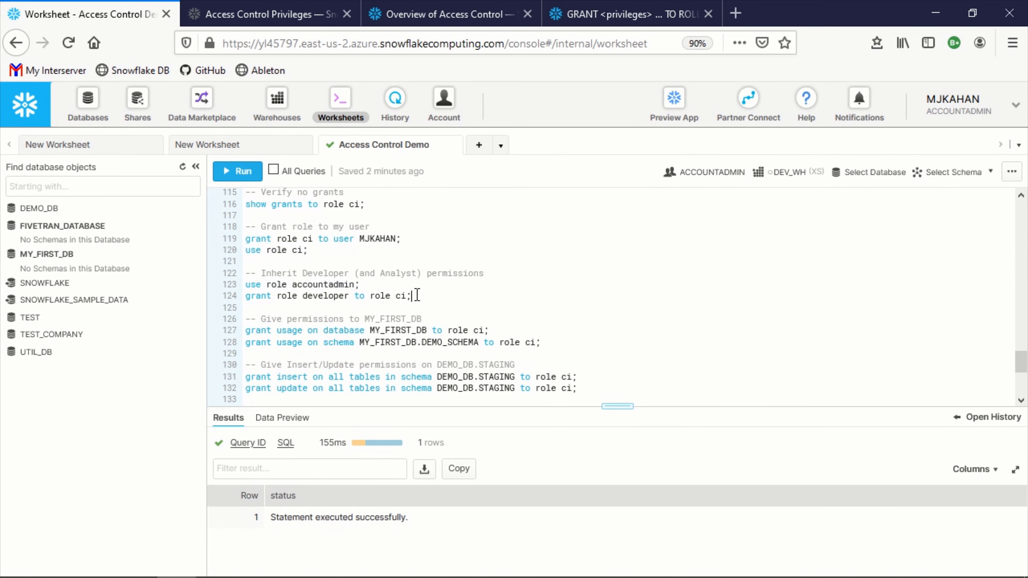
Step: Run 'grant role developer to role ci;' so ci inherits developer
{"action": "triple_click", "coordinate": [327, 296]}
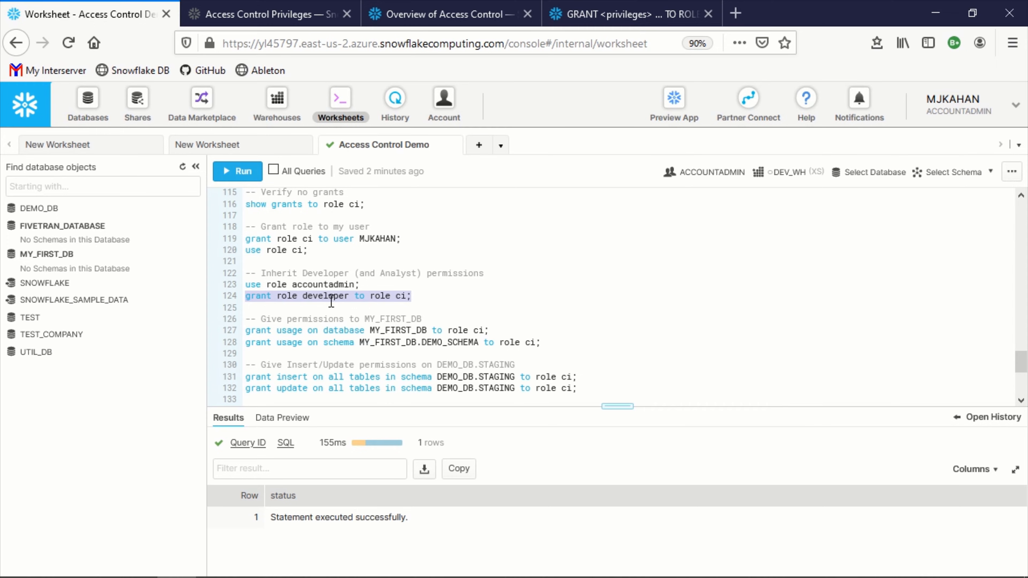
{"action": "mouse_move", "coordinate": [336, 278]}
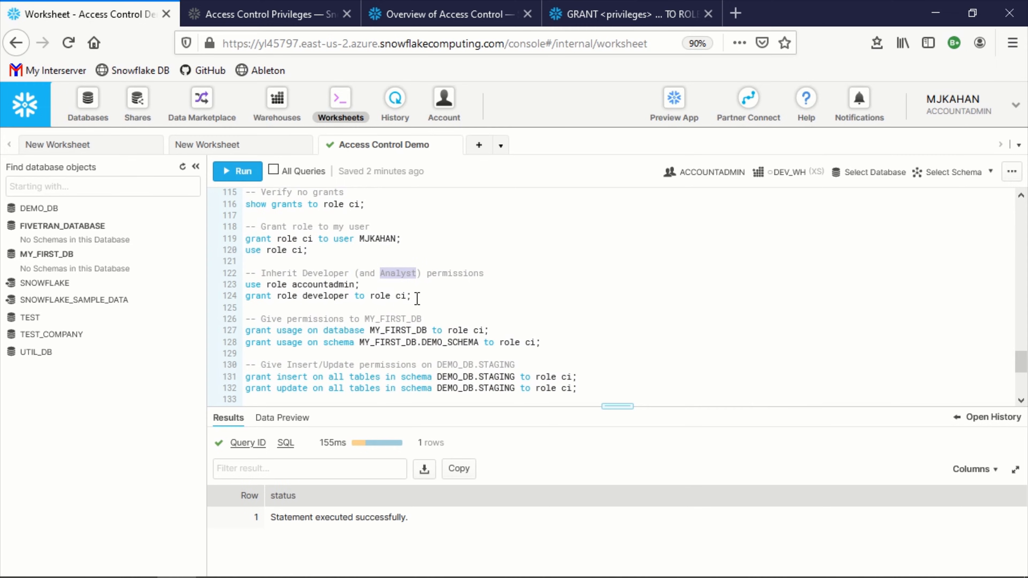
{"action": "triple_click", "coordinate": [328, 295]}
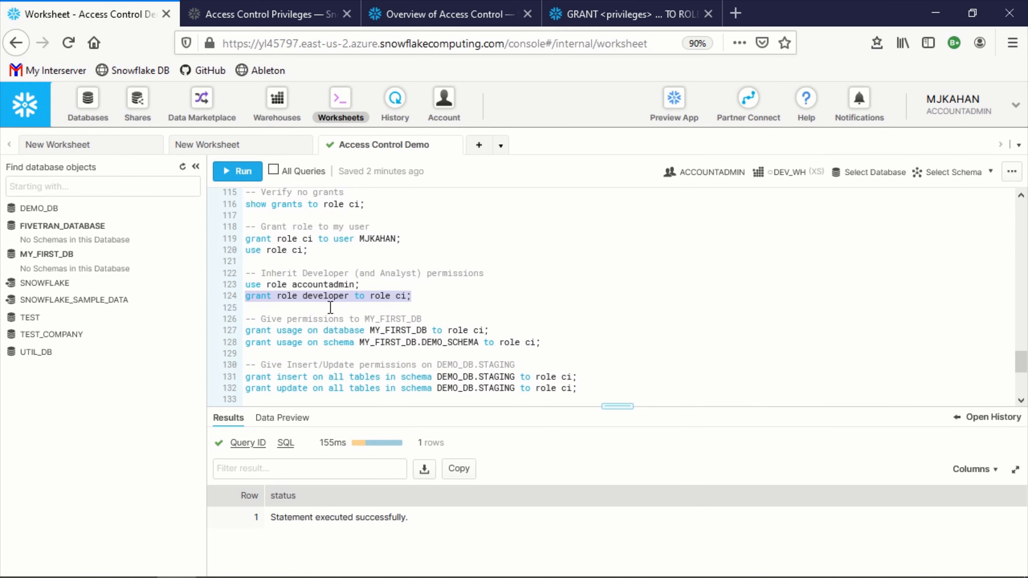
{"action": "left_click", "coordinate": [236, 171]}
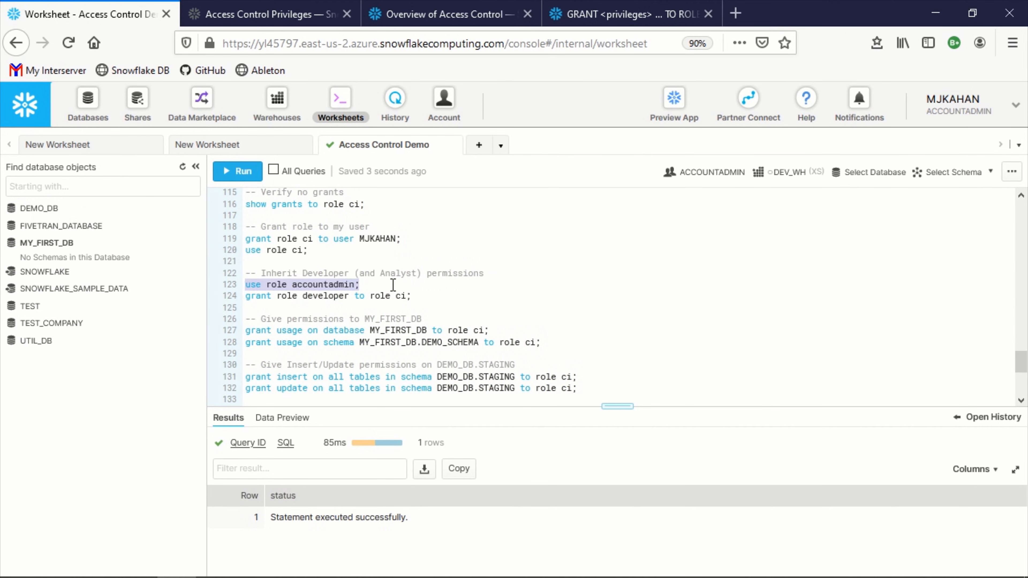
Step: Grant ci usage on MY_FIRST_DB and insert/update on DEMO_DB.STAGING, refreshing the object browser
{"action": "scroll", "scroll_direction": "down", "scroll_amount": 3}
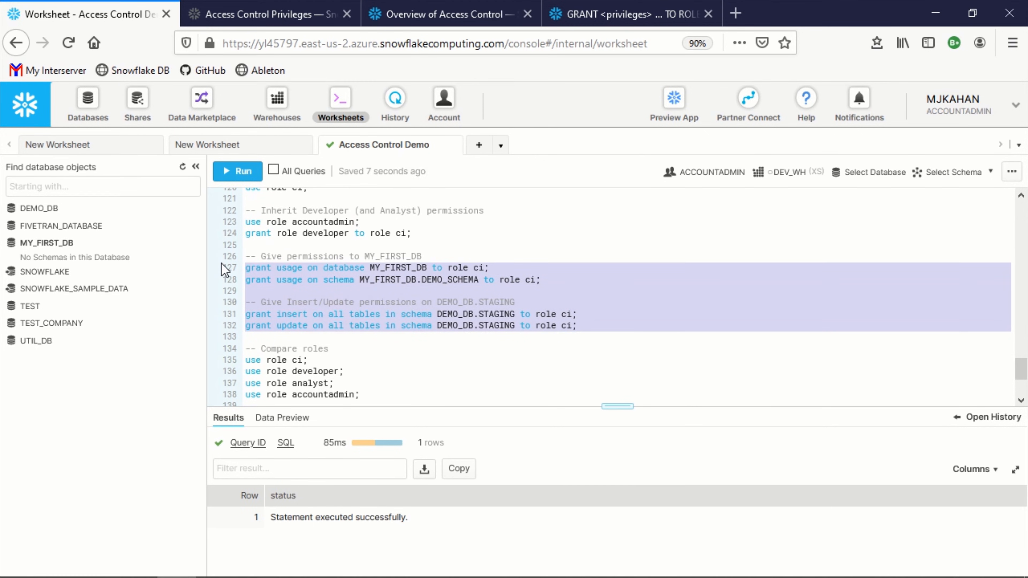
{"action": "left_click", "coordinate": [648, 321]}
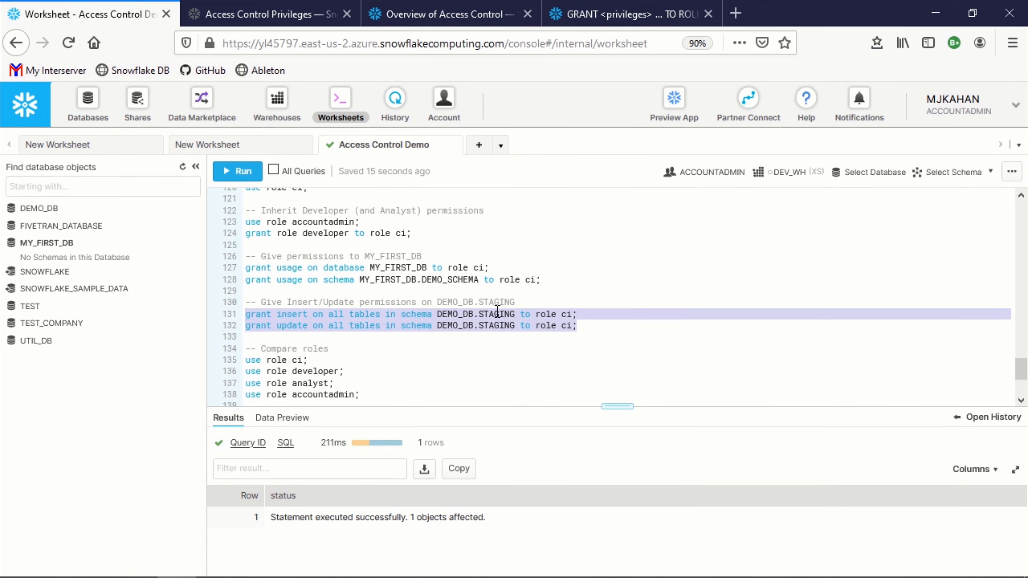
{"action": "mouse_move", "coordinate": [184, 167]}
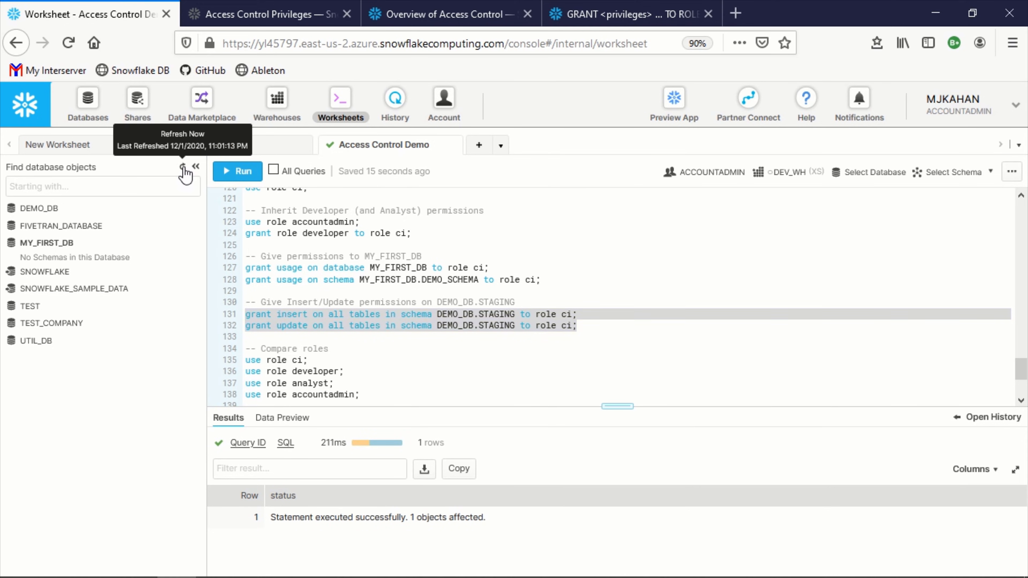
{"action": "left_click", "coordinate": [50, 242]}
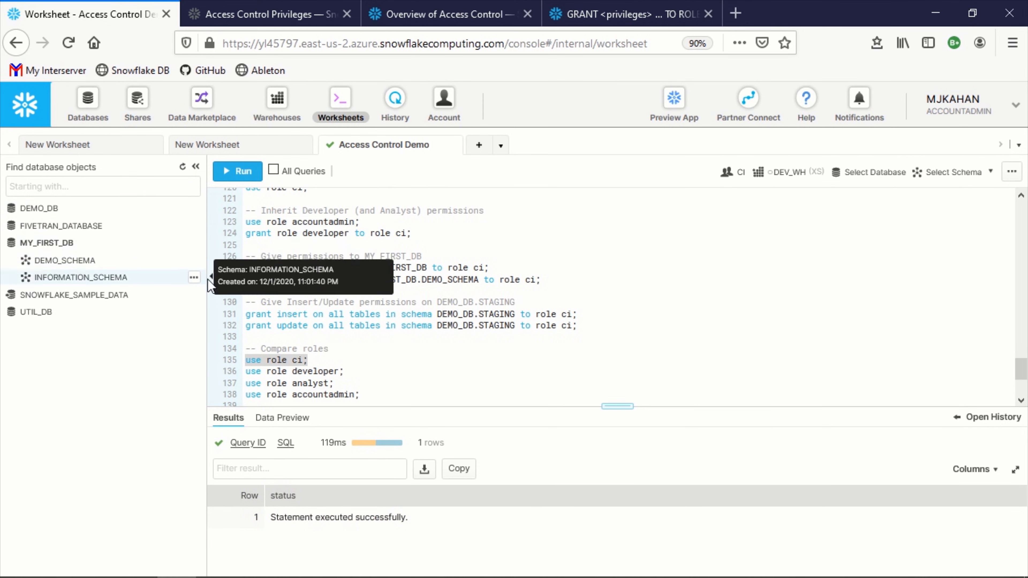
{"action": "mouse_move", "coordinate": [64, 260]}
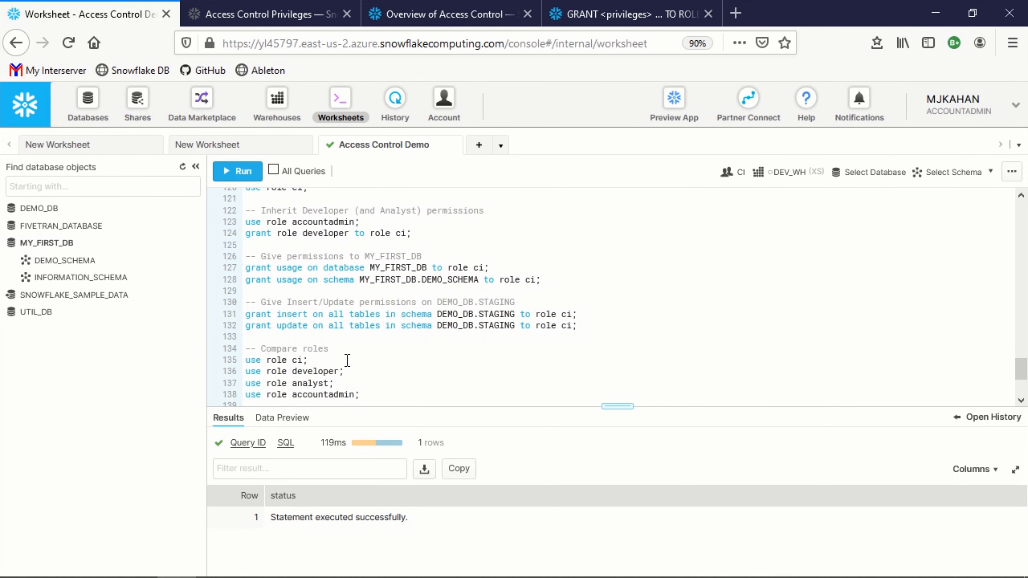
Step: Switch the session to developer and then analyst for comparison
{"action": "left_click", "coordinate": [236, 172]}
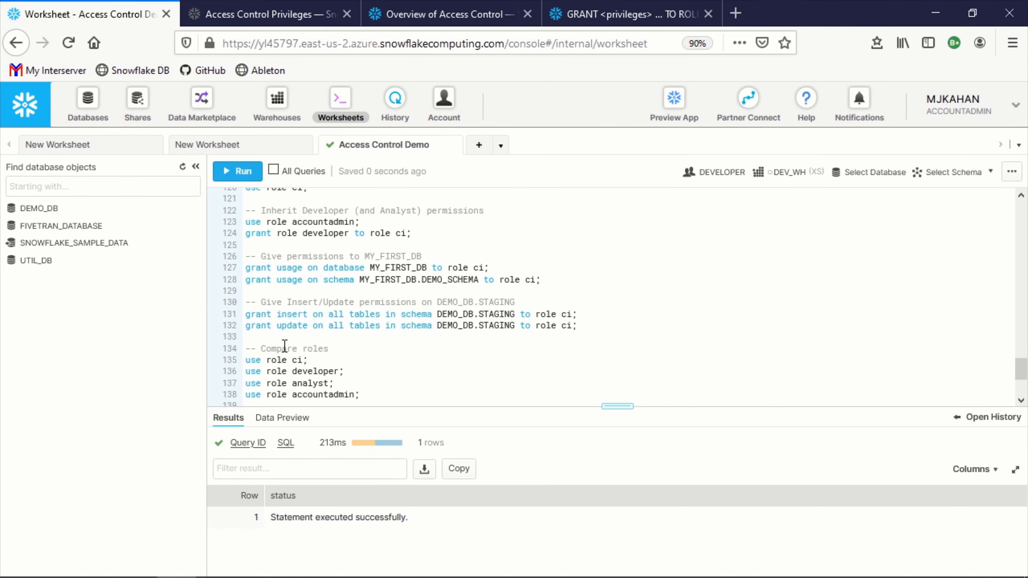
{"action": "mouse_move", "coordinate": [73, 226]}
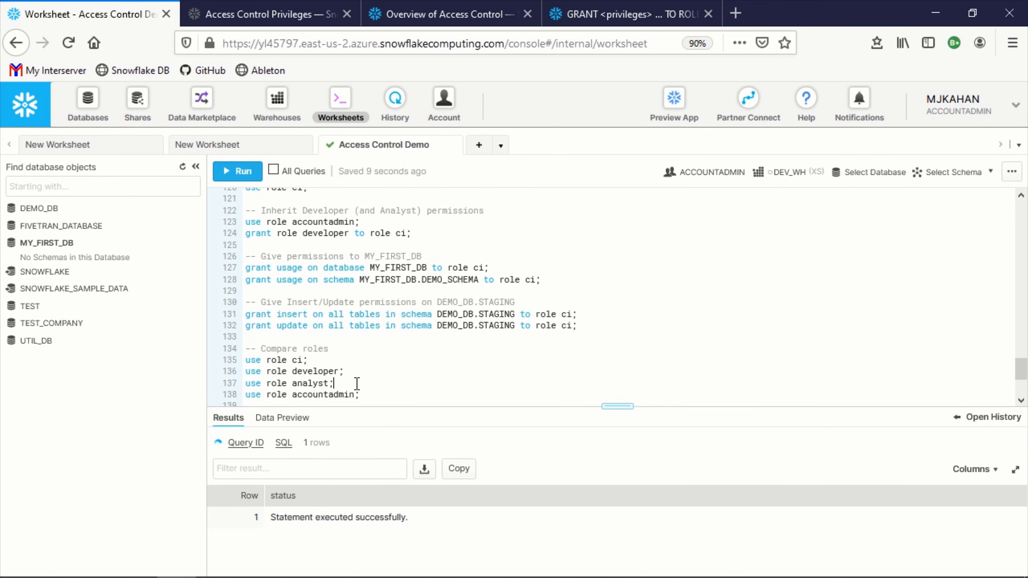
{"action": "left_click", "coordinate": [237, 171]}
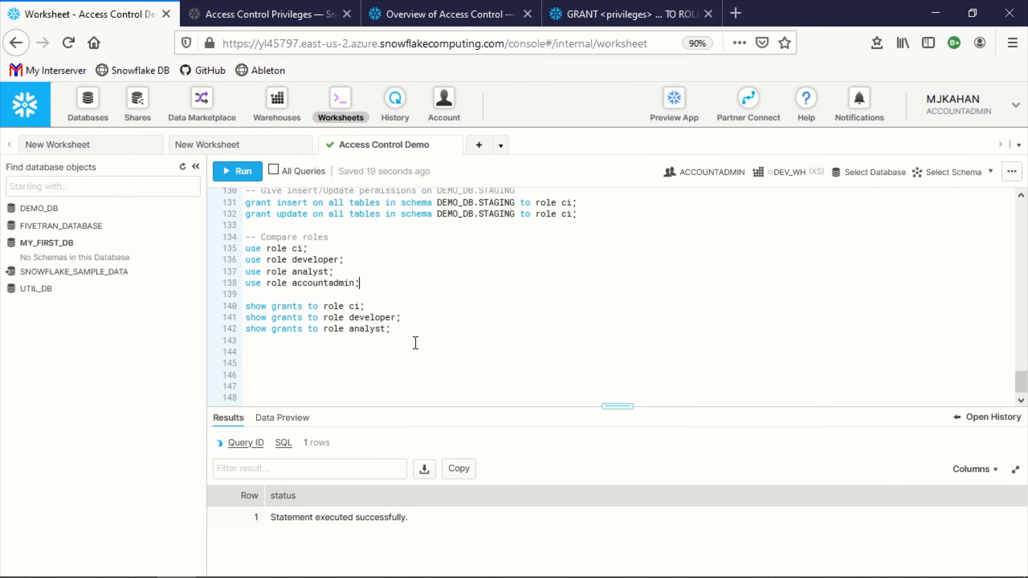
Step: Run the show grants listings for analyst, ci and developer and inspect ci's truncated table name
{"action": "left_click", "coordinate": [237, 171]}
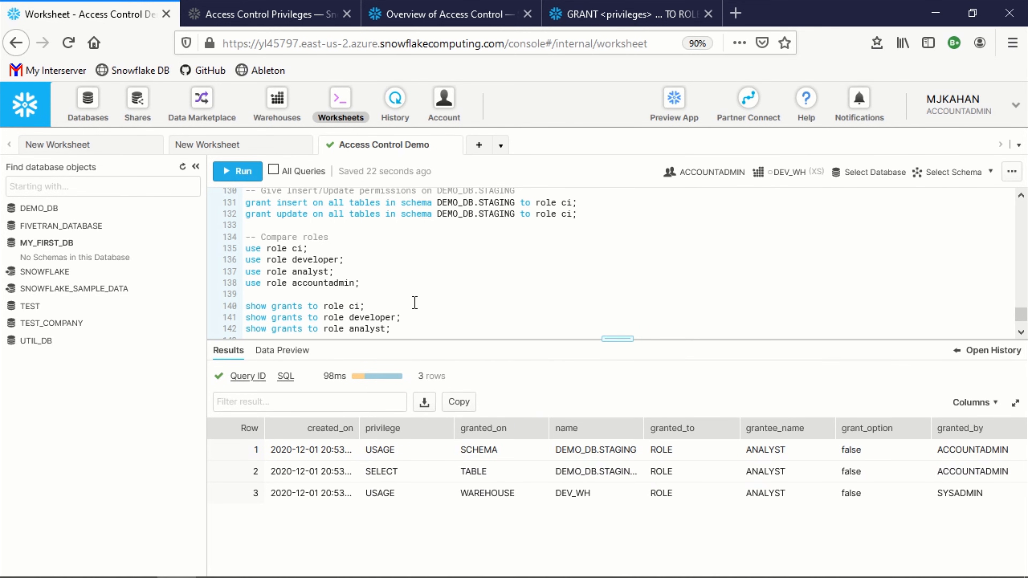
{"action": "scroll", "scroll_direction": "down", "scroll_amount": 3}
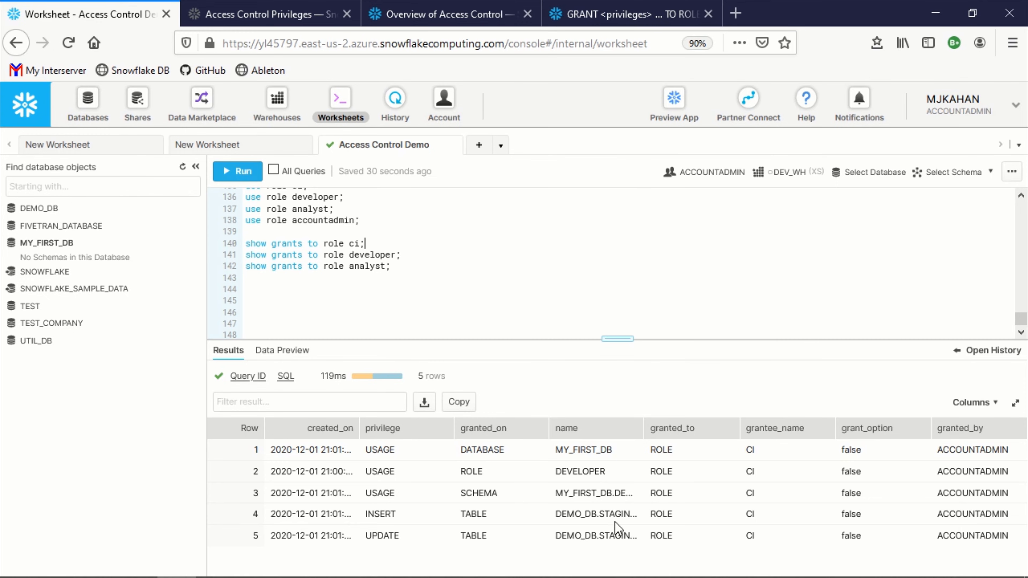
{"action": "mouse_move", "coordinate": [617, 526]}
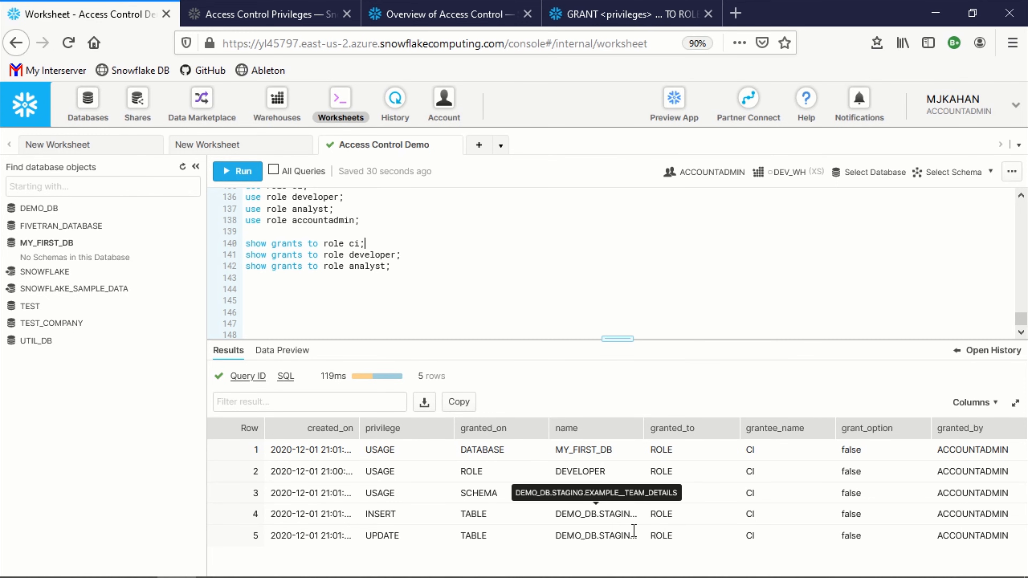
{"action": "double_click", "coordinate": [579, 472]}
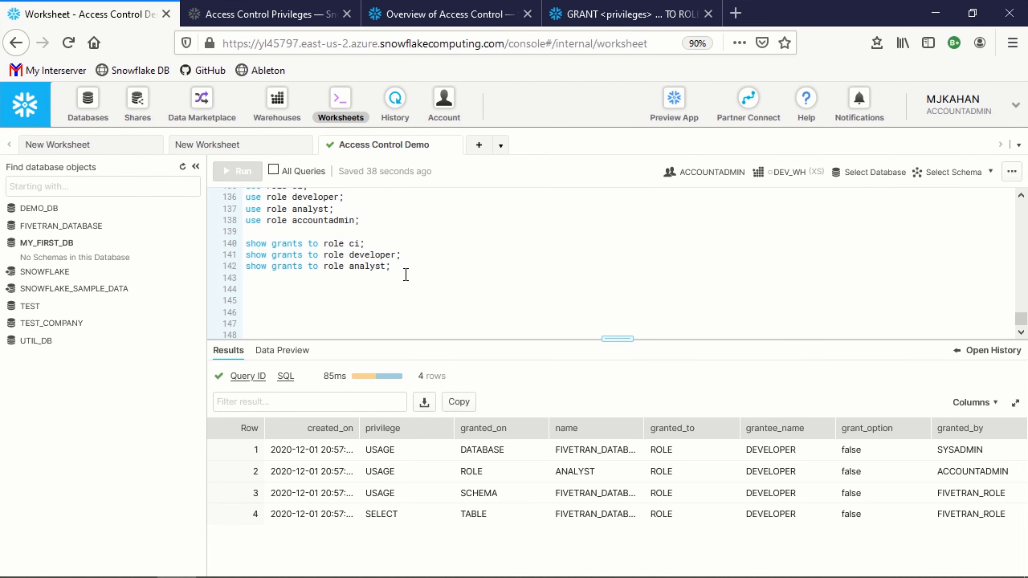
{"action": "mouse_move", "coordinate": [491, 196]}
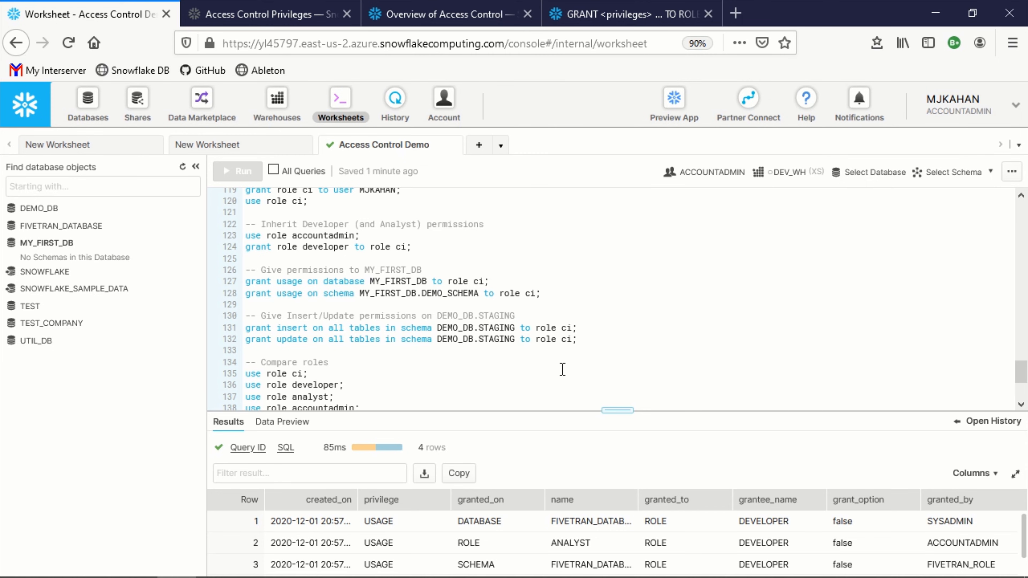
{"action": "mouse_move", "coordinate": [558, 370]}
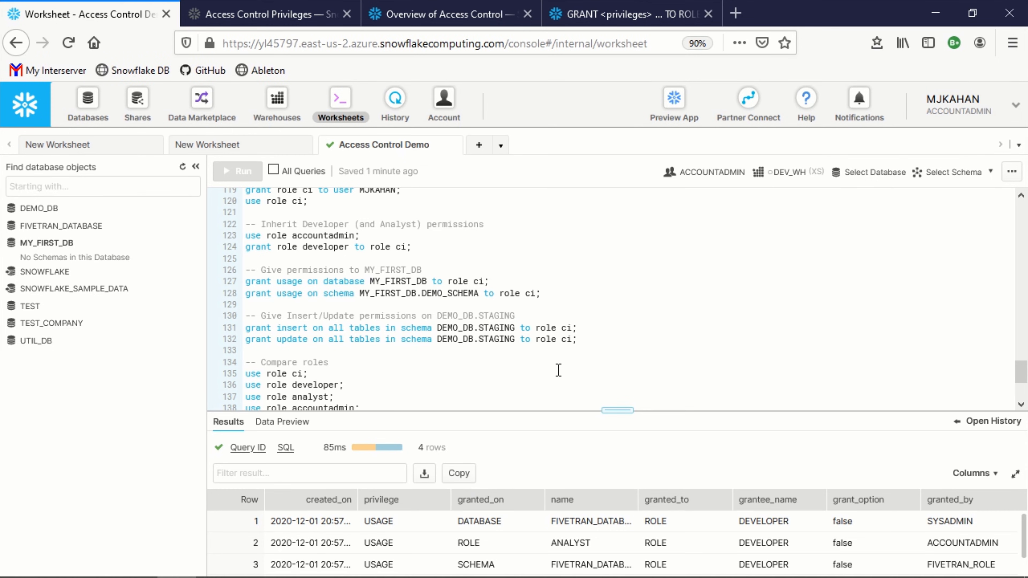